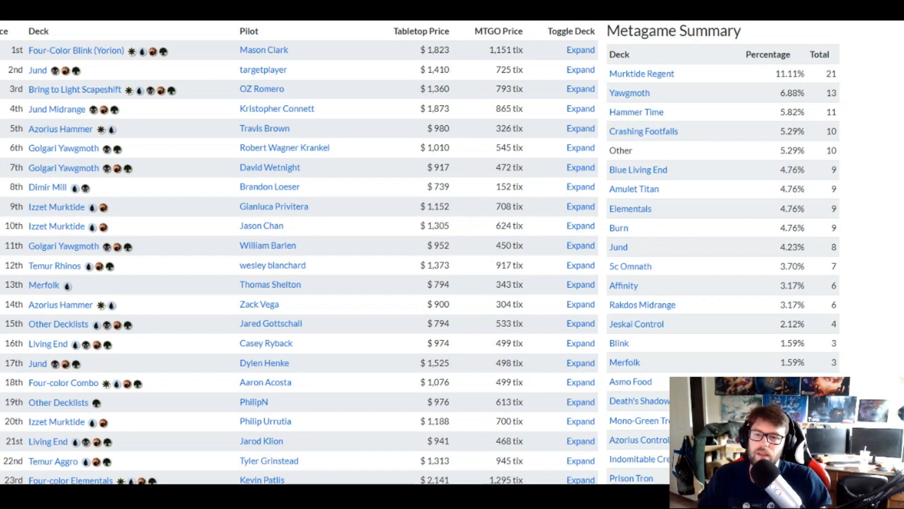
{"action": "mouse_move", "coordinate": [283, 235]}
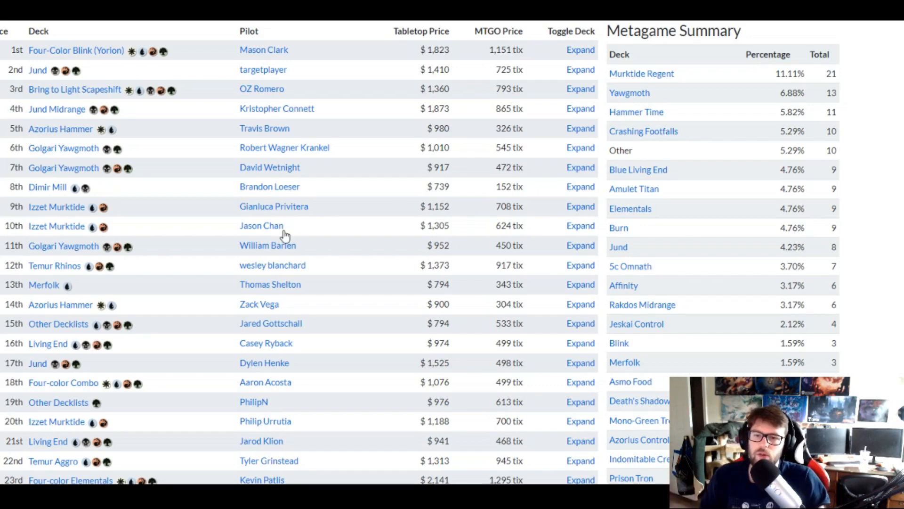
{"action": "mouse_move", "coordinate": [47, 187]}
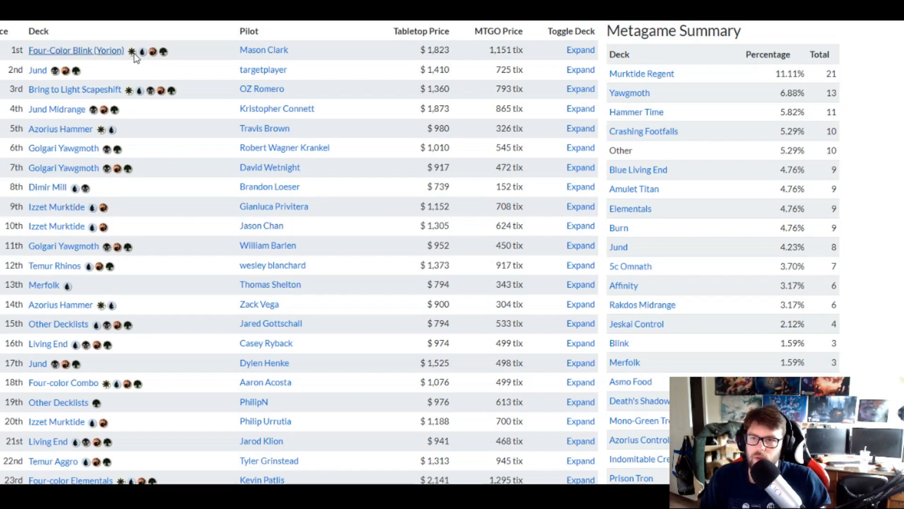
{"action": "mouse_move", "coordinate": [41, 128]}
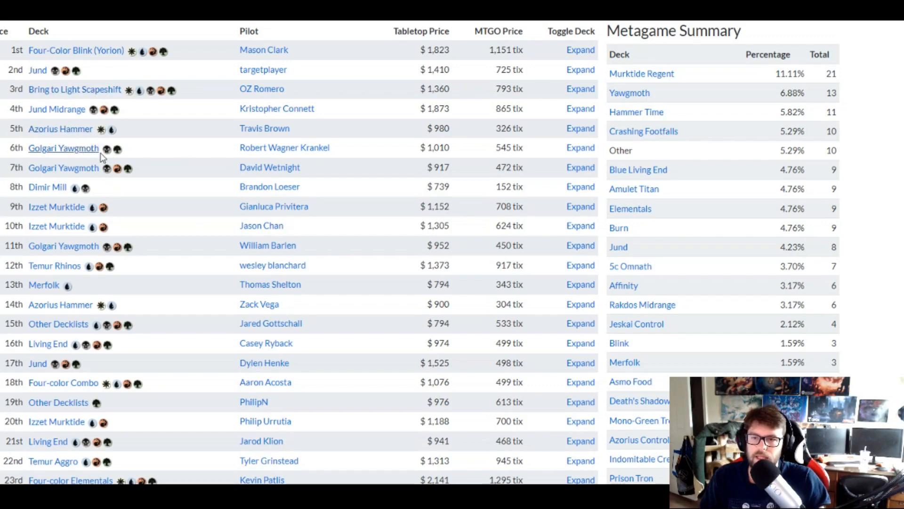
{"action": "mouse_move", "coordinate": [56, 206]}
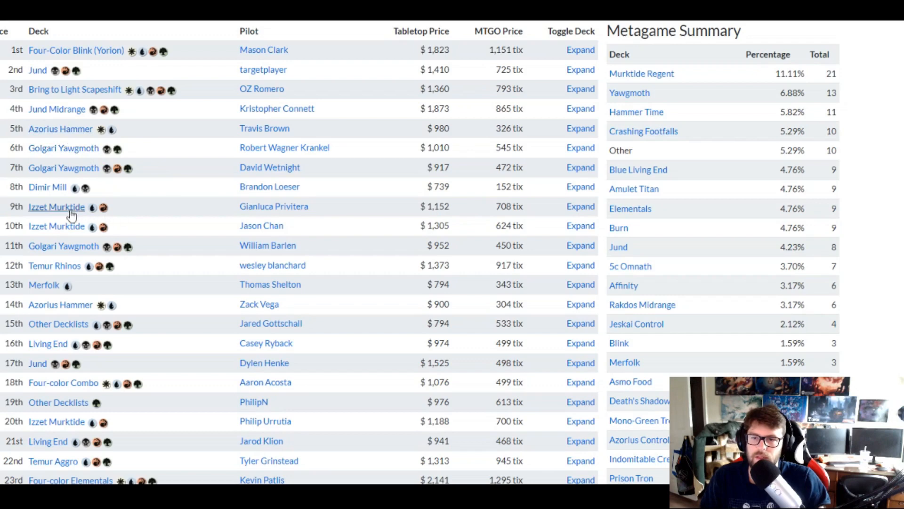
{"action": "mouse_move", "coordinate": [87, 246]}
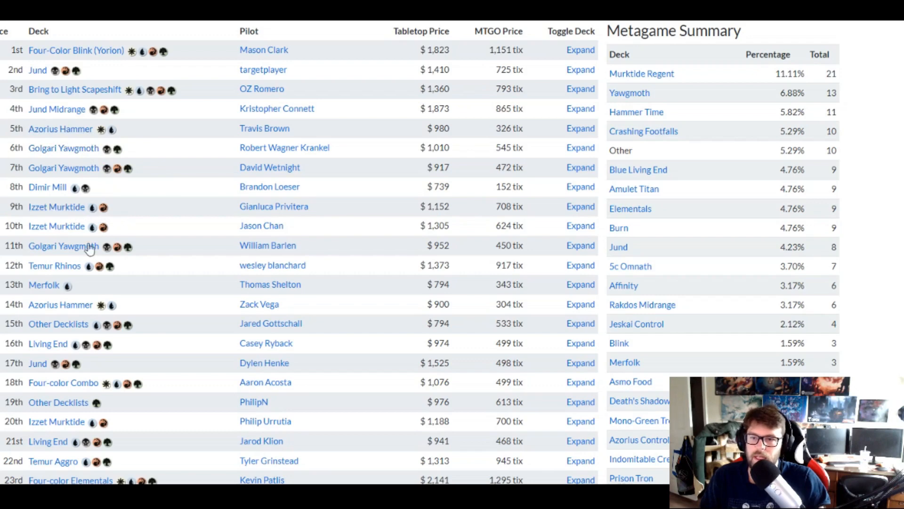
{"action": "mouse_move", "coordinate": [175, 253]}
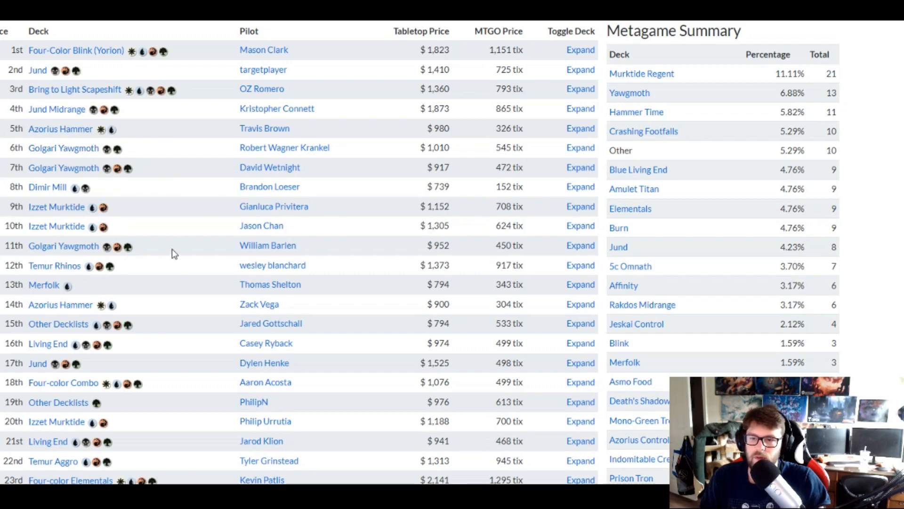
- Open the 1st-place Four-Color Blink (Yorion) decklist by Mason Clark from the standings
{"action": "left_click", "coordinate": [76, 50]}
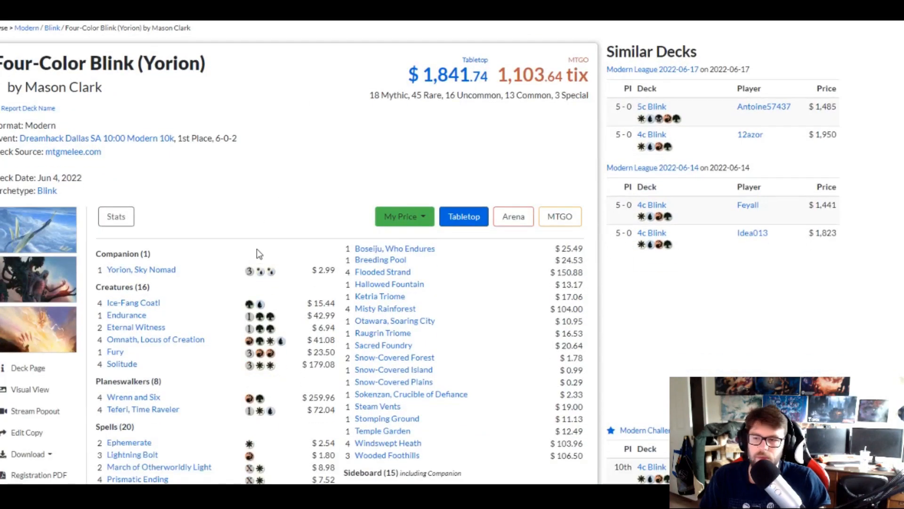
- Scroll down the Four-Color Blink list to its spells, enchantments and 15-card sideboard
{"action": "scroll", "scroll_direction": "down", "scroll_amount": 3}
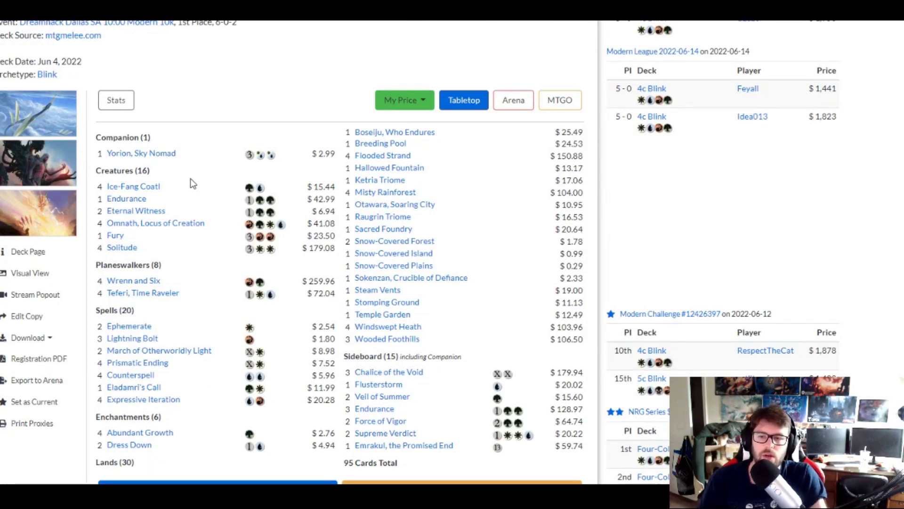
{"action": "mouse_move", "coordinate": [121, 247]}
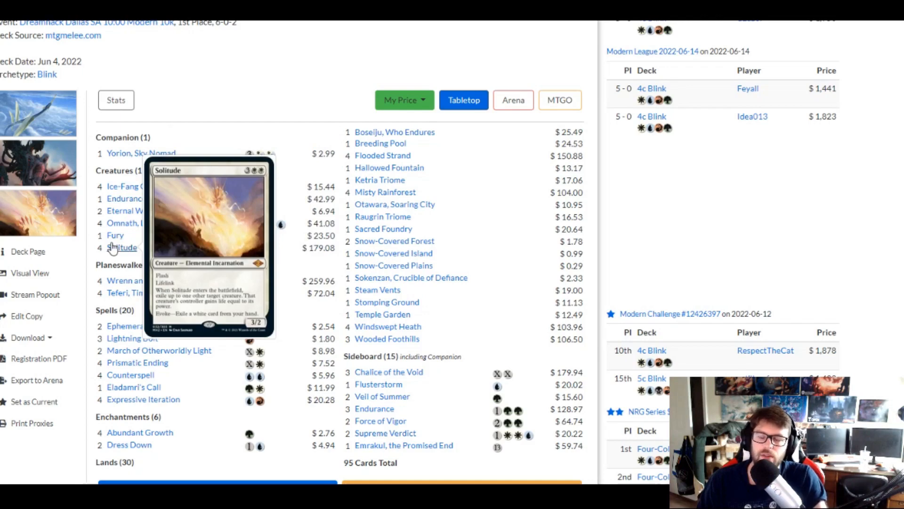
{"action": "mouse_move", "coordinate": [155, 223]}
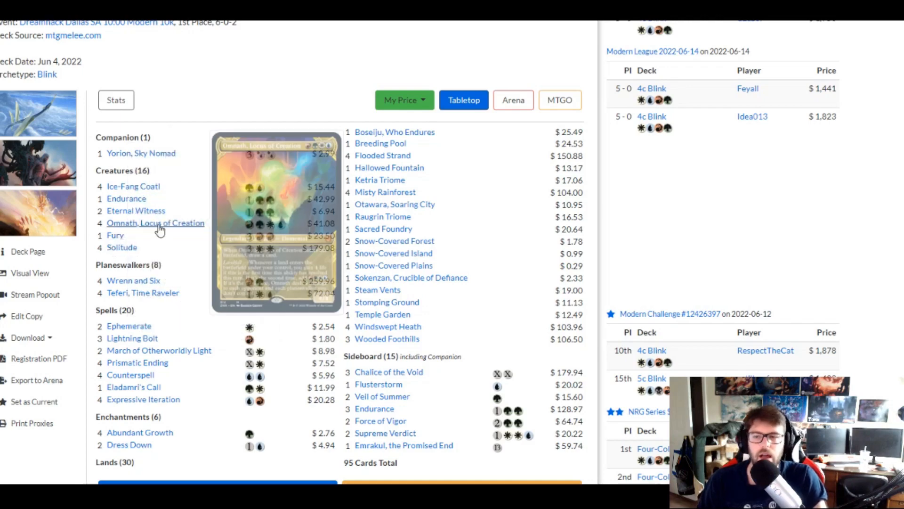
{"action": "mouse_move", "coordinate": [126, 199]}
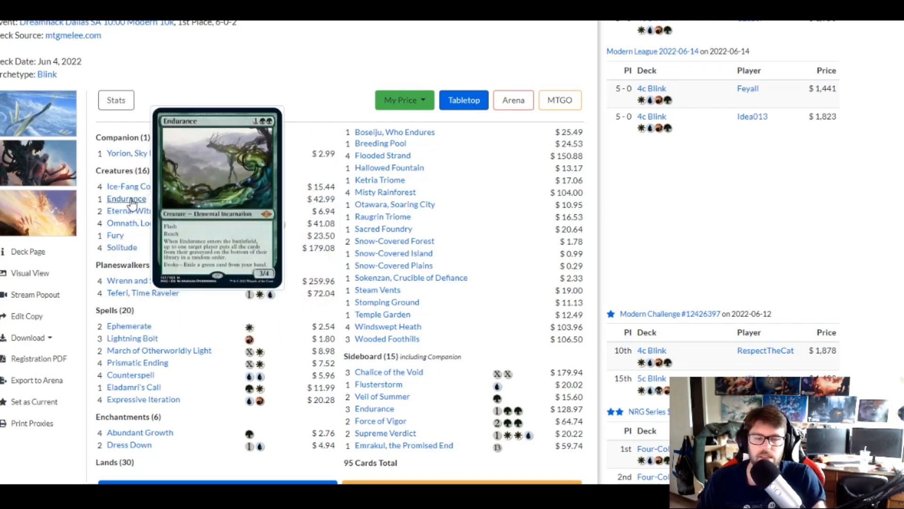
{"action": "mouse_move", "coordinate": [133, 185]}
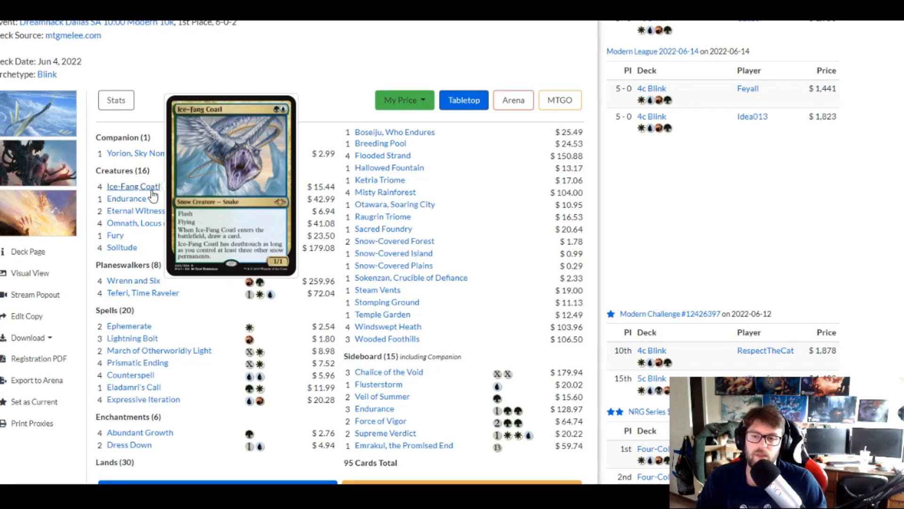
{"action": "mouse_move", "coordinate": [151, 288]}
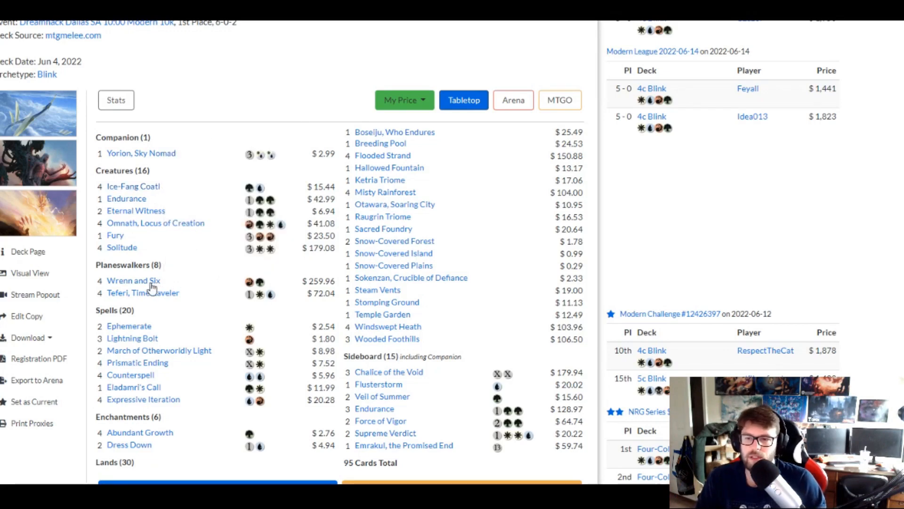
{"action": "mouse_move", "coordinate": [142, 292]}
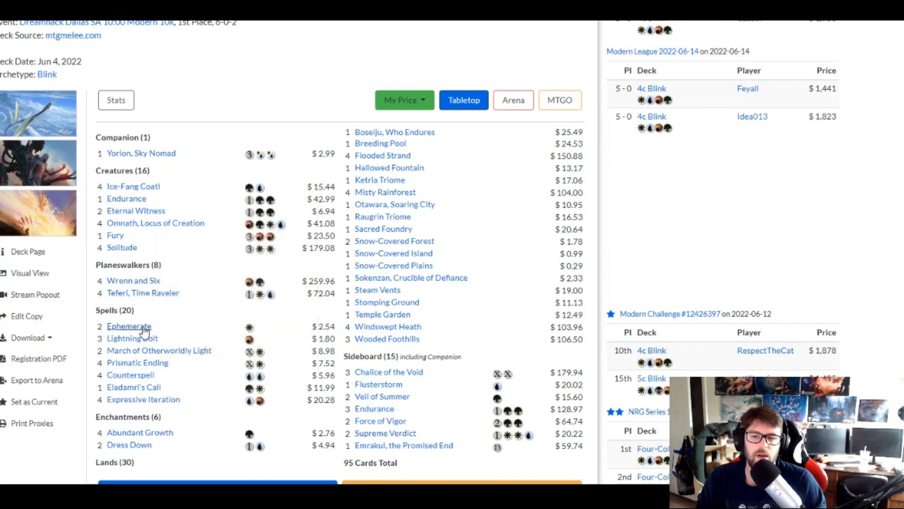
{"action": "mouse_move", "coordinate": [129, 326]}
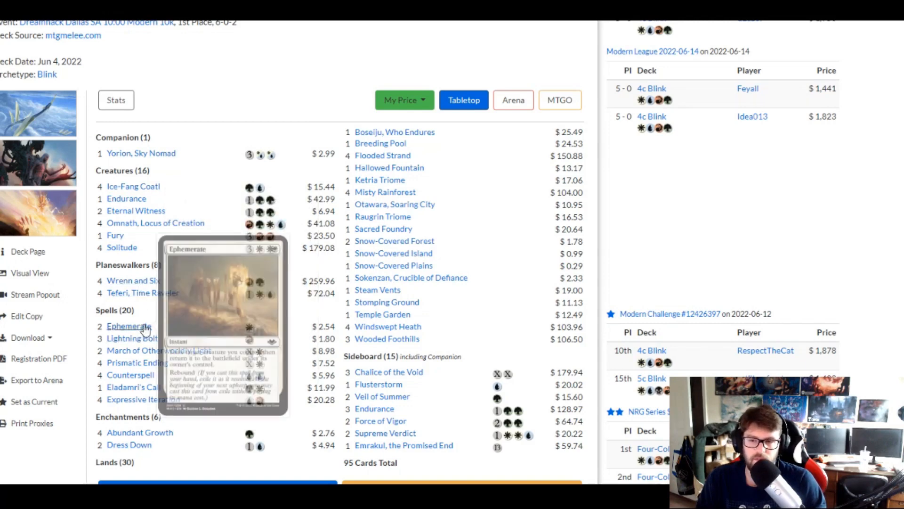
{"action": "mouse_move", "coordinate": [158, 351]}
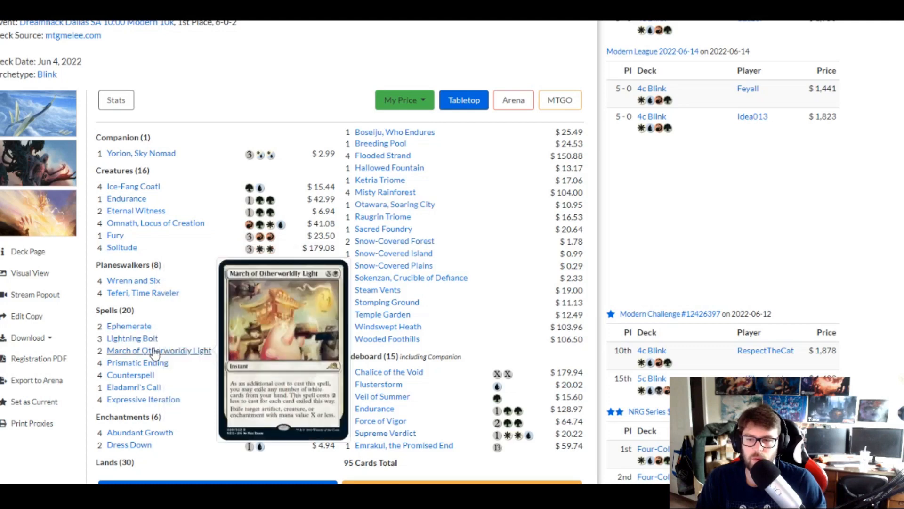
{"action": "mouse_move", "coordinate": [138, 362]}
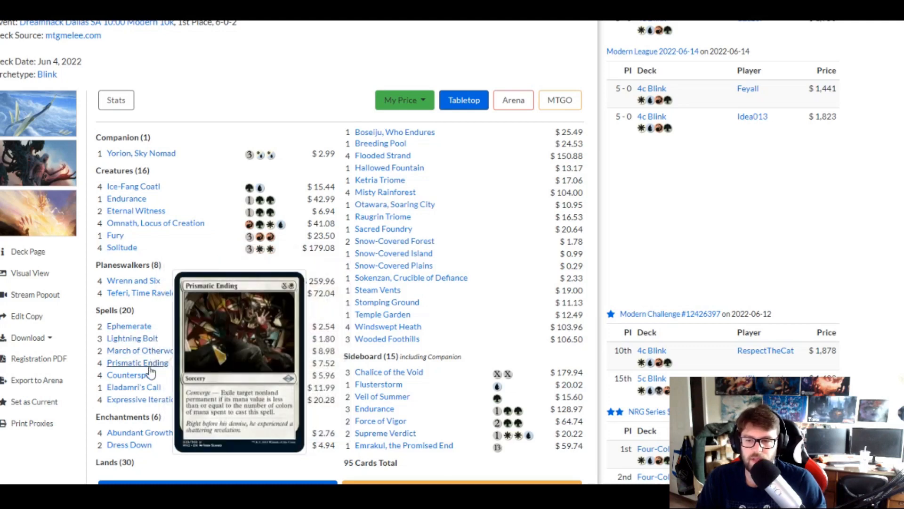
{"action": "mouse_move", "coordinate": [126, 373]}
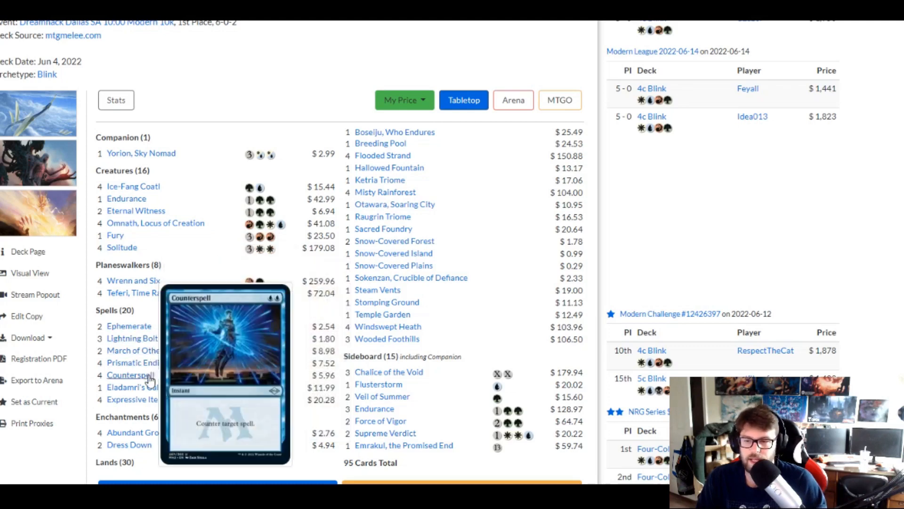
{"action": "mouse_move", "coordinate": [142, 399]}
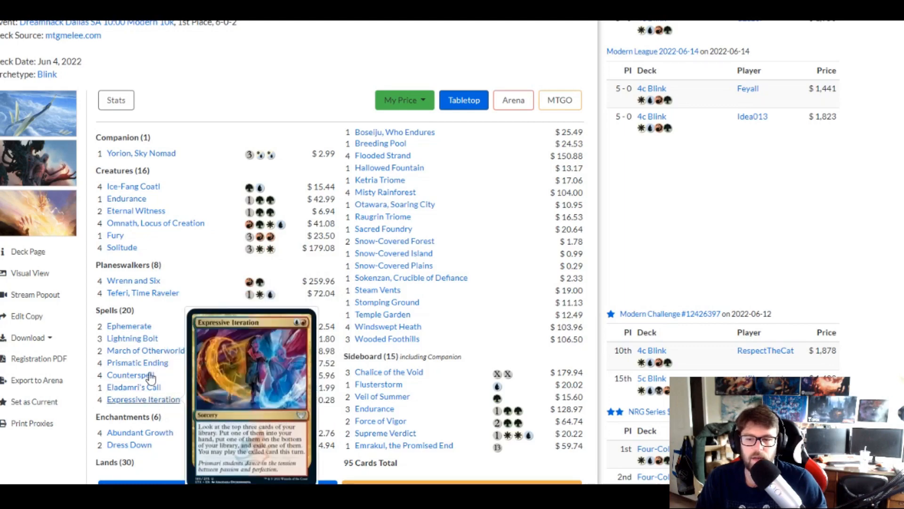
{"action": "mouse_move", "coordinate": [131, 338]}
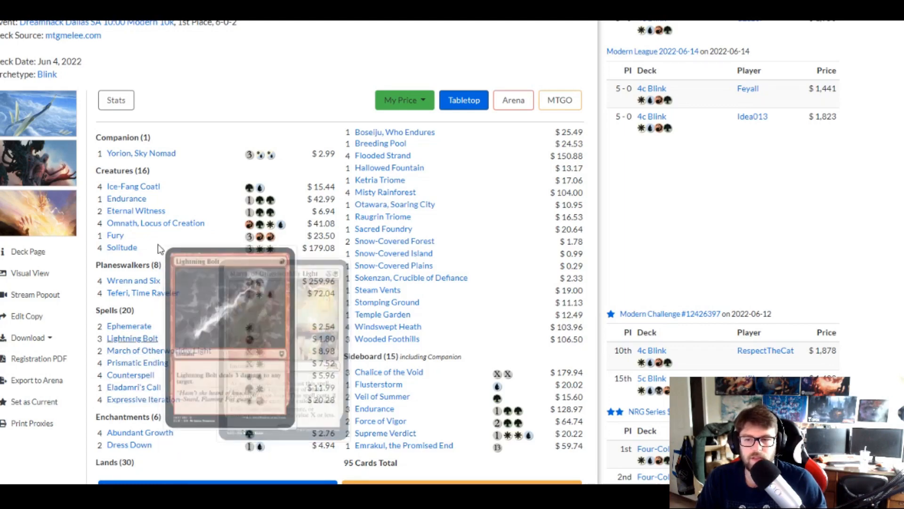
{"action": "mouse_move", "coordinate": [144, 400]}
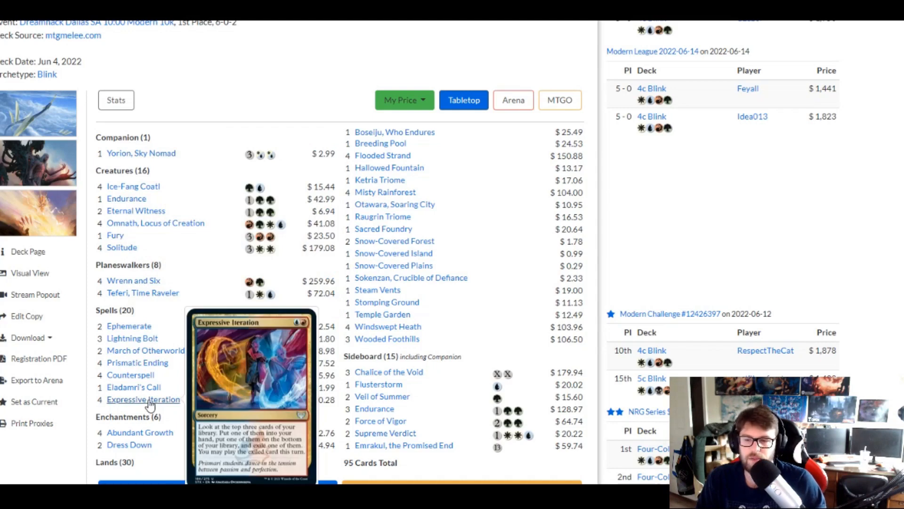
{"action": "mouse_move", "coordinate": [140, 432]}
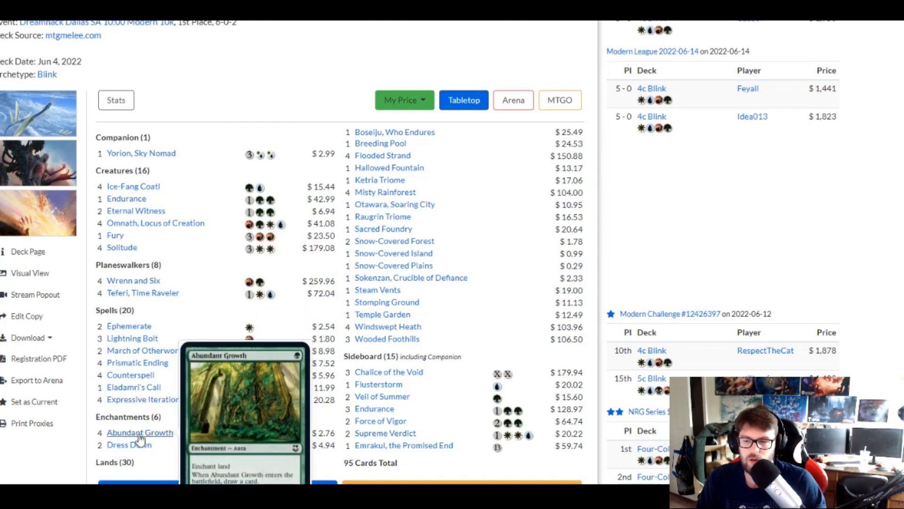
{"action": "mouse_move", "coordinate": [259, 309]}
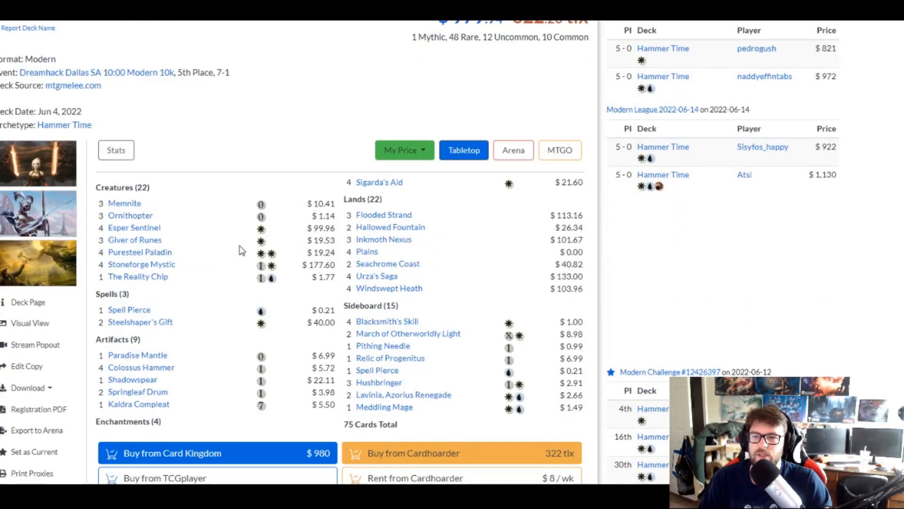
- Scroll down the 5th-place Hammer Time decklist to view its remaining cards and prices
{"action": "scroll", "scroll_direction": "down", "scroll_amount": 3}
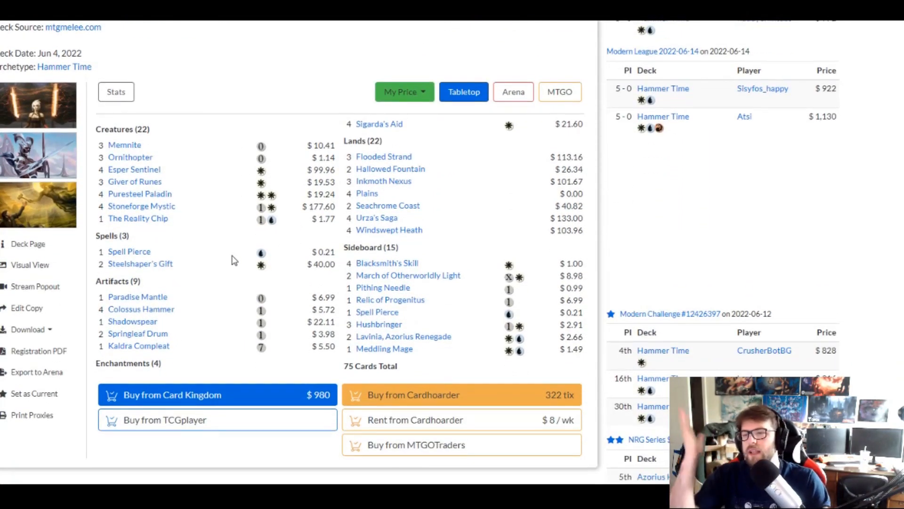
{"action": "mouse_move", "coordinate": [240, 220]}
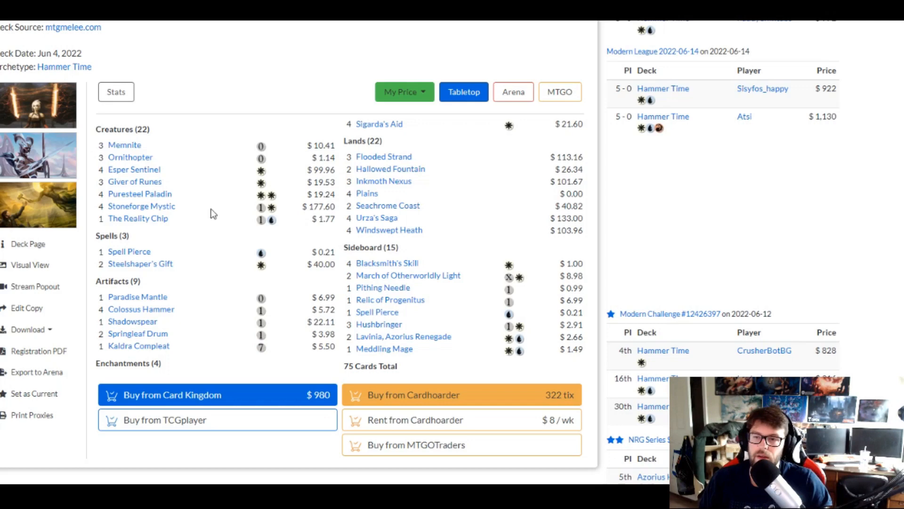
{"action": "mouse_move", "coordinate": [139, 193]}
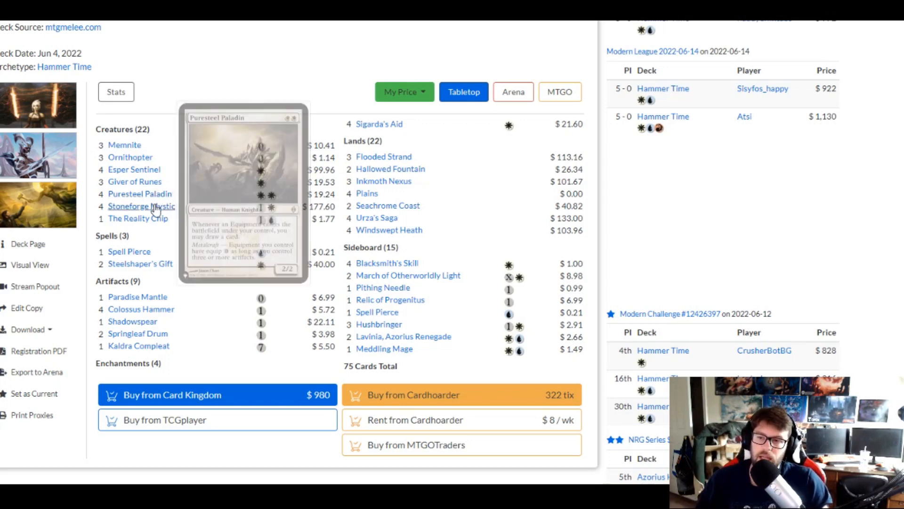
{"action": "mouse_move", "coordinate": [138, 218]}
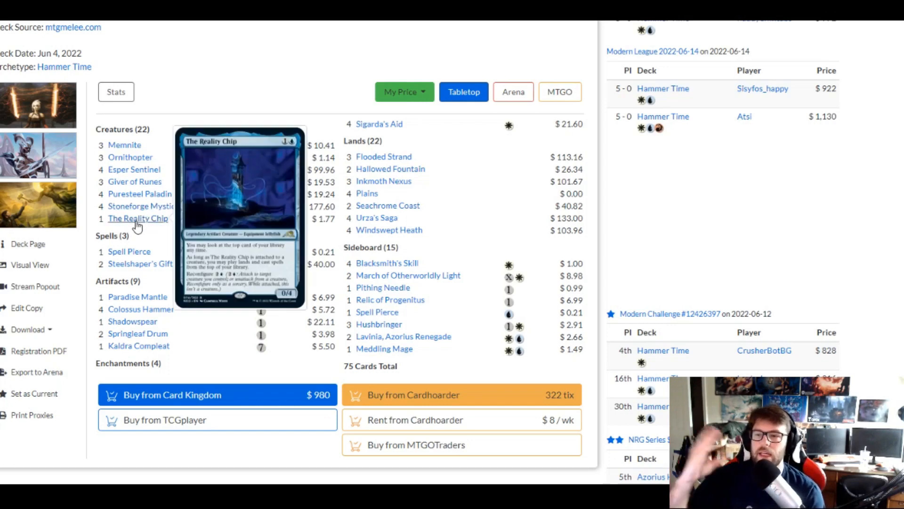
{"action": "mouse_move", "coordinate": [141, 309]}
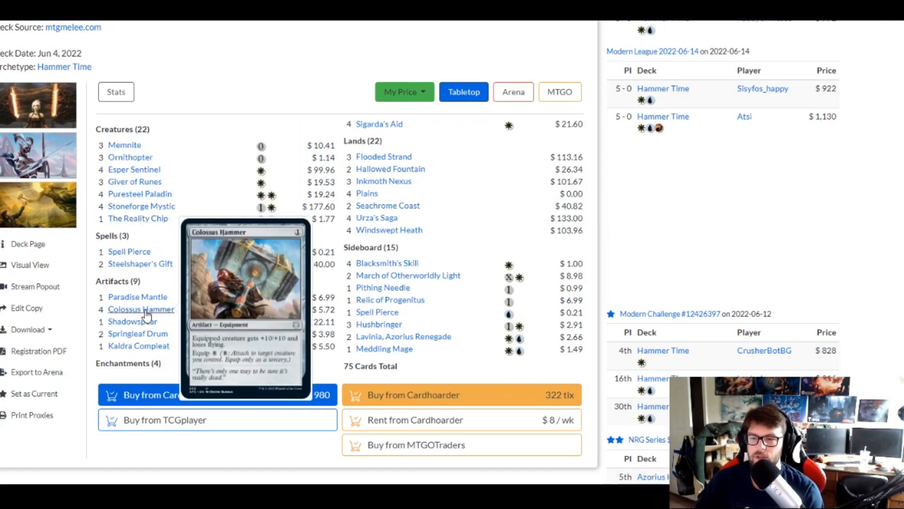
{"action": "mouse_move", "coordinate": [147, 309]}
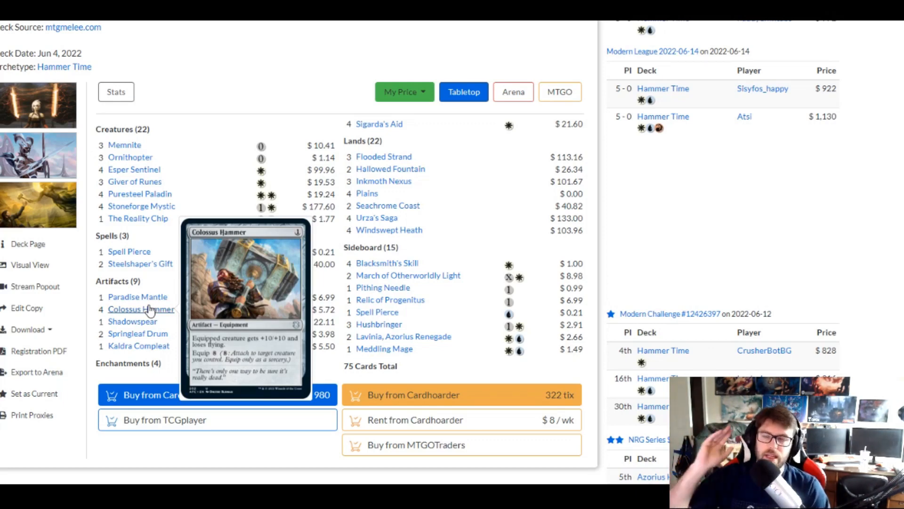
{"action": "mouse_move", "coordinate": [191, 84]}
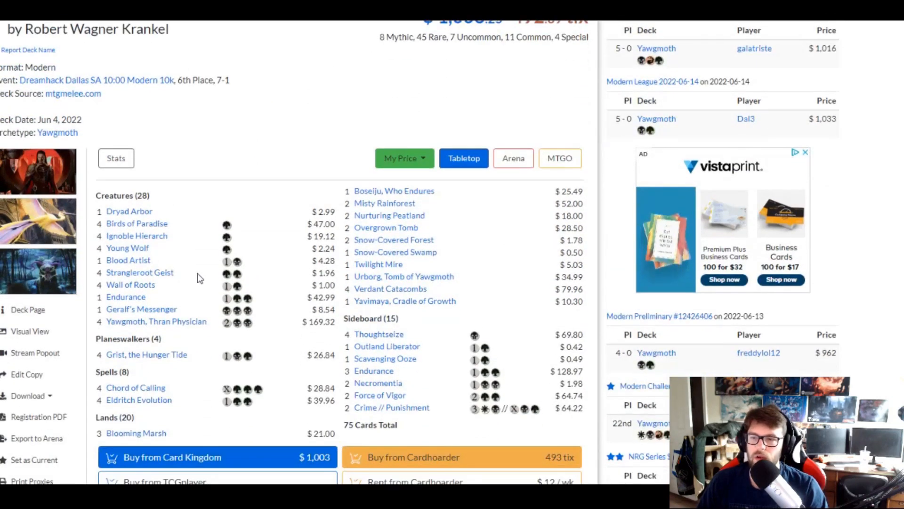
- Scroll down the 6th-place Yawgmoth decklist to its creatures like Young Wolf and Blood Artist
{"action": "scroll", "scroll_direction": "down", "scroll_amount": 3}
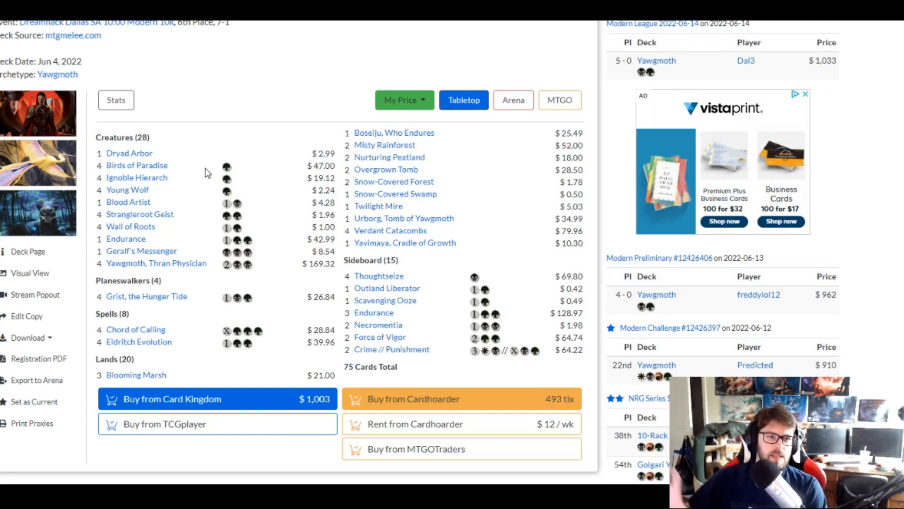
{"action": "mouse_move", "coordinate": [207, 204]}
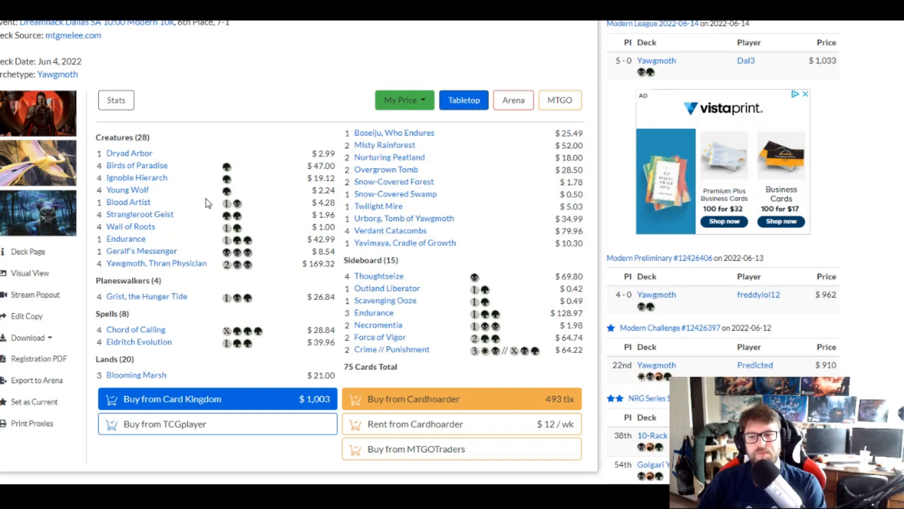
{"action": "mouse_move", "coordinate": [157, 262]}
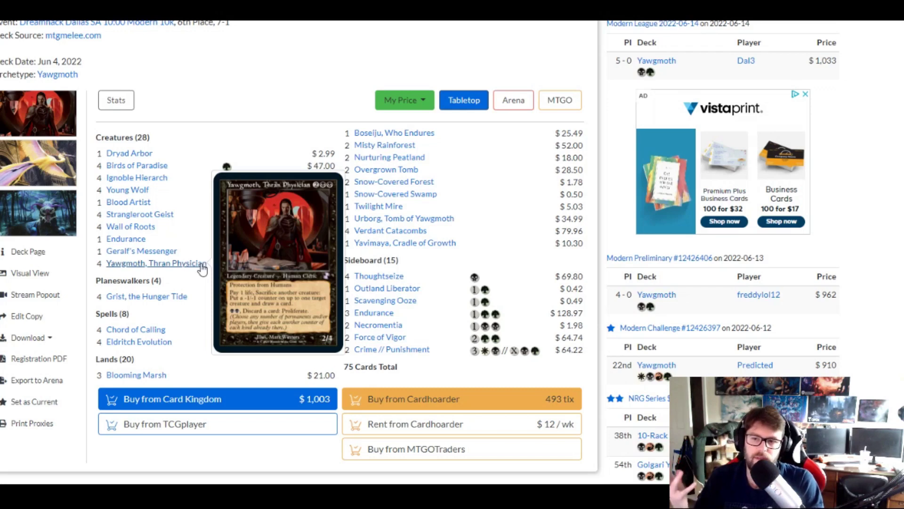
{"action": "mouse_move", "coordinate": [220, 233]}
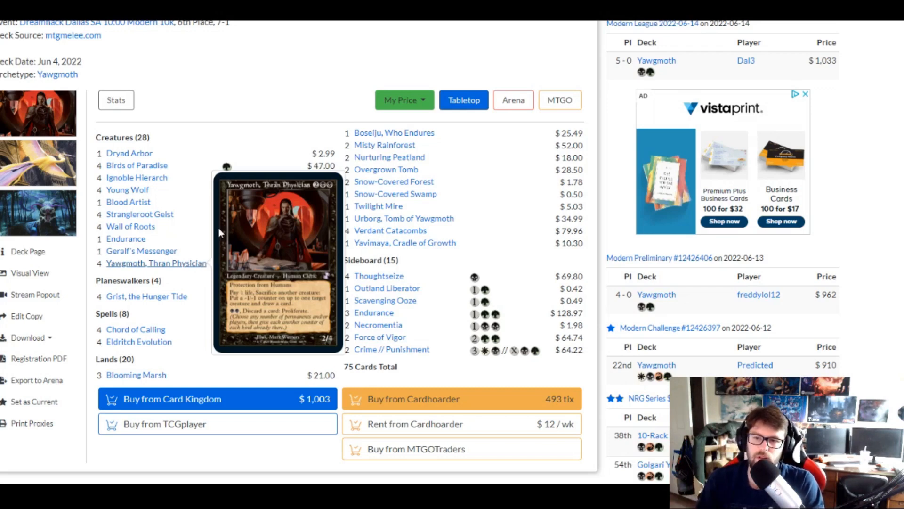
{"action": "mouse_move", "coordinate": [127, 189]}
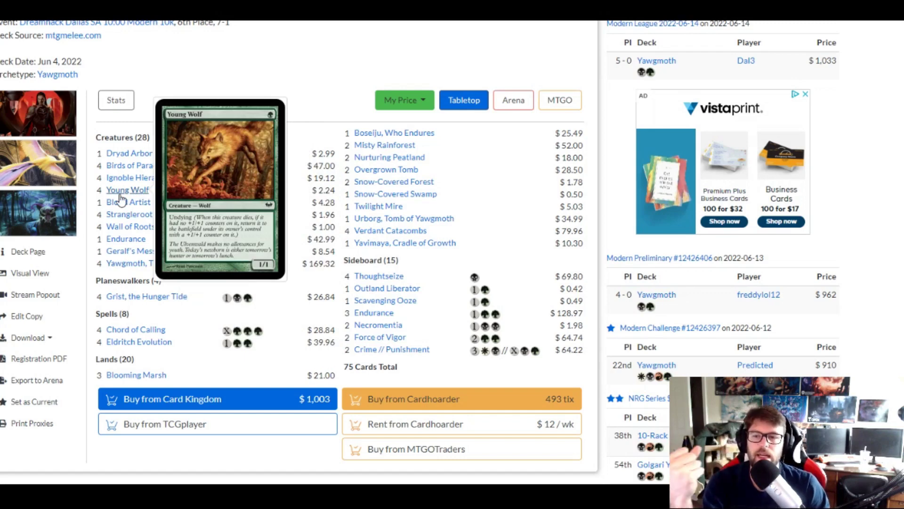
{"action": "mouse_move", "coordinate": [139, 214]}
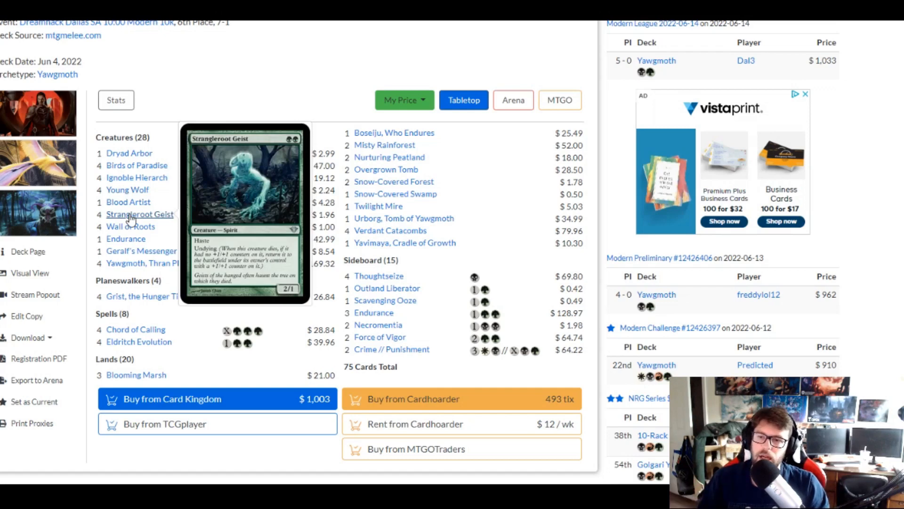
{"action": "mouse_move", "coordinate": [141, 251]}
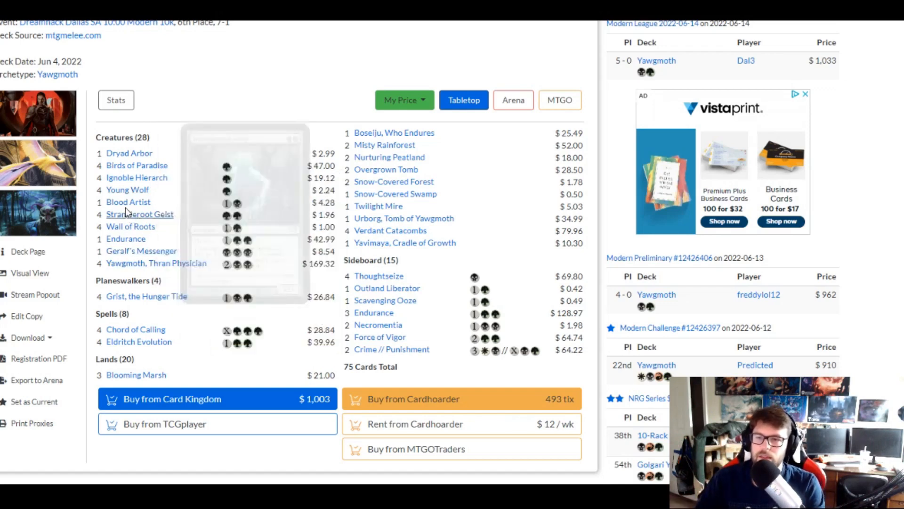
{"action": "mouse_move", "coordinate": [128, 202]}
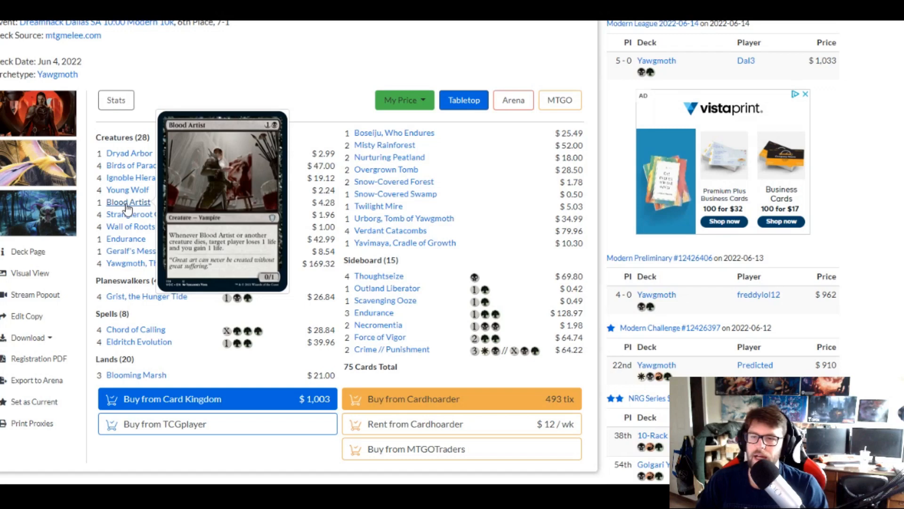
{"action": "mouse_move", "coordinate": [147, 295]}
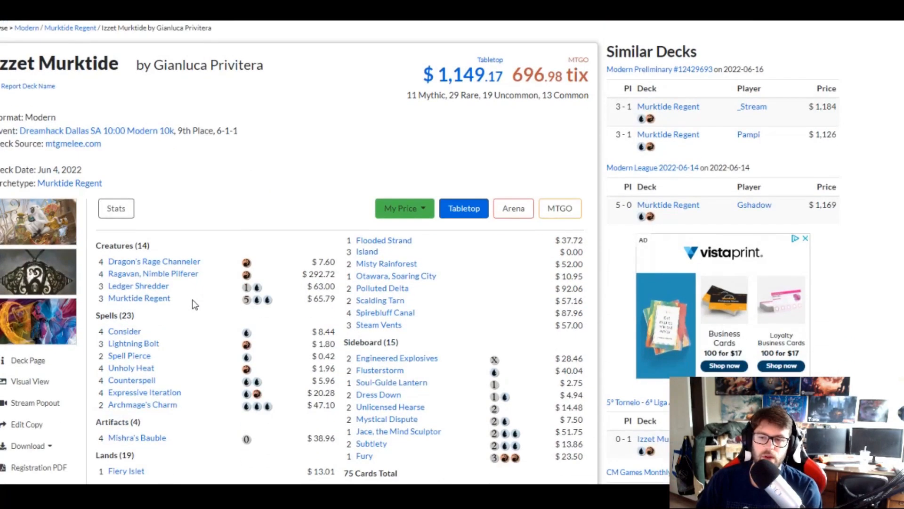
- Scroll down the 9th-place Izzet Murktide decklist to view its creatures and spells
{"action": "scroll", "scroll_direction": "down", "scroll_amount": 3}
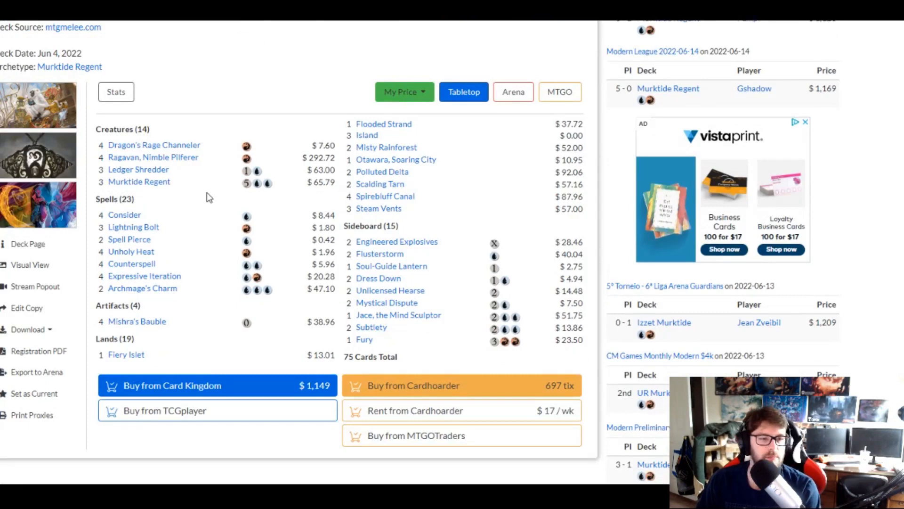
{"action": "mouse_move", "coordinate": [153, 145]}
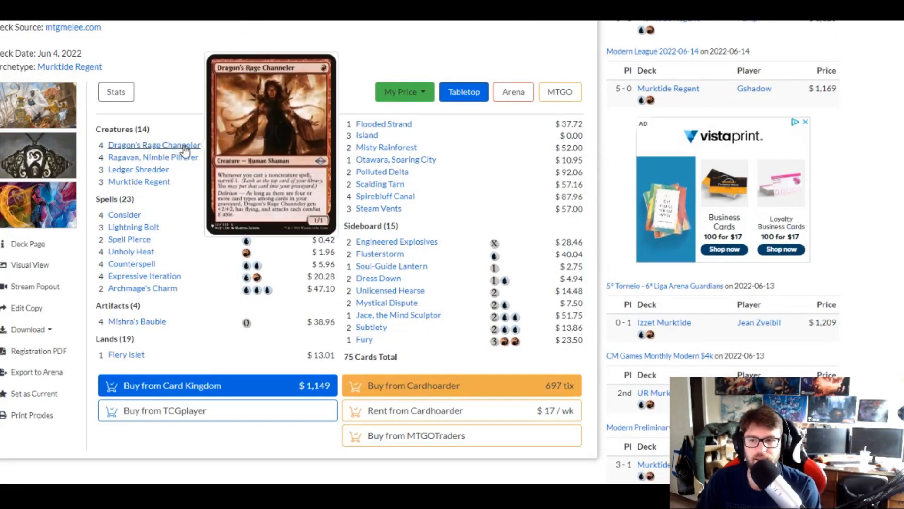
{"action": "mouse_move", "coordinate": [154, 157]}
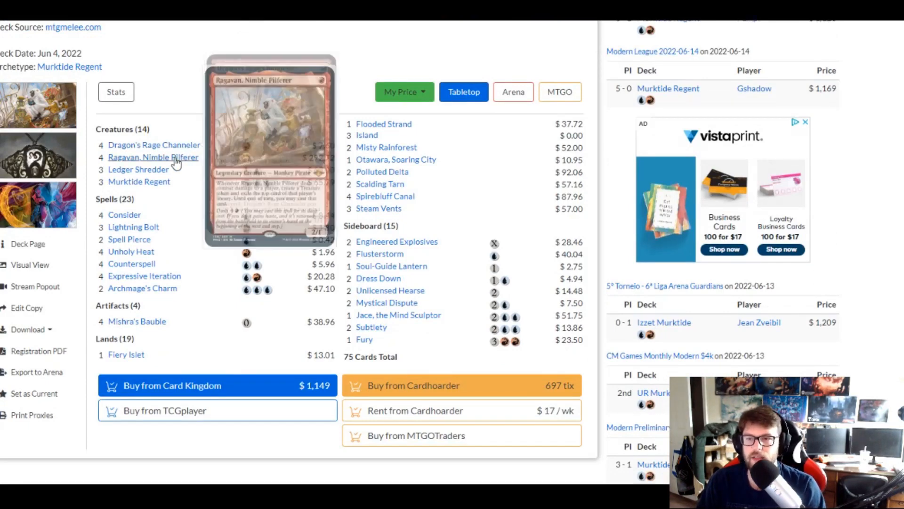
{"action": "mouse_move", "coordinate": [137, 169]}
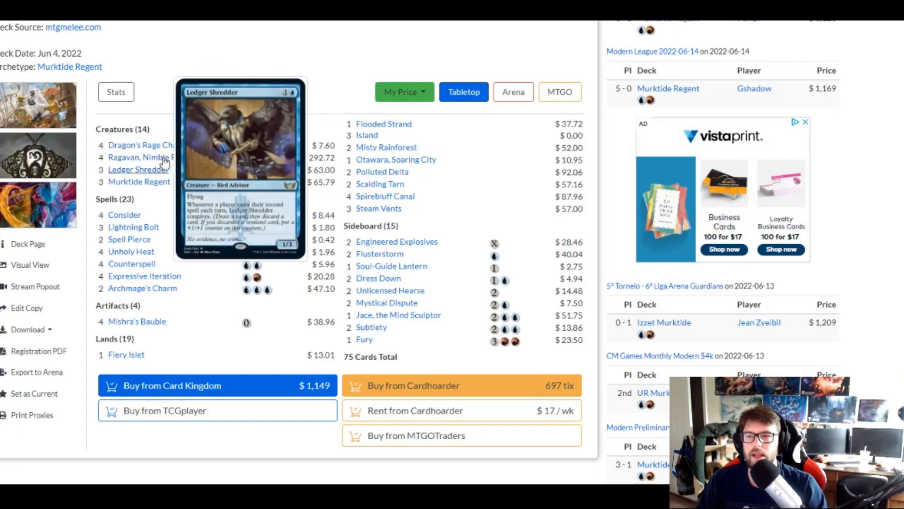
{"action": "mouse_move", "coordinate": [152, 157]}
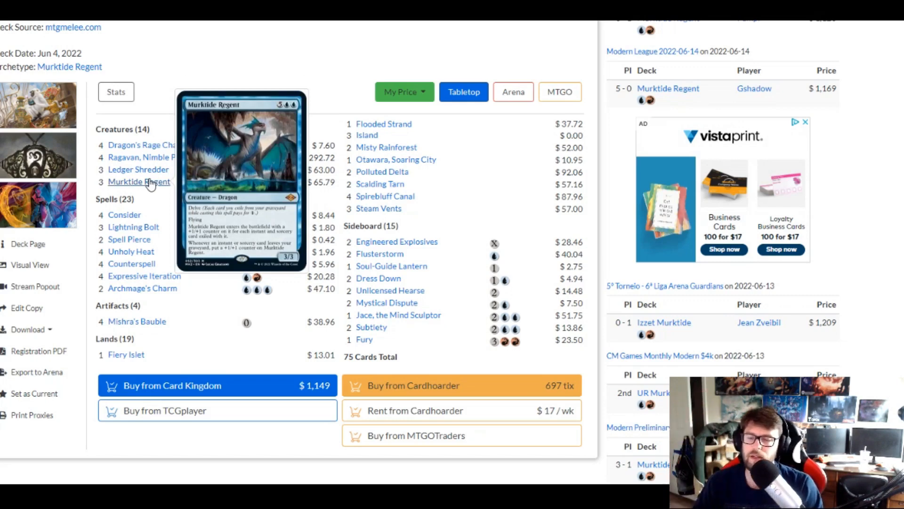
{"action": "mouse_move", "coordinate": [162, 209]}
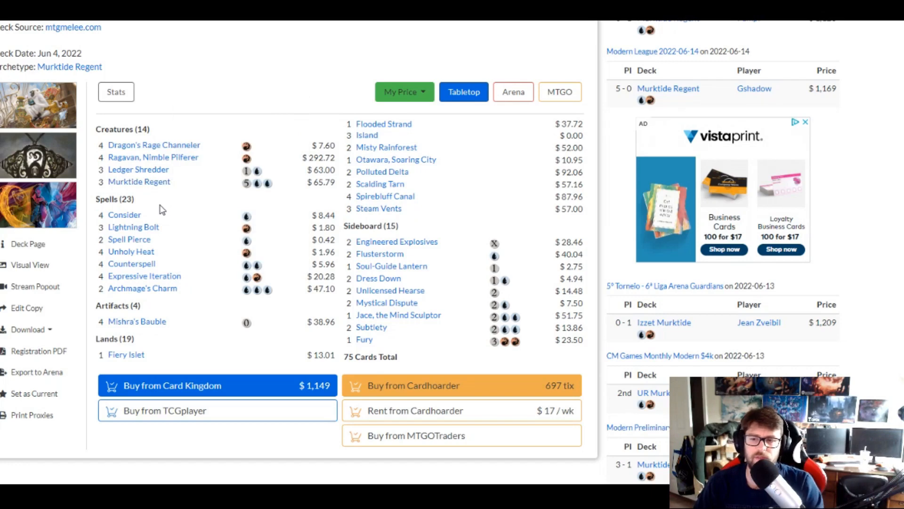
{"action": "mouse_move", "coordinate": [144, 276]}
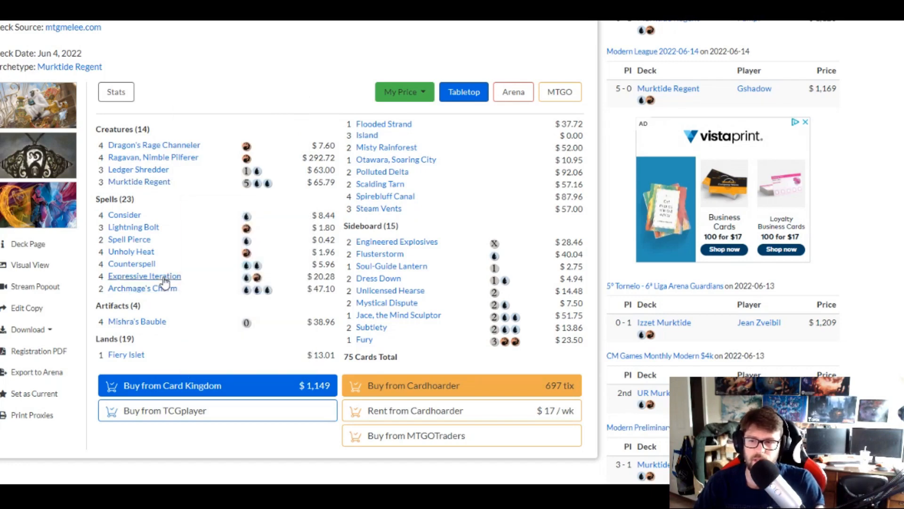
{"action": "mouse_move", "coordinate": [131, 251]}
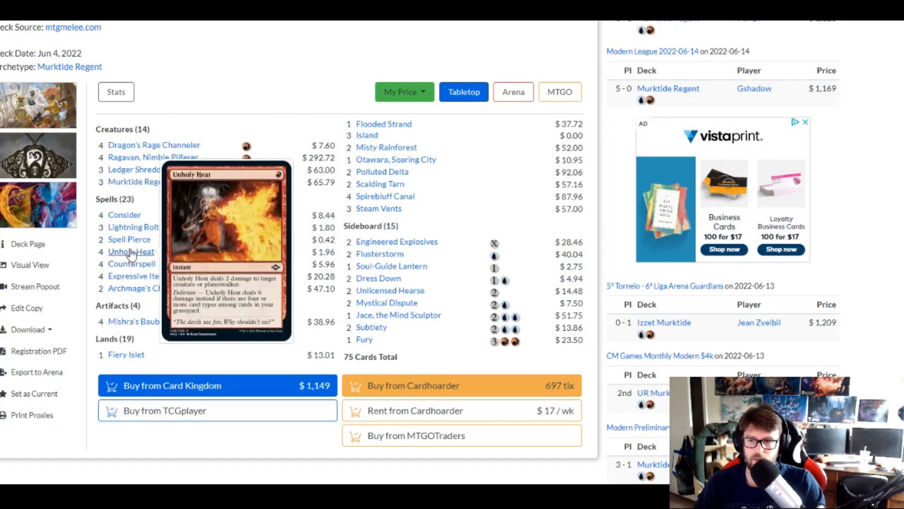
{"action": "mouse_move", "coordinate": [125, 215]}
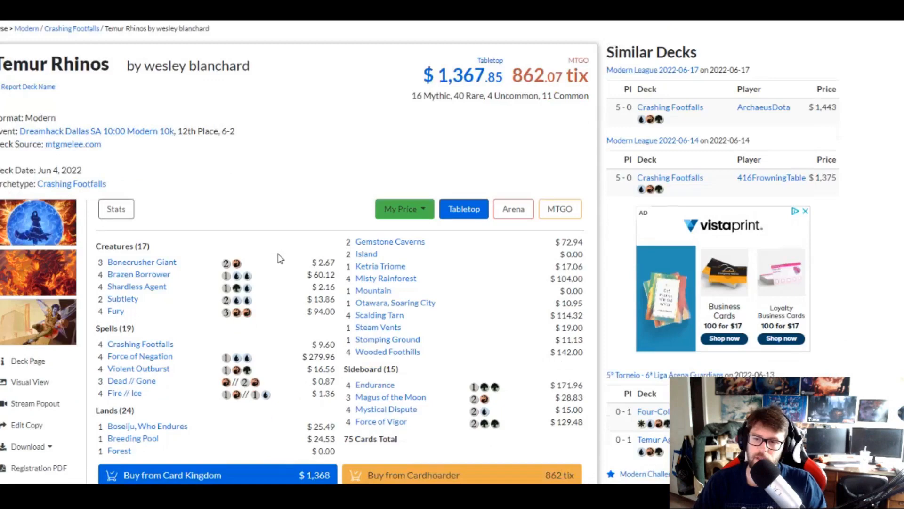
- Scroll down the 12th-place Temur Rhinos list to Crashing Footfalls, Subtlety and Force of Negation
{"action": "scroll", "scroll_direction": "down", "scroll_amount": 3}
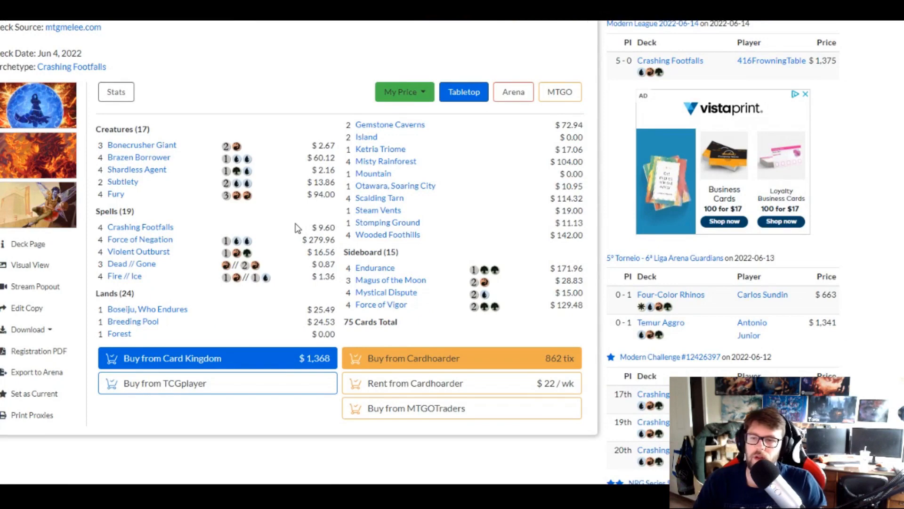
{"action": "mouse_move", "coordinate": [312, 205]}
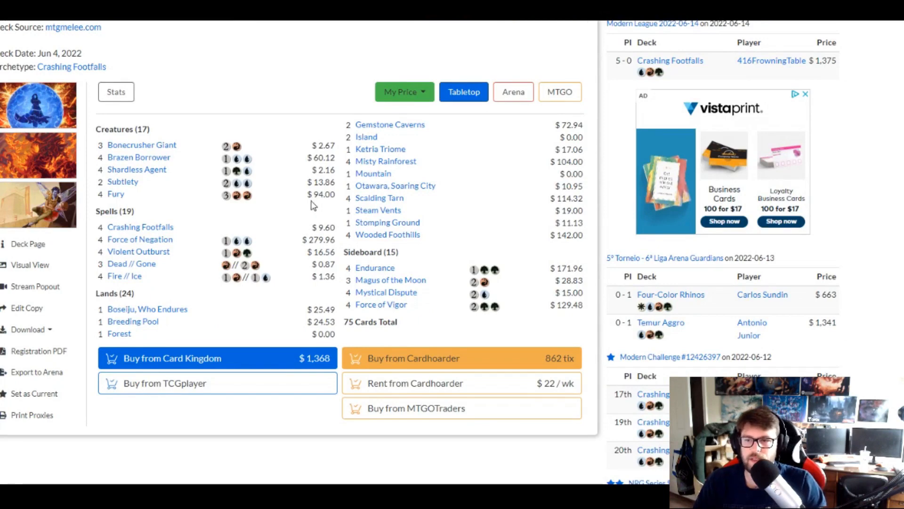
{"action": "mouse_move", "coordinate": [137, 169]}
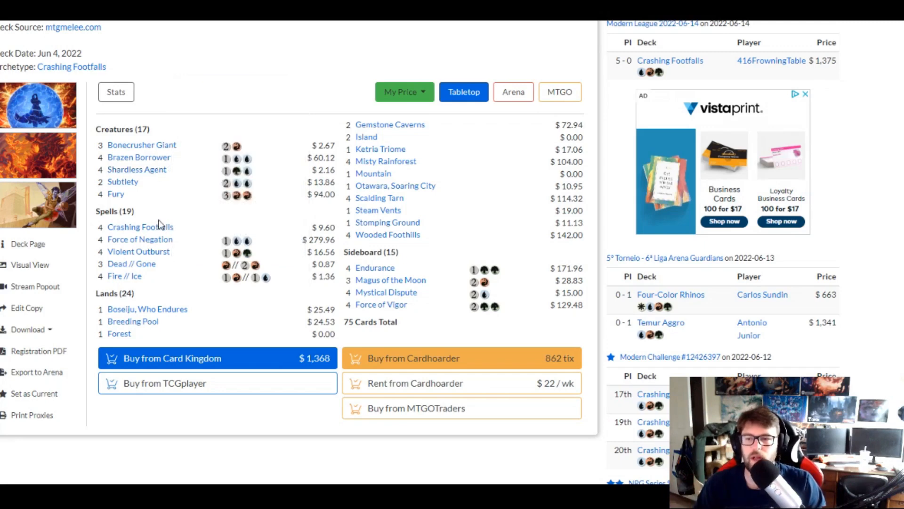
{"action": "mouse_move", "coordinate": [141, 226]}
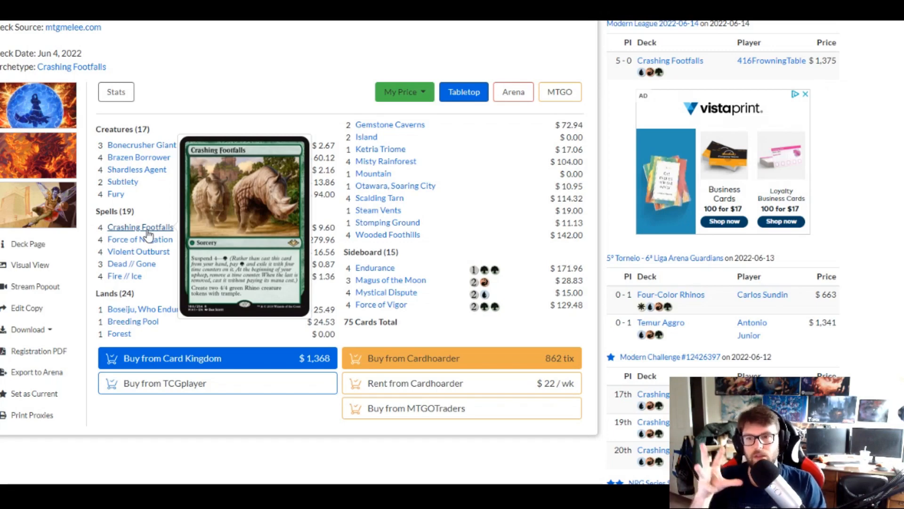
{"action": "mouse_move", "coordinate": [135, 214]}
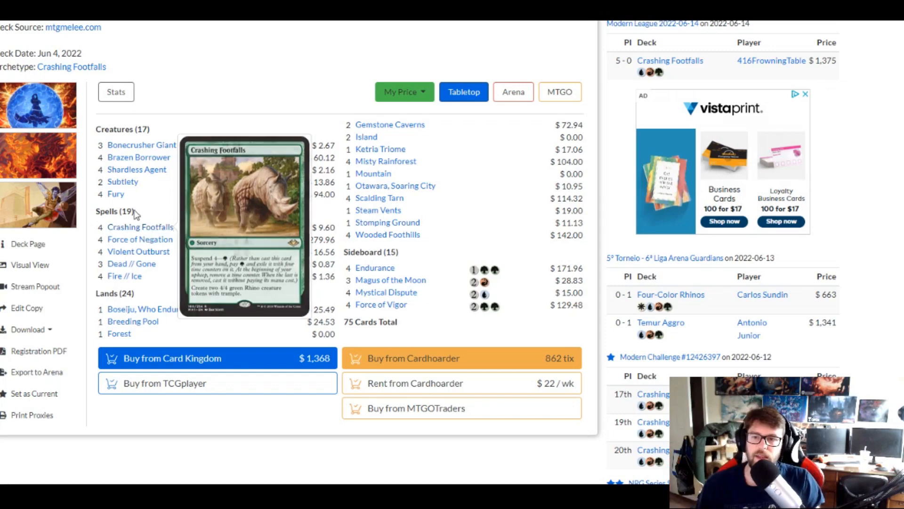
{"action": "mouse_move", "coordinate": [116, 194]}
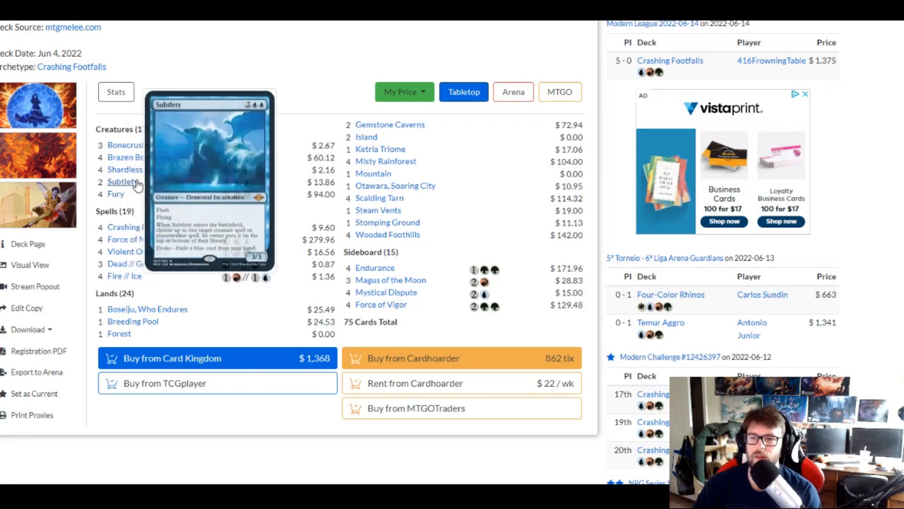
{"action": "mouse_move", "coordinate": [170, 194]}
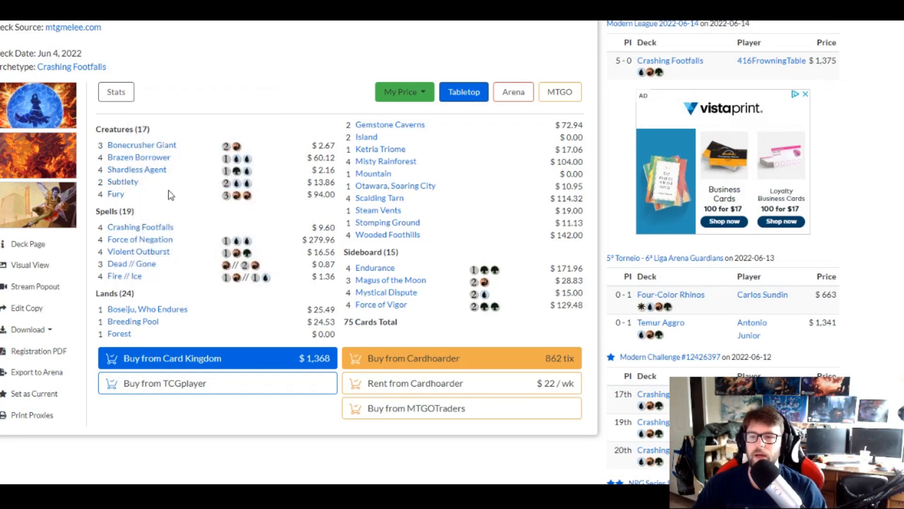
{"action": "mouse_move", "coordinate": [155, 287]}
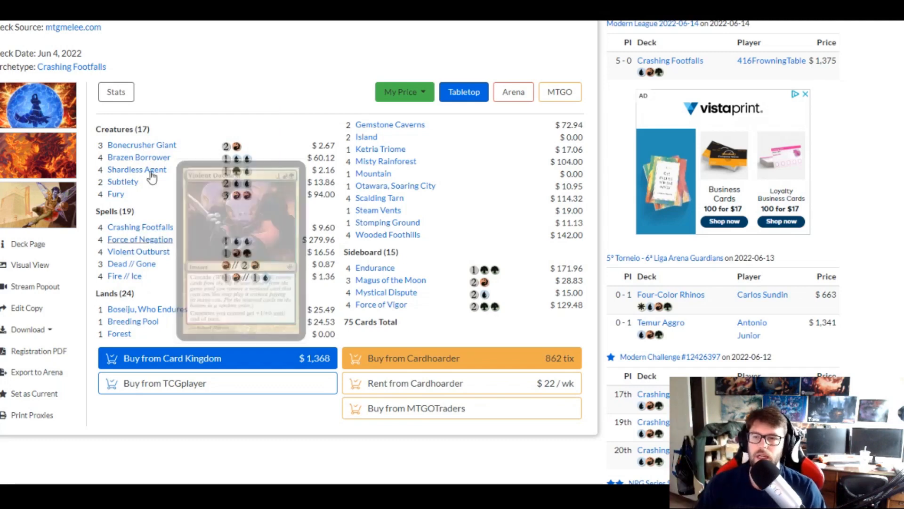
{"action": "mouse_move", "coordinate": [138, 157]}
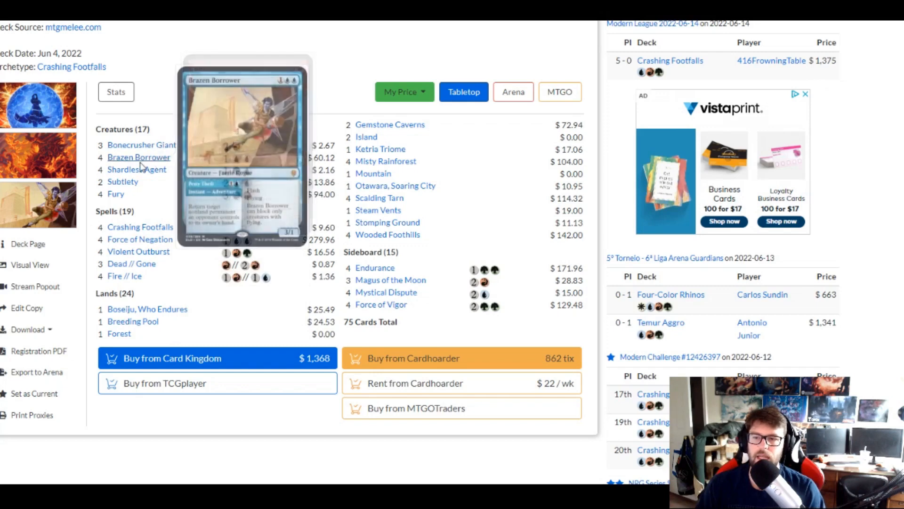
{"action": "mouse_move", "coordinate": [140, 239]}
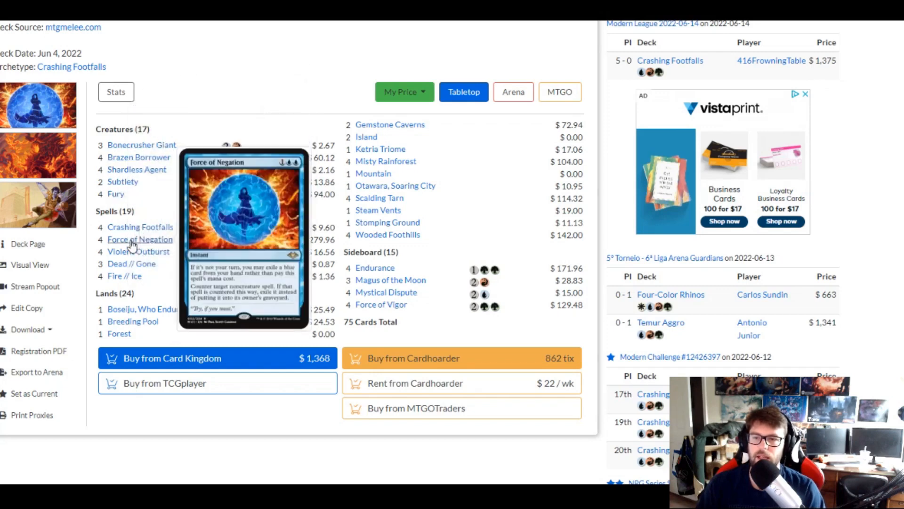
{"action": "mouse_move", "coordinate": [140, 226]}
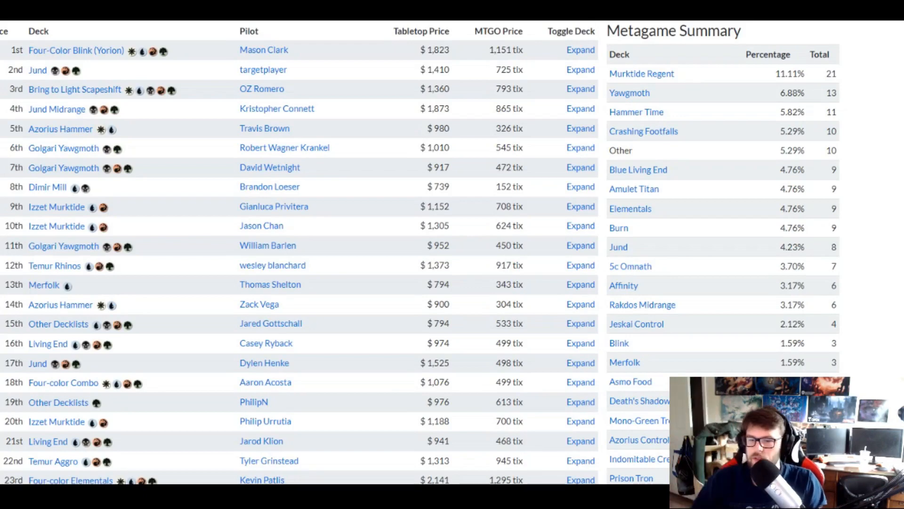
- Scroll through the Dreamhack Dallas standings table to see the lower placings and their decks
{"action": "scroll", "scroll_direction": "down", "scroll_amount": 3}
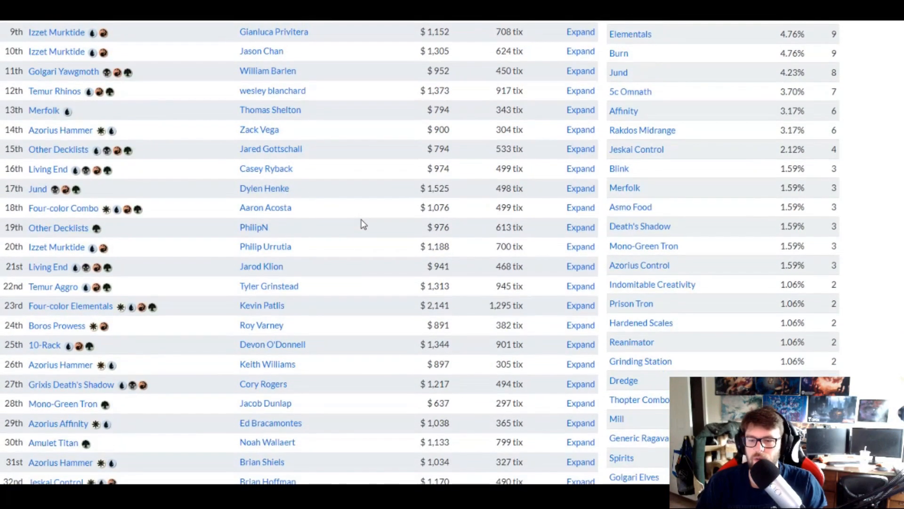
{"action": "scroll", "scroll_direction": "down", "scroll_amount": 3}
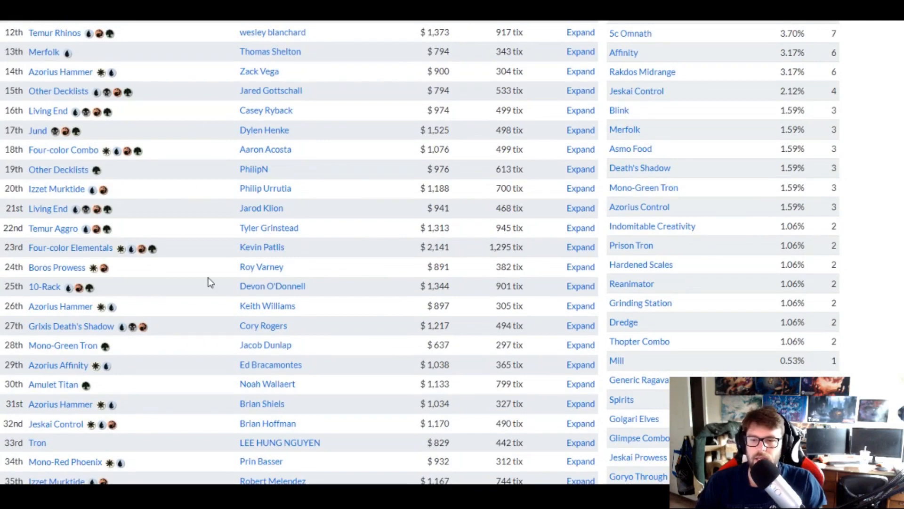
{"action": "scroll", "scroll_direction": "down", "scroll_amount": 3}
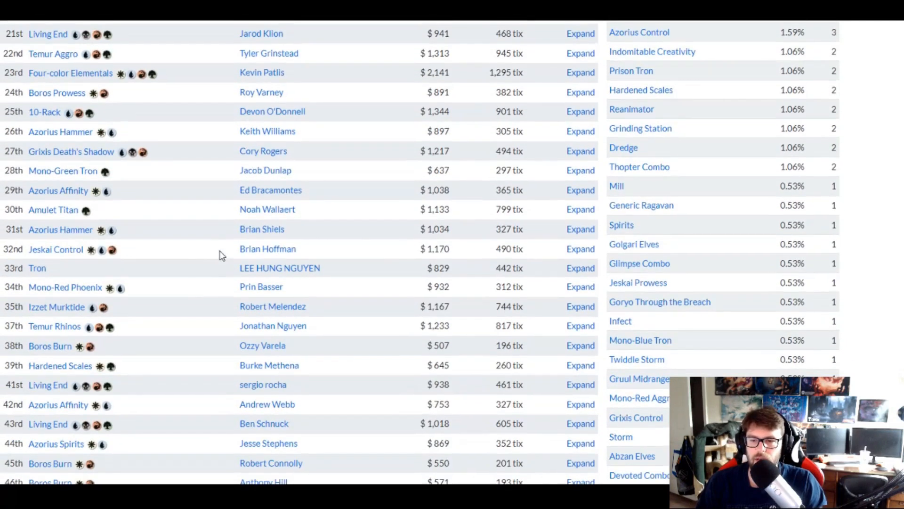
{"action": "scroll", "scroll_direction": "down", "scroll_amount": 3}
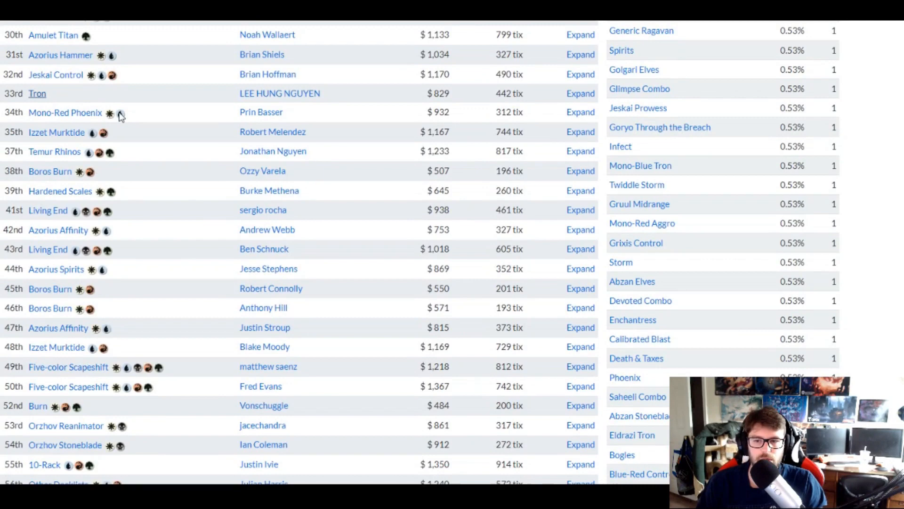
{"action": "mouse_move", "coordinate": [68, 249]}
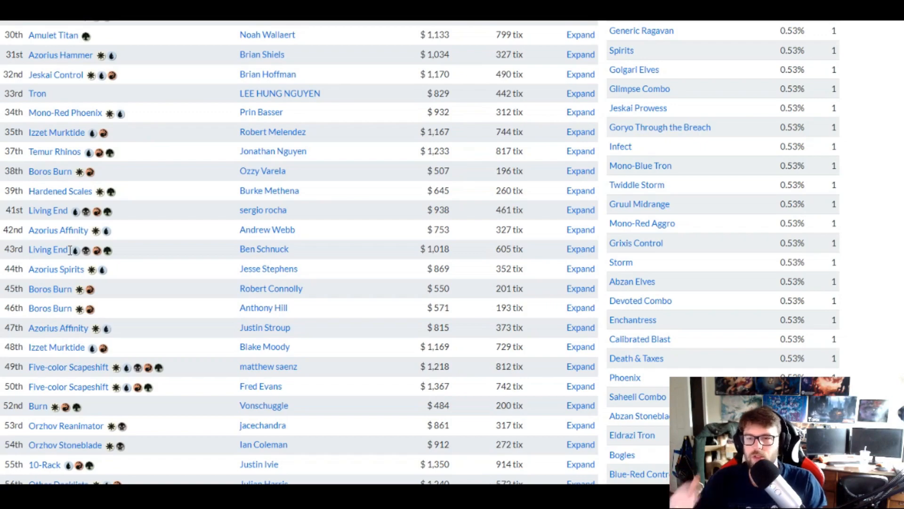
{"action": "scroll", "scroll_direction": "down", "scroll_amount": 3}
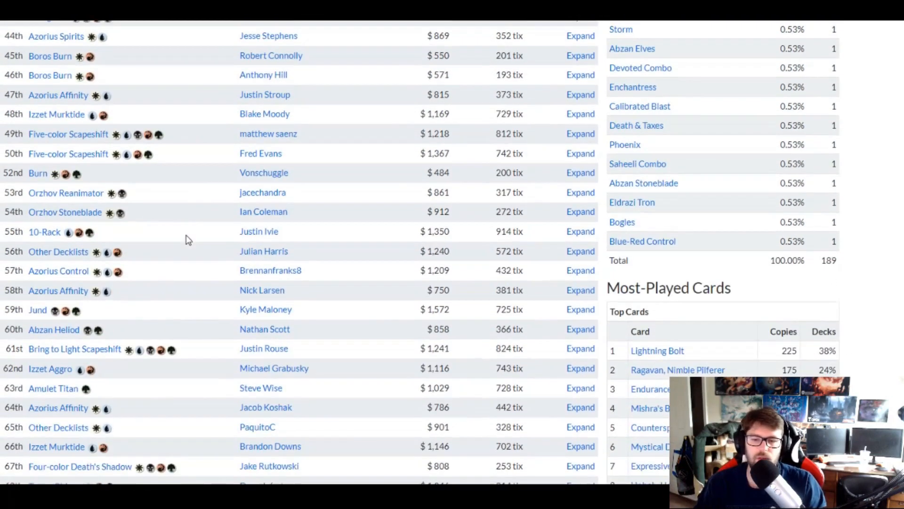
{"action": "scroll", "scroll_direction": "down", "scroll_amount": 3}
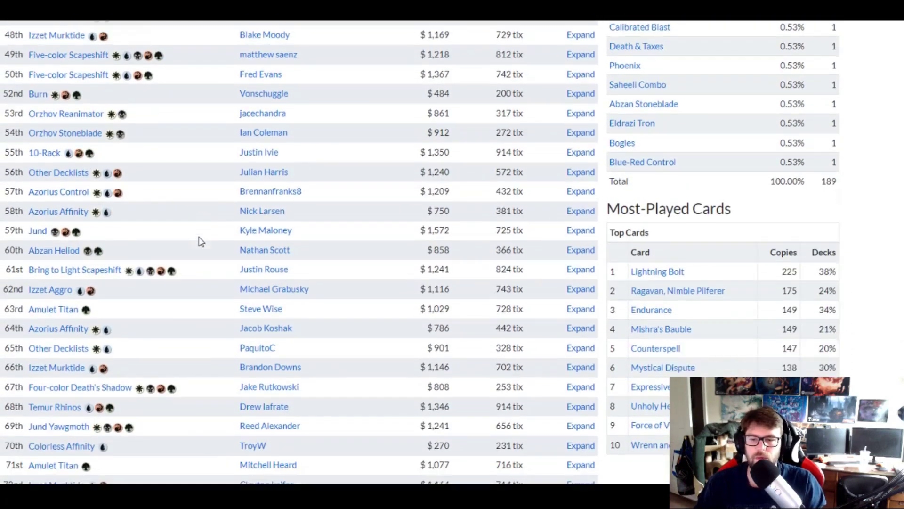
{"action": "scroll", "scroll_direction": "down", "scroll_amount": 3}
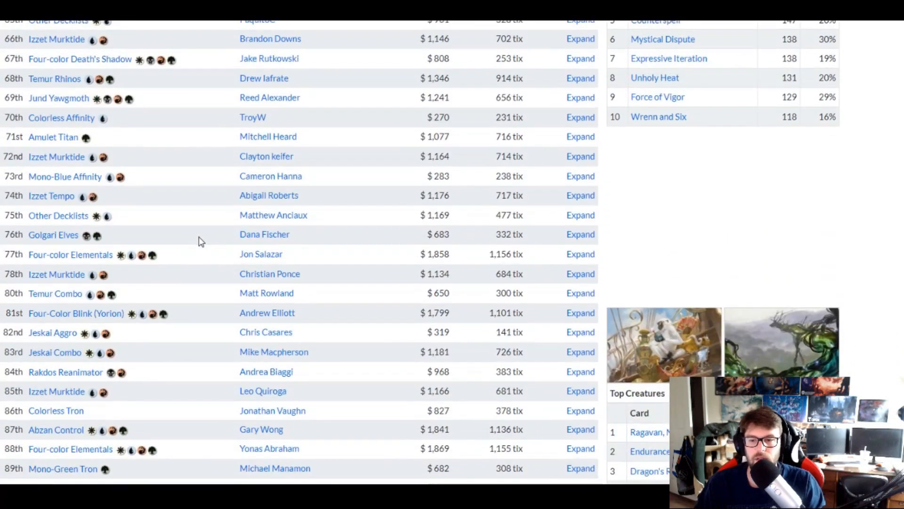
{"action": "scroll", "scroll_direction": "up", "scroll_amount": 3}
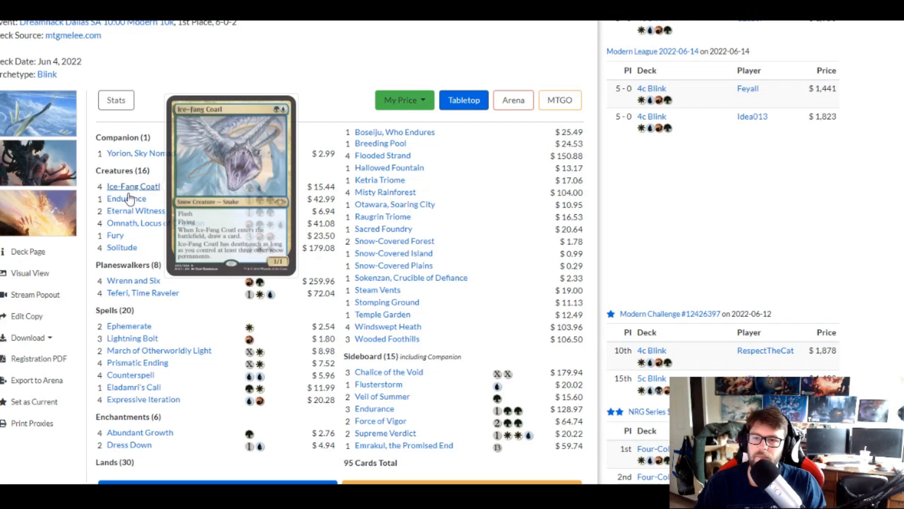
{"action": "mouse_move", "coordinate": [125, 199]}
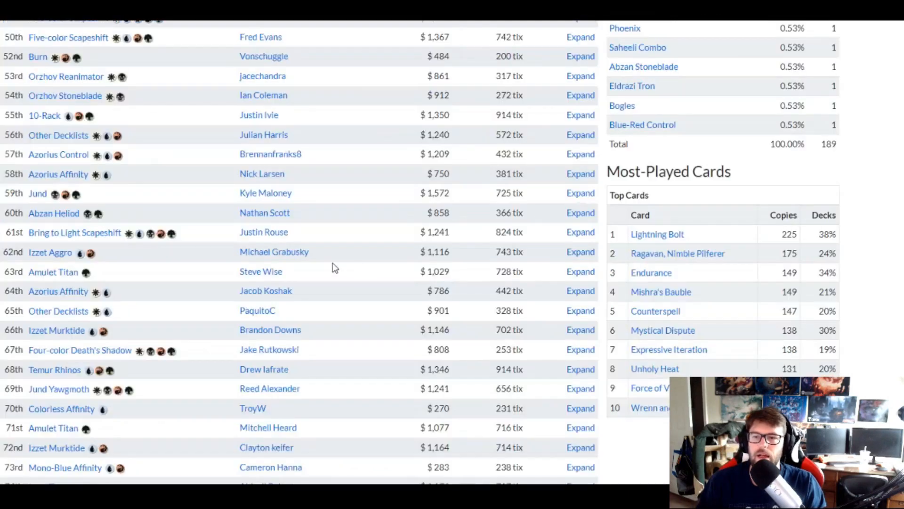
{"action": "mouse_move", "coordinate": [302, 273]}
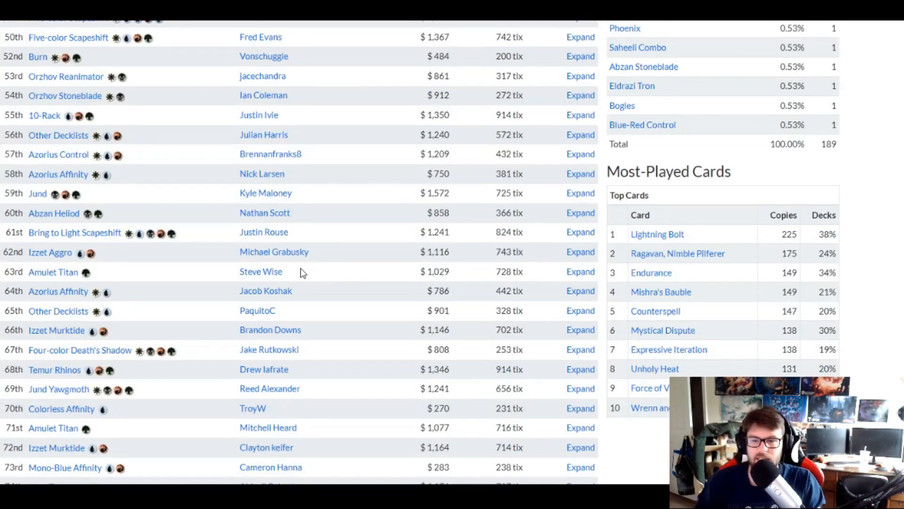
- Scroll back to the top of the standings showing places 1–23 beside the Metagame Summary
{"action": "scroll", "scroll_direction": "up", "scroll_amount": 3}
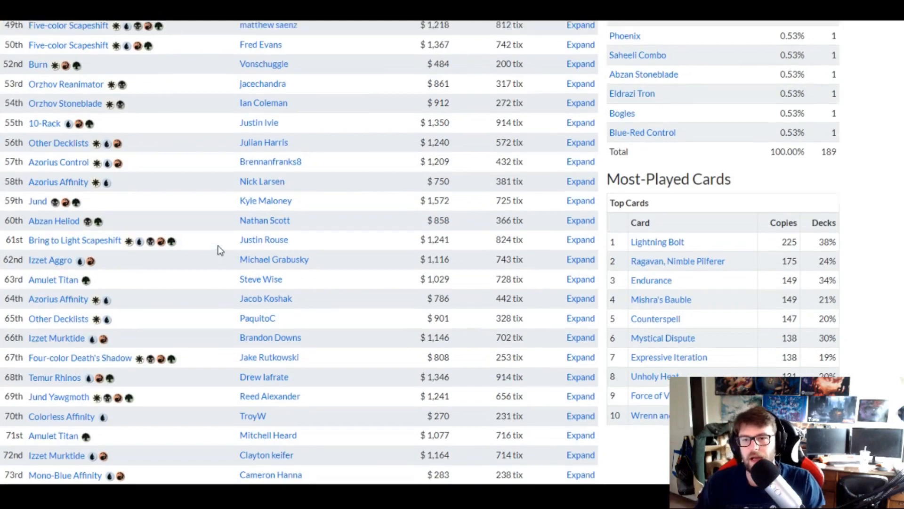
{"action": "scroll", "scroll_direction": "up", "scroll_amount": 3}
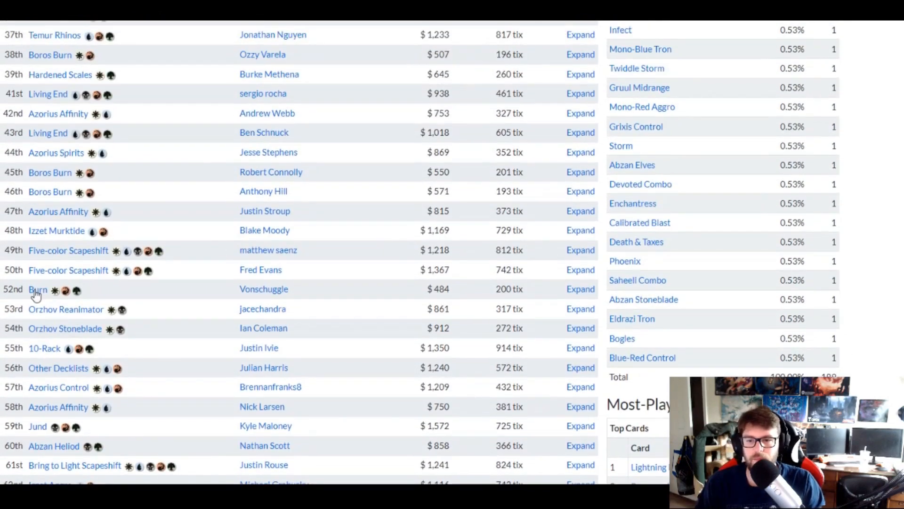
{"action": "scroll", "scroll_direction": "up", "scroll_amount": 3}
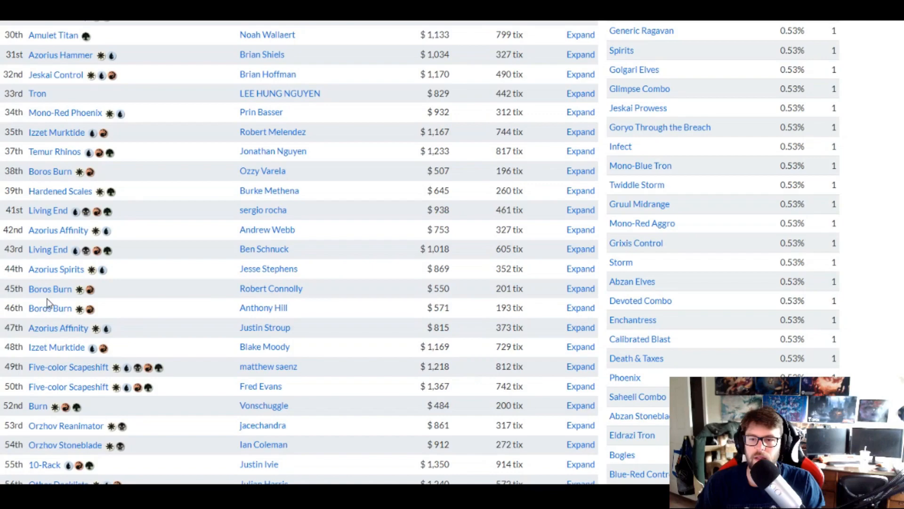
{"action": "scroll", "scroll_direction": "up", "scroll_amount": 3}
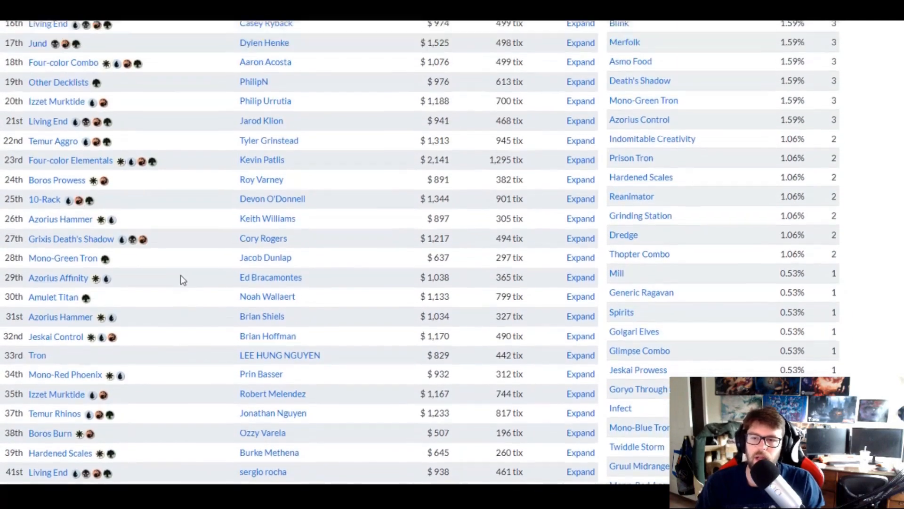
{"action": "scroll", "scroll_direction": "up", "scroll_amount": 3}
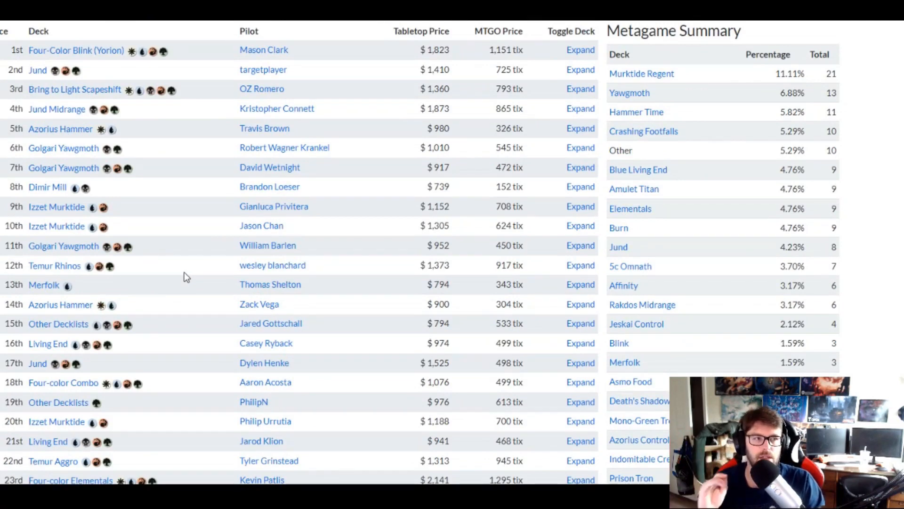
{"action": "mouse_move", "coordinate": [208, 168]}
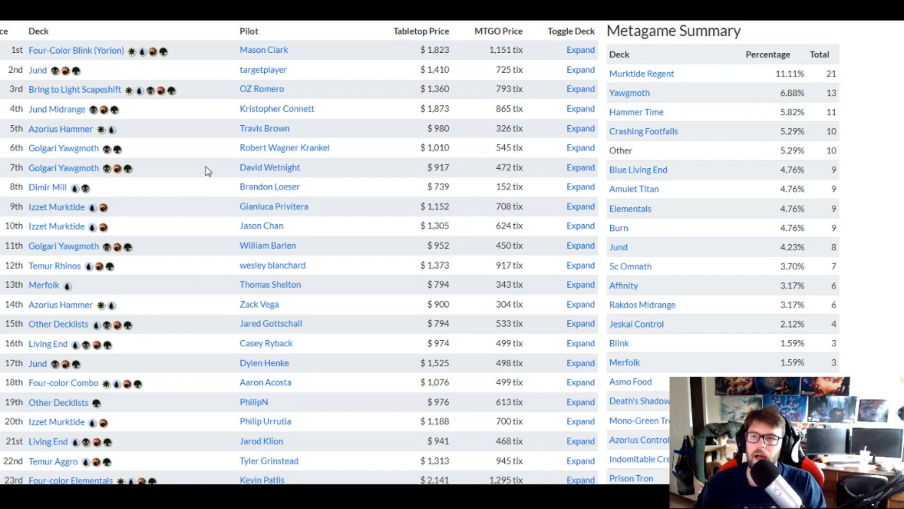
{"action": "mouse_move", "coordinate": [38, 70]}
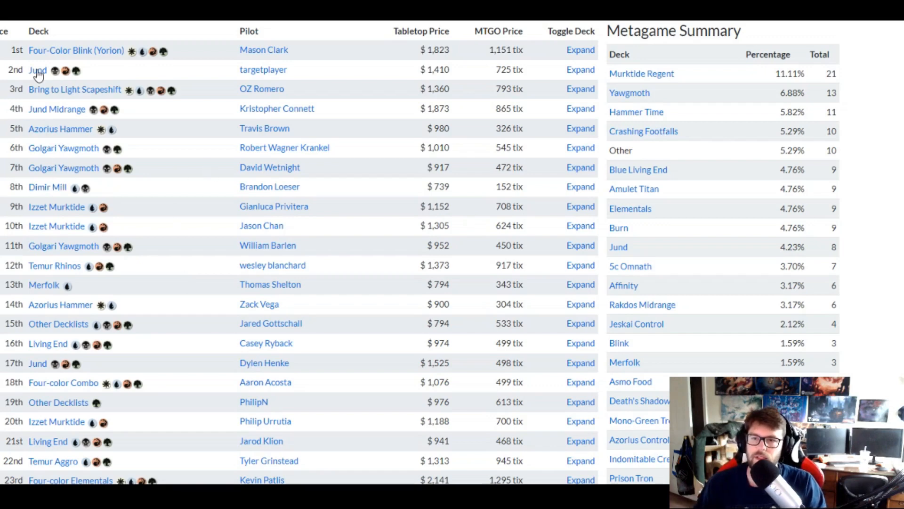
{"action": "mouse_move", "coordinate": [65, 115]}
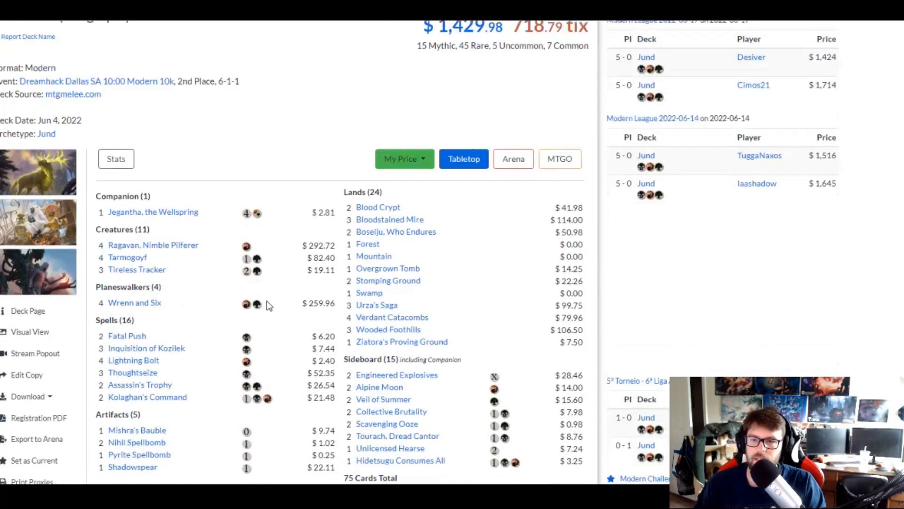
- Scroll down the 2nd-place Jund decklist to view its 75 cards and prices
{"action": "scroll", "scroll_direction": "down", "scroll_amount": 3}
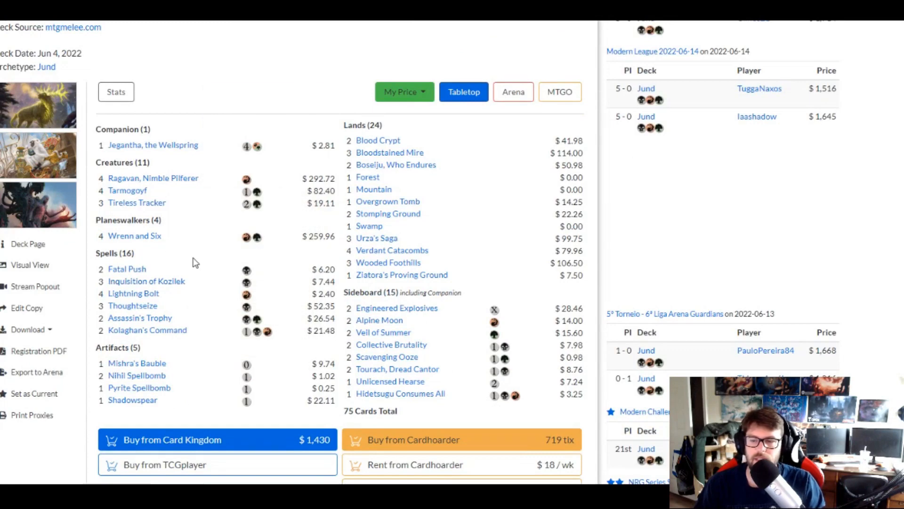
{"action": "mouse_move", "coordinate": [140, 317]}
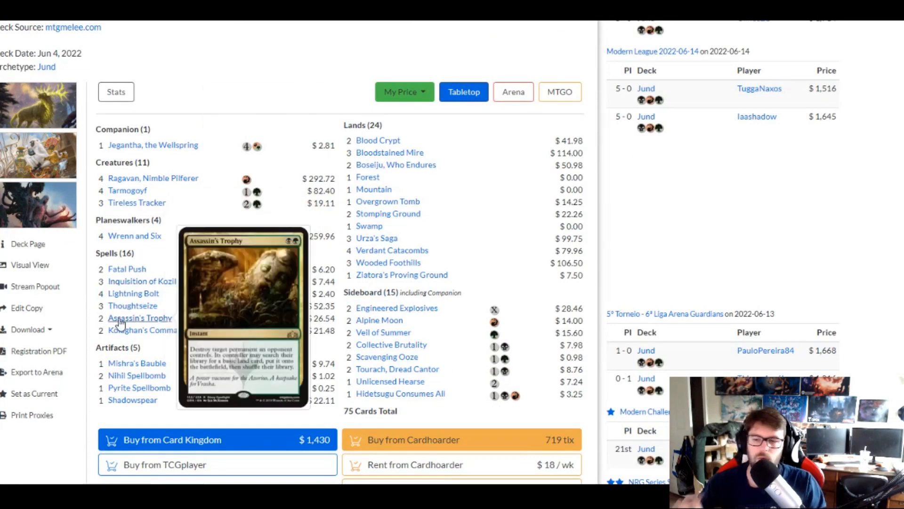
{"action": "mouse_move", "coordinate": [132, 305]}
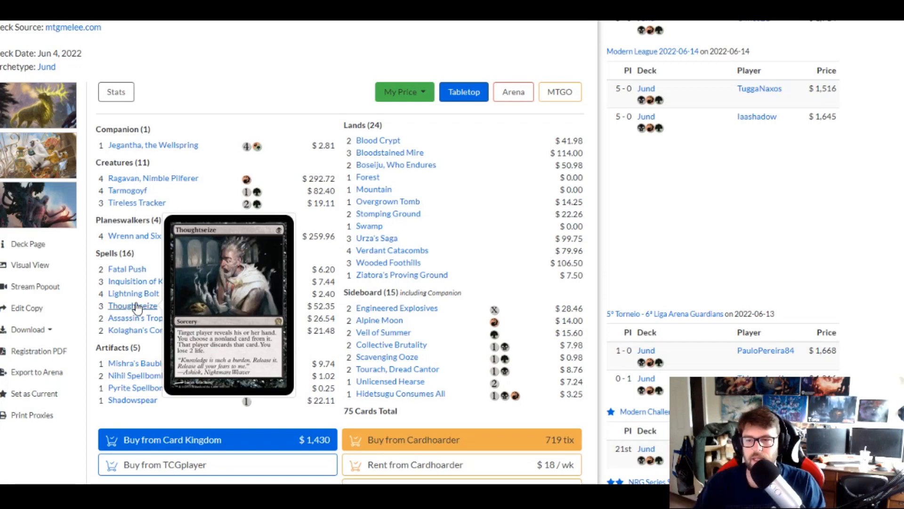
{"action": "mouse_move", "coordinate": [147, 281]}
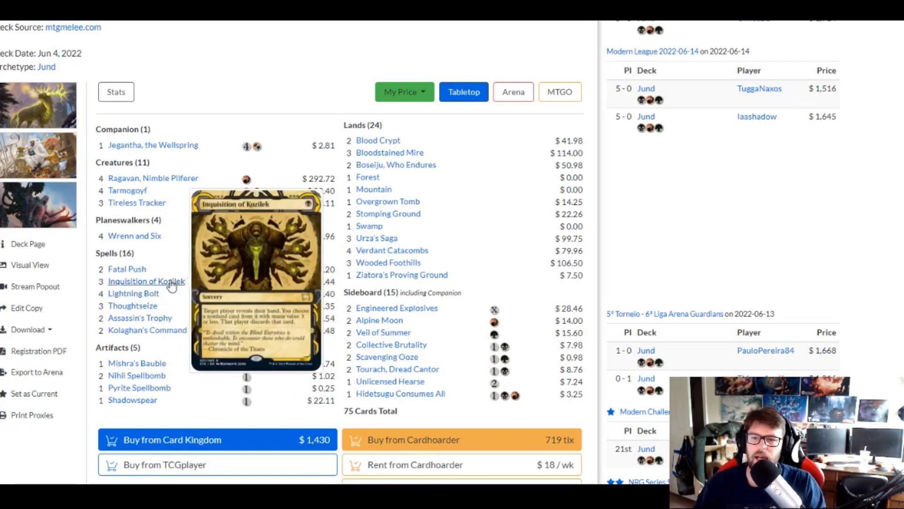
{"action": "mouse_move", "coordinate": [127, 190]}
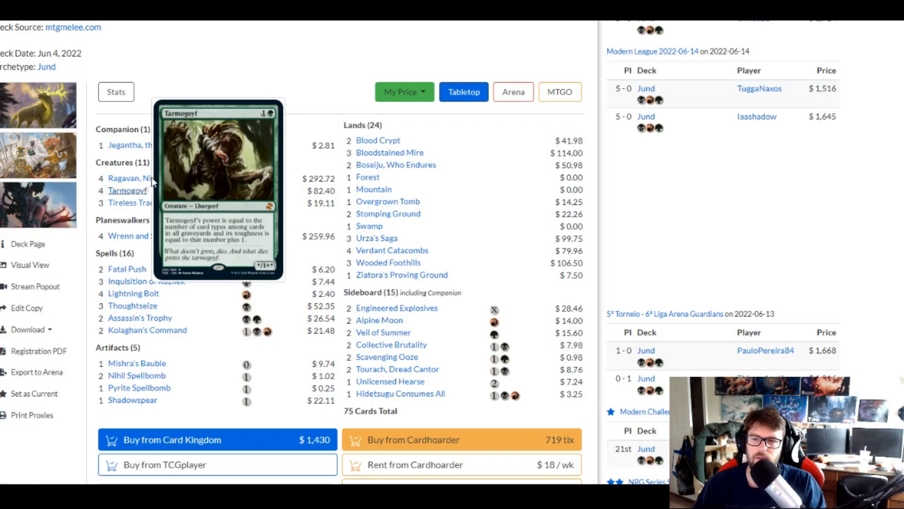
{"action": "mouse_move", "coordinate": [134, 236]}
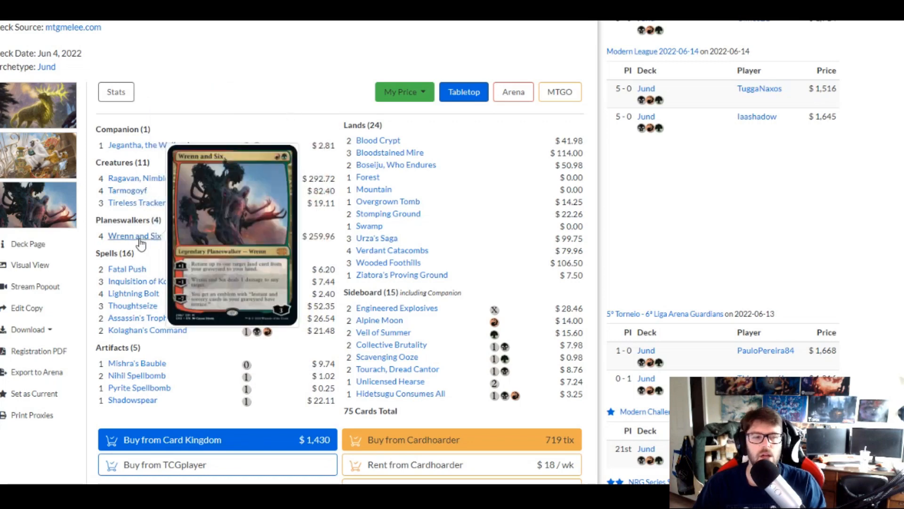
{"action": "mouse_move", "coordinate": [154, 178]}
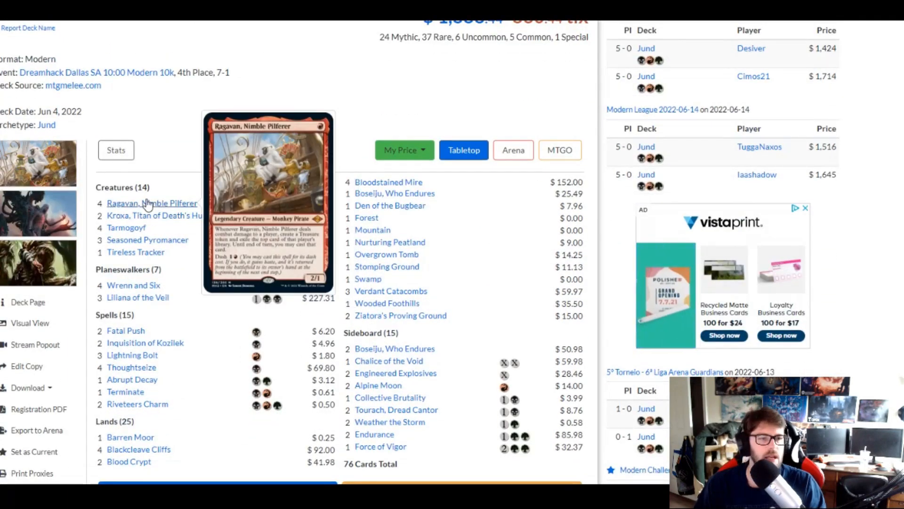
{"action": "mouse_move", "coordinate": [127, 227]}
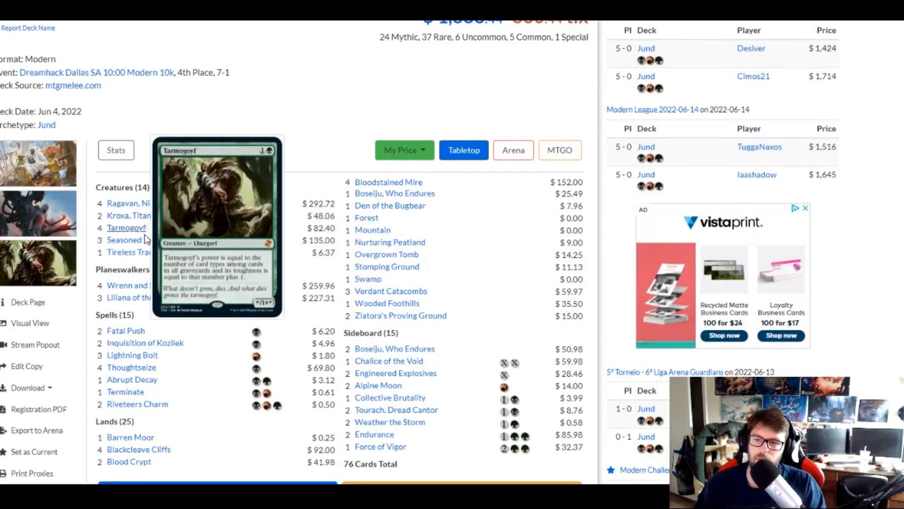
{"action": "mouse_move", "coordinate": [132, 284]}
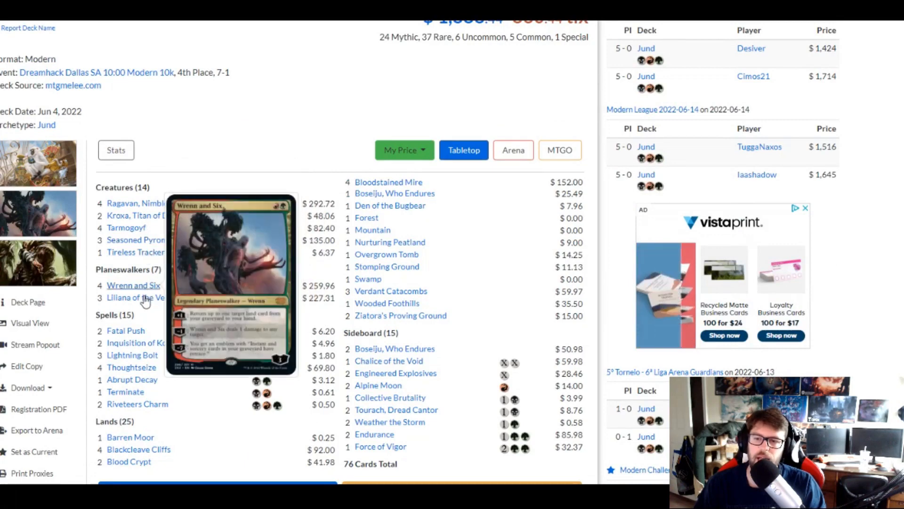
{"action": "mouse_move", "coordinate": [126, 227]}
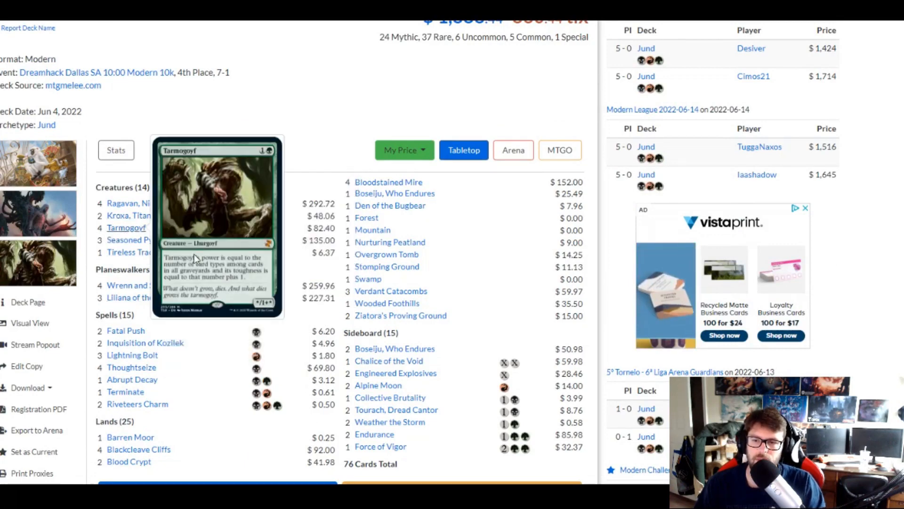
{"action": "mouse_move", "coordinate": [126, 330]}
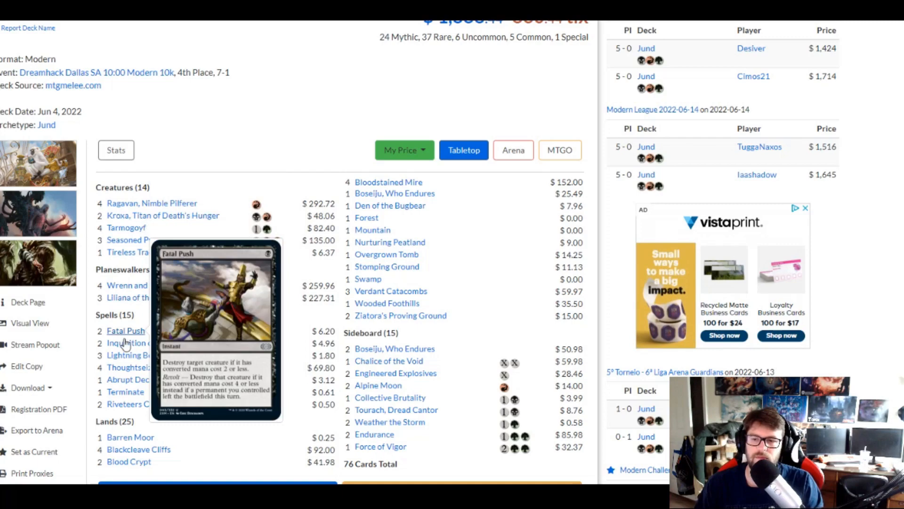
{"action": "mouse_move", "coordinate": [132, 379]}
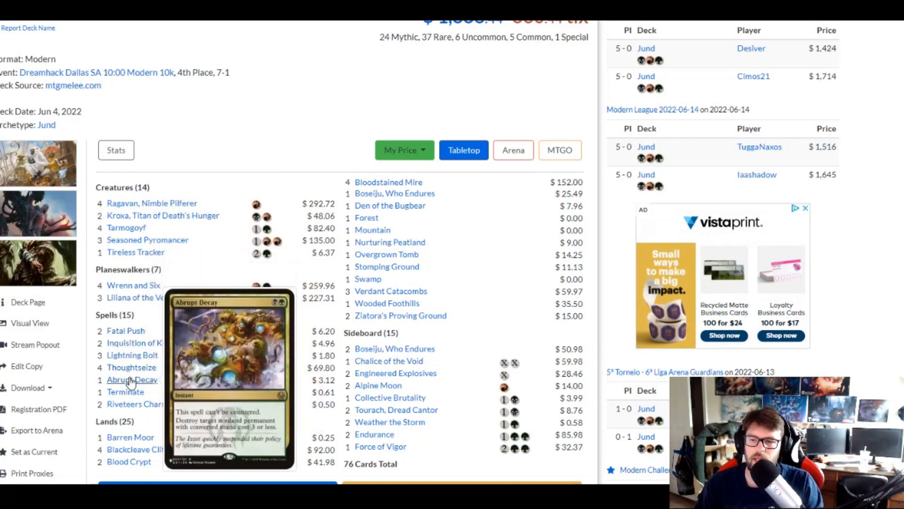
{"action": "mouse_move", "coordinate": [138, 404]}
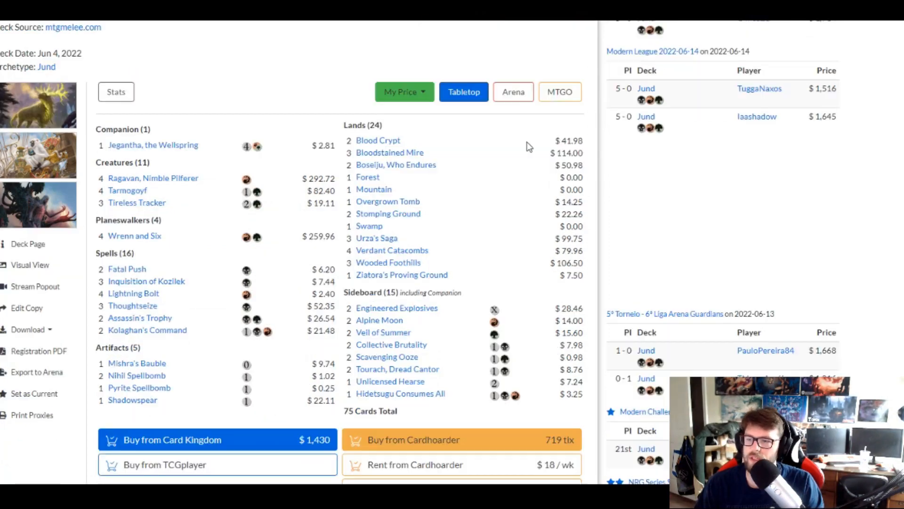
{"action": "mouse_move", "coordinate": [223, 373]}
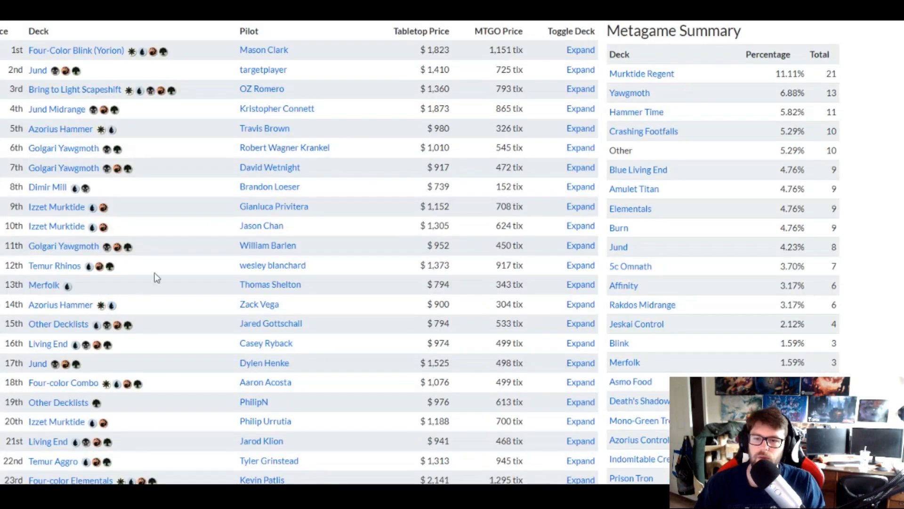
{"action": "mouse_move", "coordinate": [47, 186]}
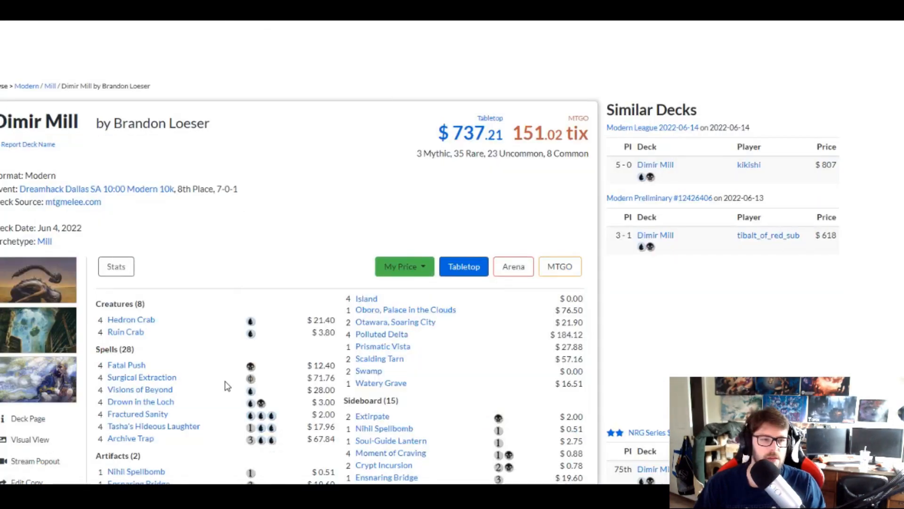
{"action": "scroll", "scroll_direction": "down", "scroll_amount": 3}
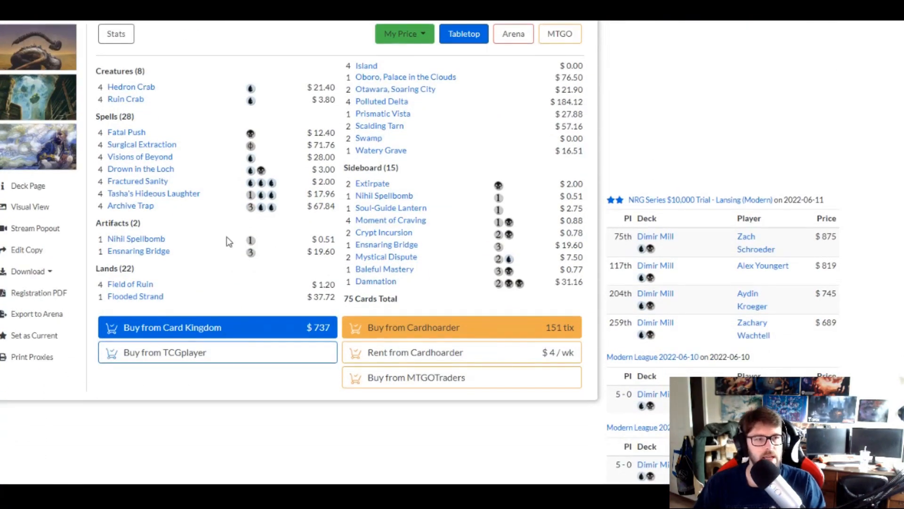
{"action": "mouse_move", "coordinate": [204, 94]}
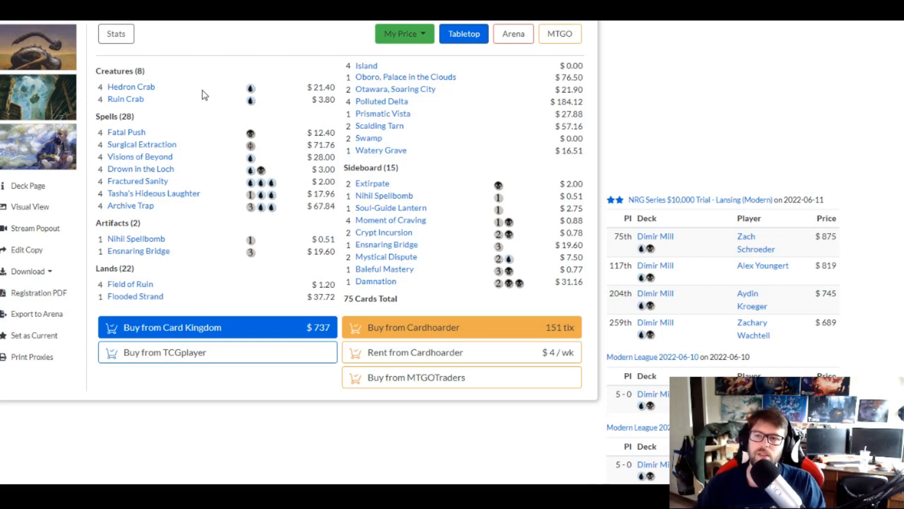
{"action": "mouse_move", "coordinate": [131, 87]}
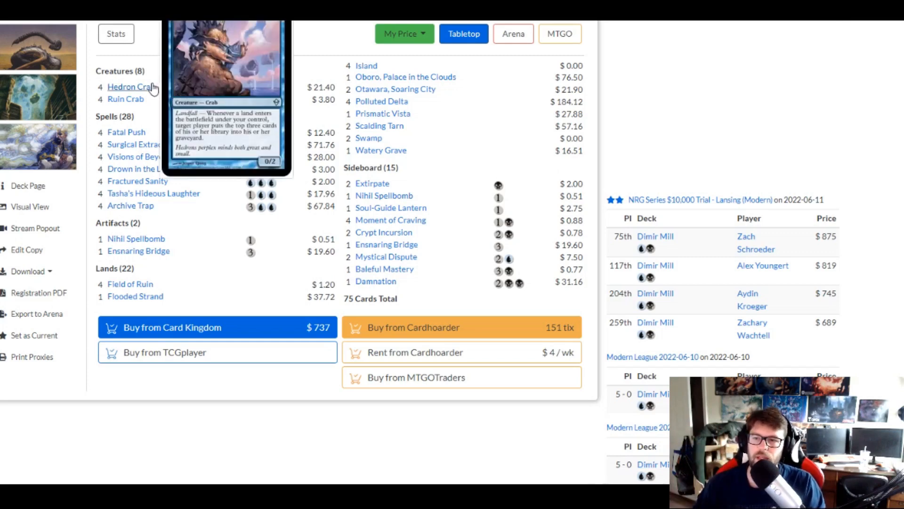
{"action": "mouse_move", "coordinate": [126, 99]}
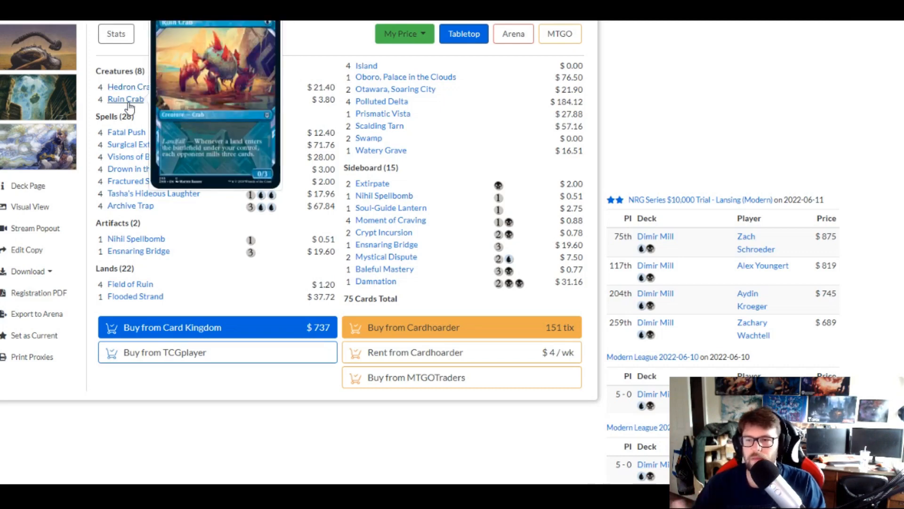
{"action": "mouse_move", "coordinate": [133, 96]}
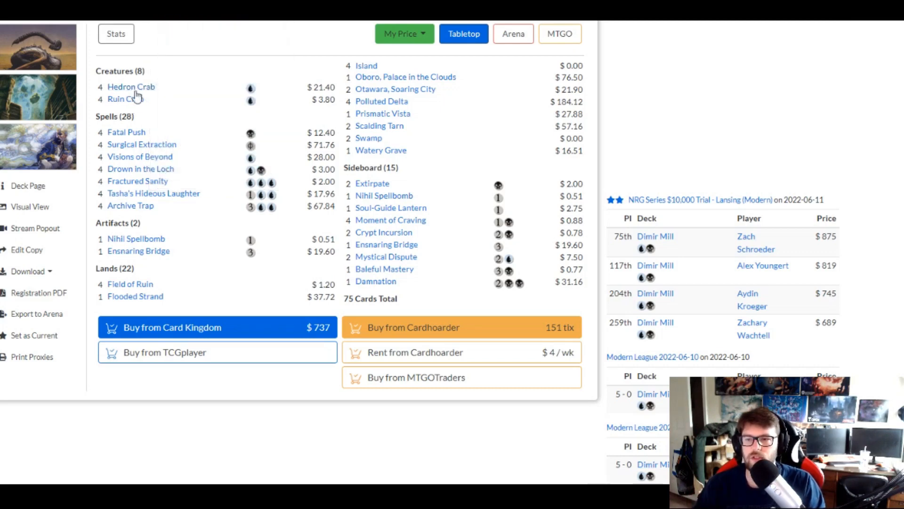
{"action": "mouse_move", "coordinate": [131, 87]}
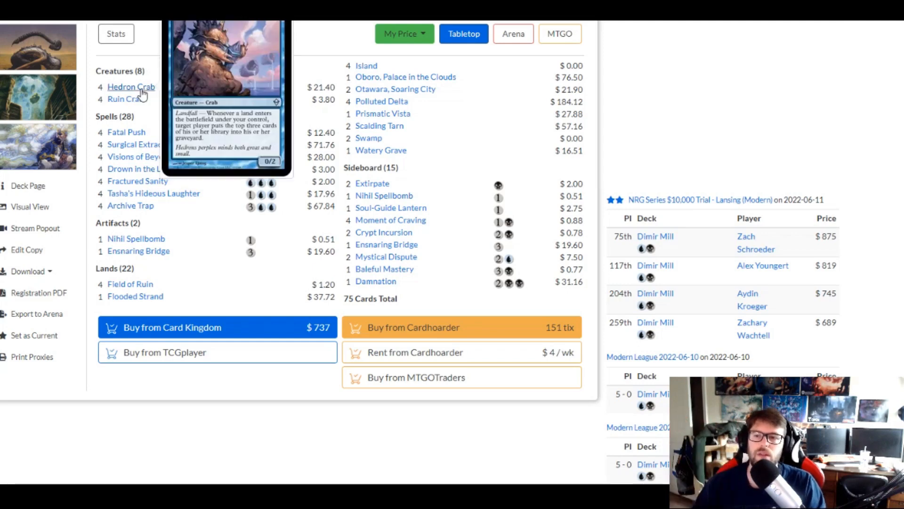
{"action": "mouse_move", "coordinate": [125, 99]}
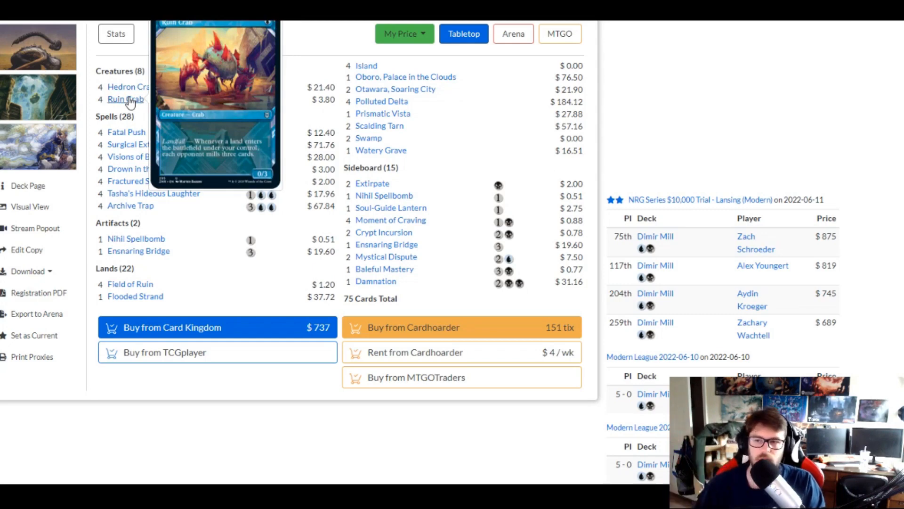
{"action": "mouse_move", "coordinate": [132, 86]}
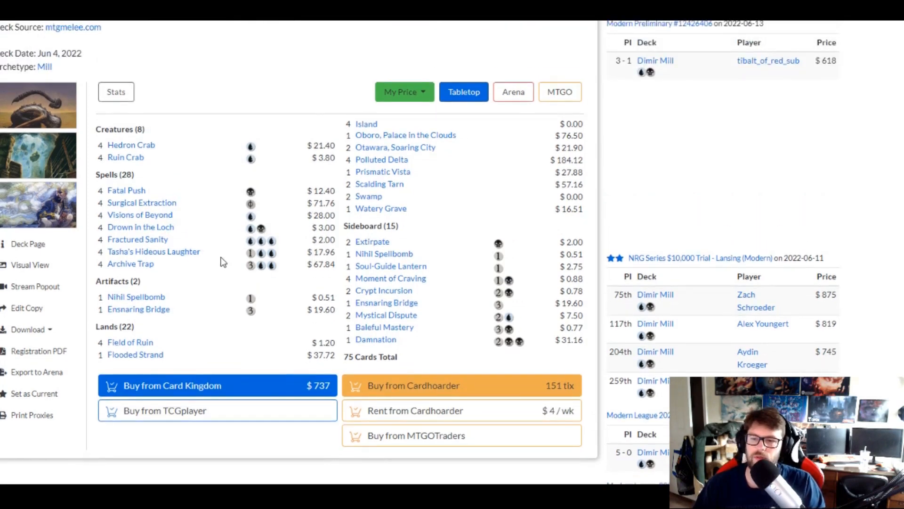
{"action": "mouse_move", "coordinate": [447, 182]}
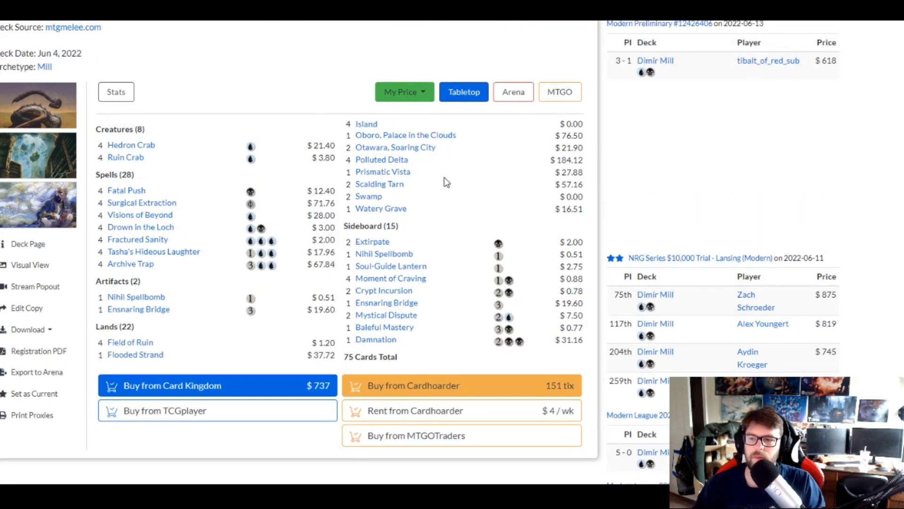
{"action": "mouse_move", "coordinate": [379, 184]}
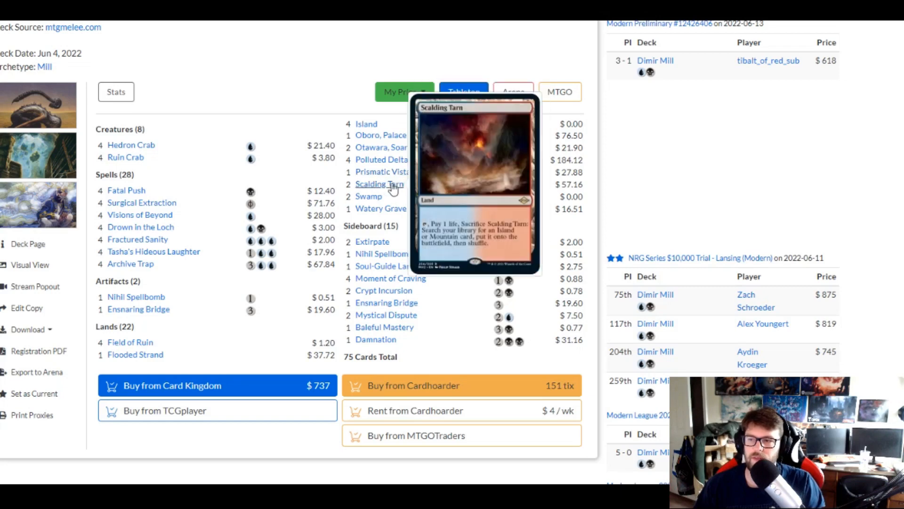
{"action": "mouse_move", "coordinate": [405, 134]}
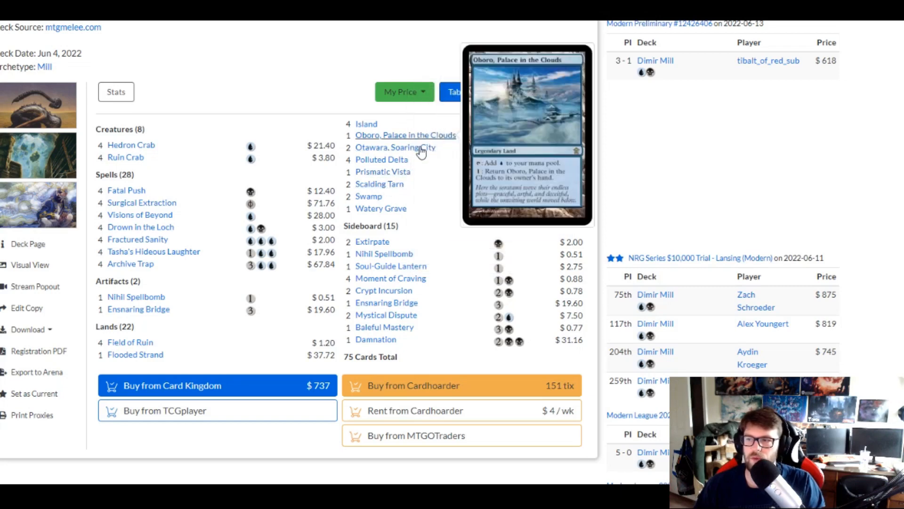
{"action": "mouse_move", "coordinate": [394, 159]}
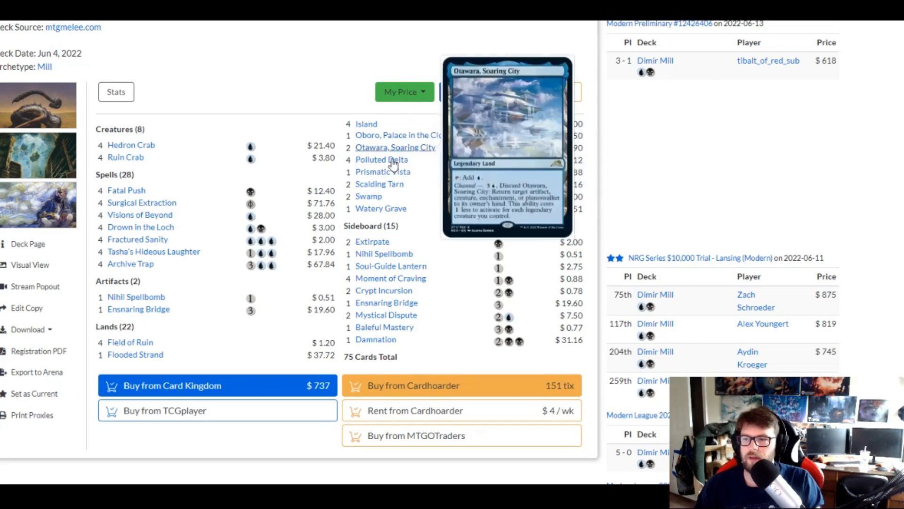
{"action": "mouse_move", "coordinate": [305, 217]}
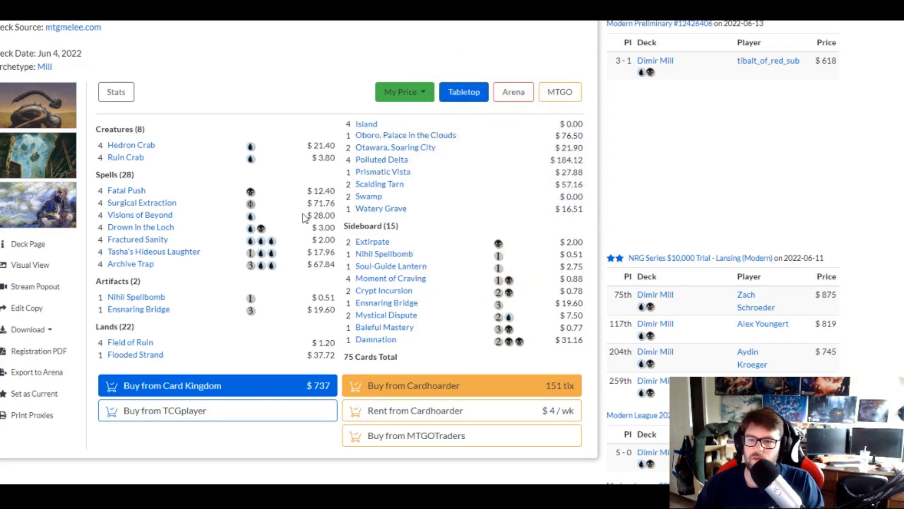
{"action": "mouse_move", "coordinate": [130, 342]}
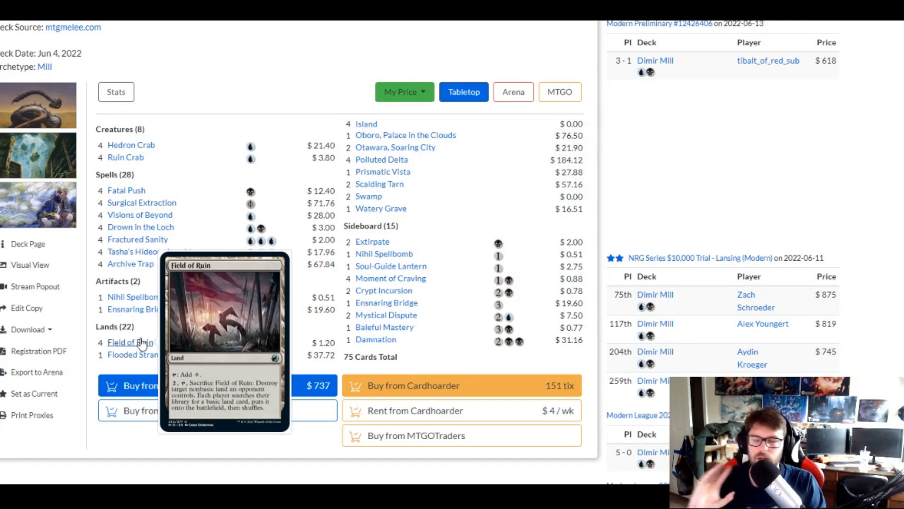
{"action": "mouse_move", "coordinate": [535, 186]}
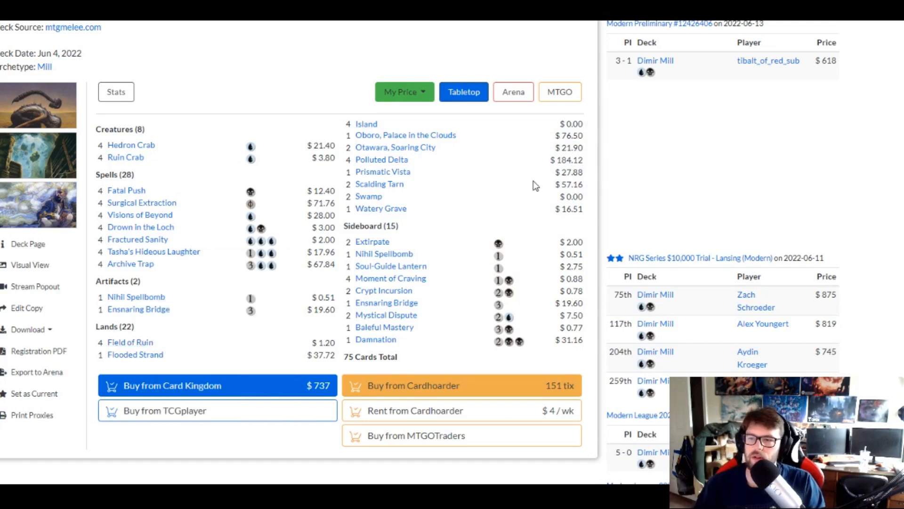
{"action": "mouse_move", "coordinate": [366, 124]}
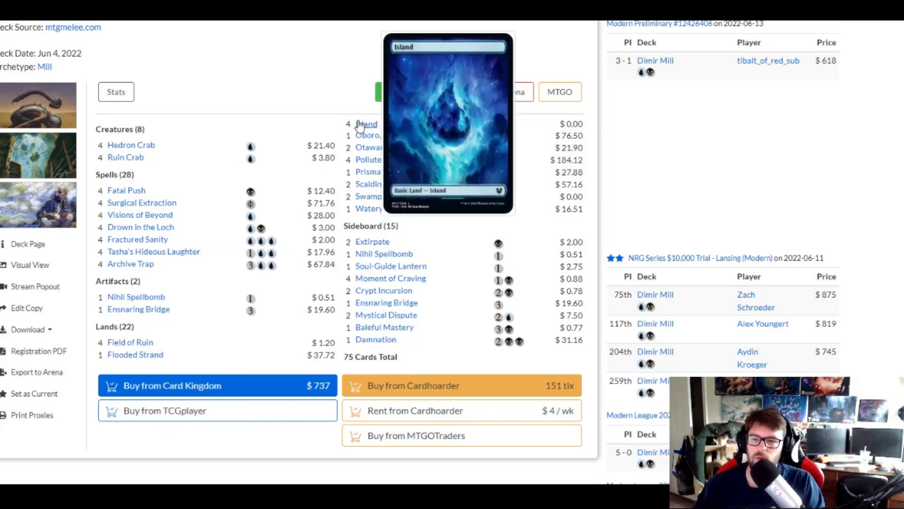
{"action": "mouse_move", "coordinate": [368, 196]}
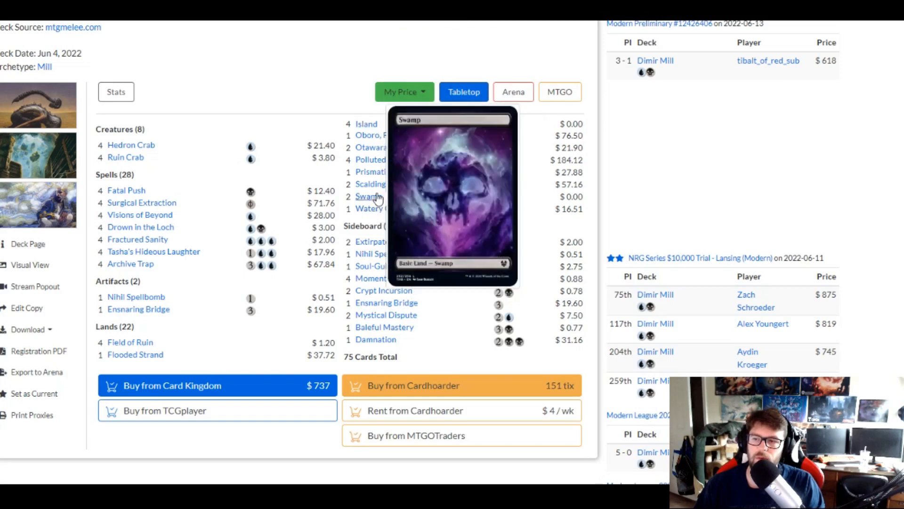
{"action": "mouse_move", "coordinate": [137, 309]}
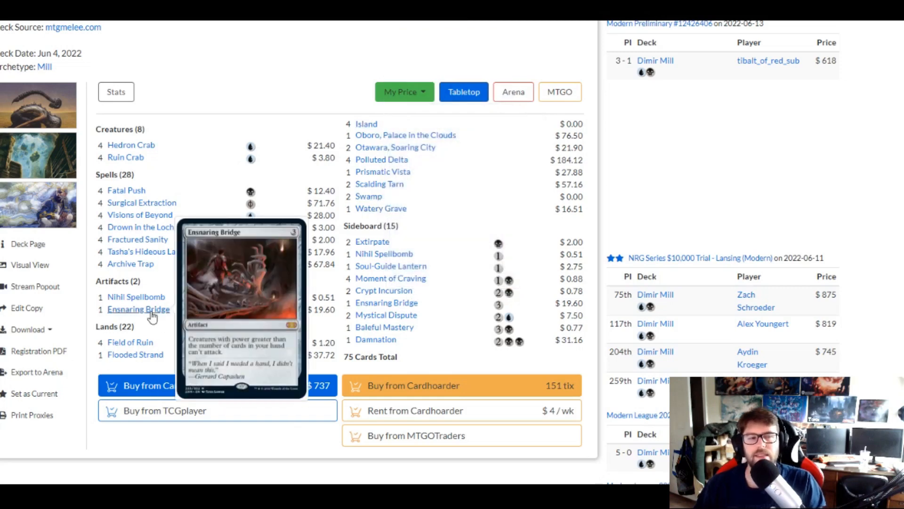
{"action": "mouse_move", "coordinate": [202, 177]}
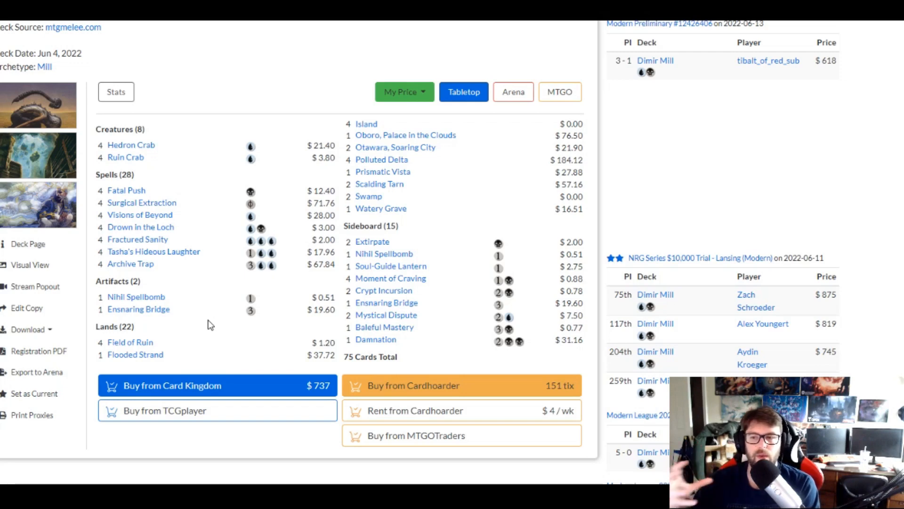
{"action": "mouse_move", "coordinate": [162, 249]}
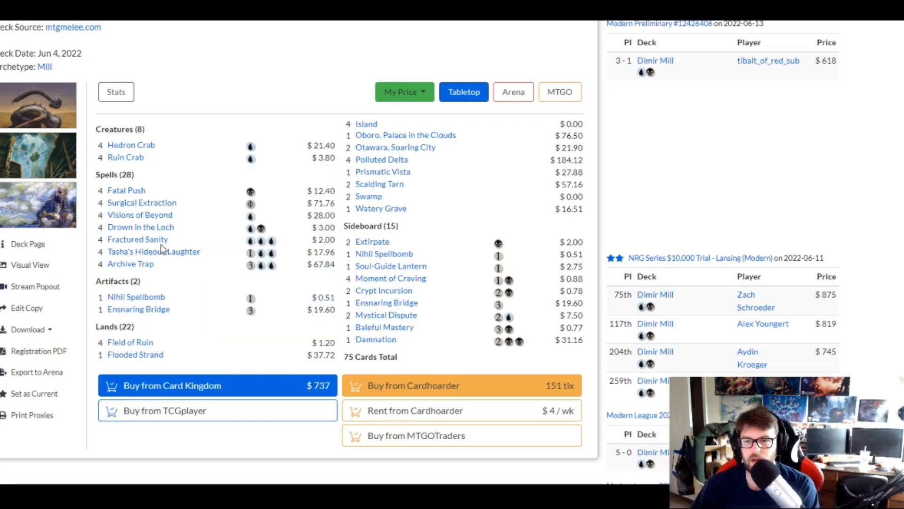
{"action": "mouse_move", "coordinate": [137, 238]}
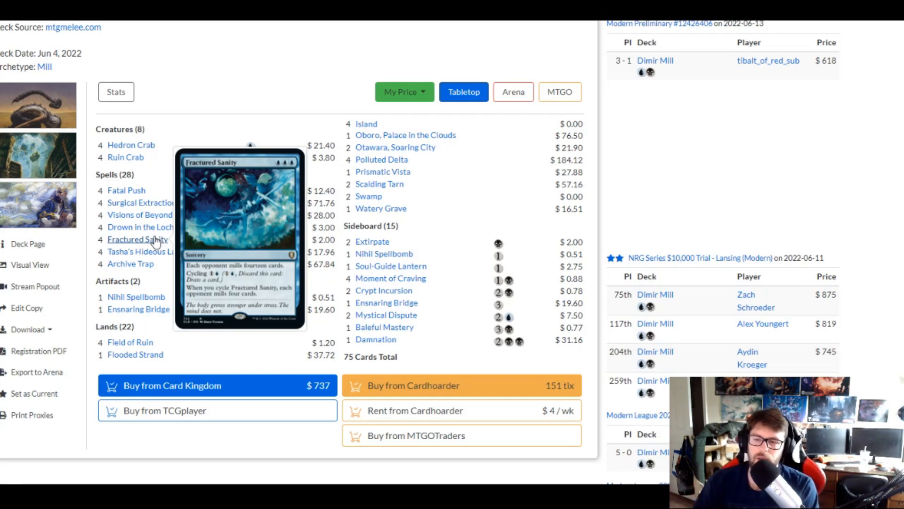
{"action": "mouse_move", "coordinate": [154, 252]}
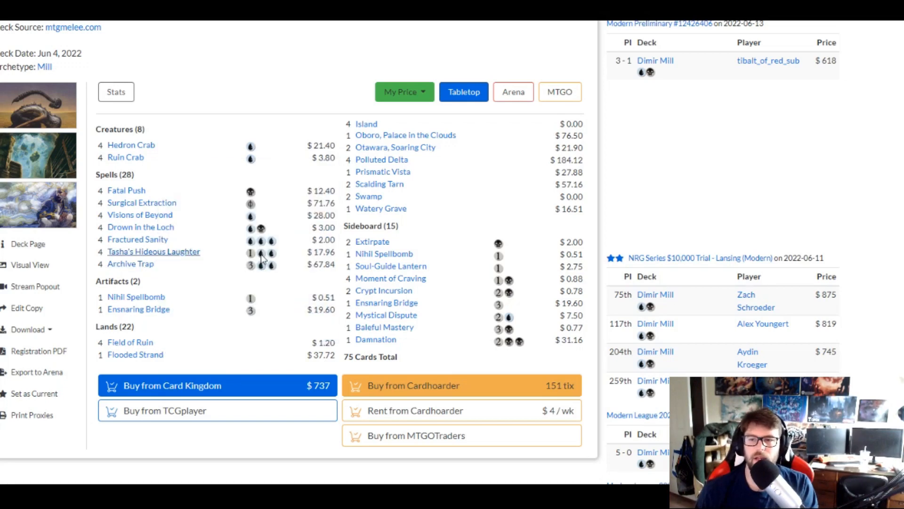
{"action": "mouse_move", "coordinate": [131, 145]}
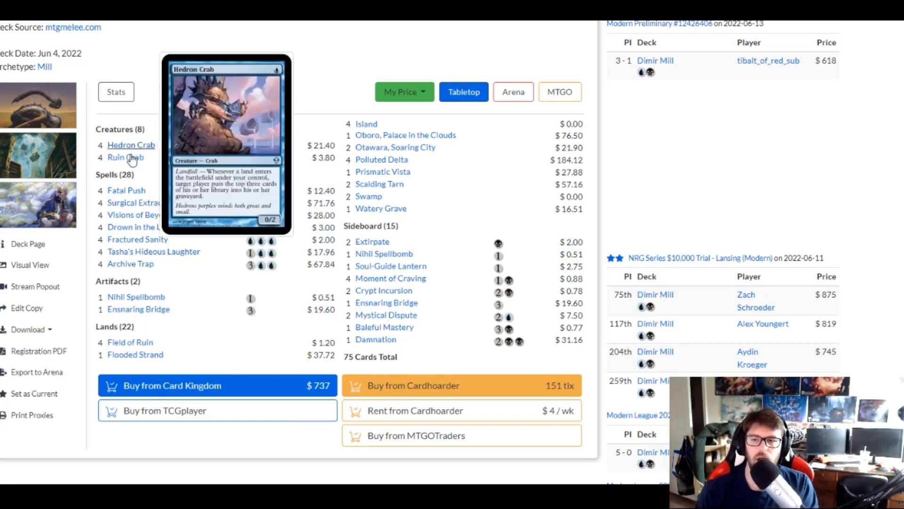
{"action": "mouse_move", "coordinate": [130, 341]}
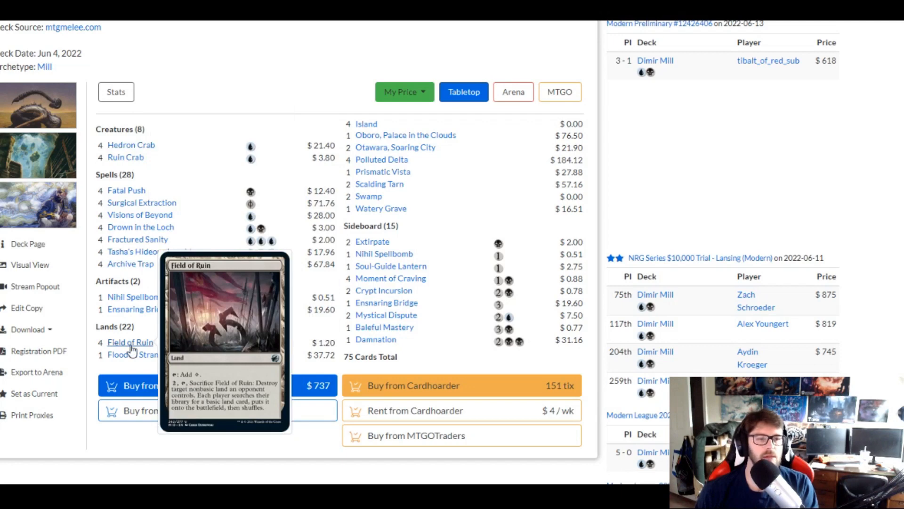
{"action": "mouse_move", "coordinate": [130, 260]}
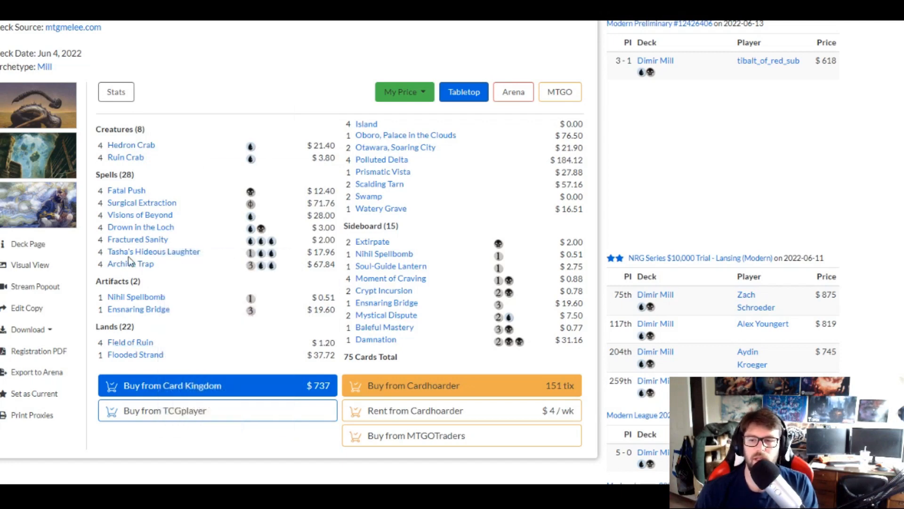
{"action": "mouse_move", "coordinate": [130, 264]}
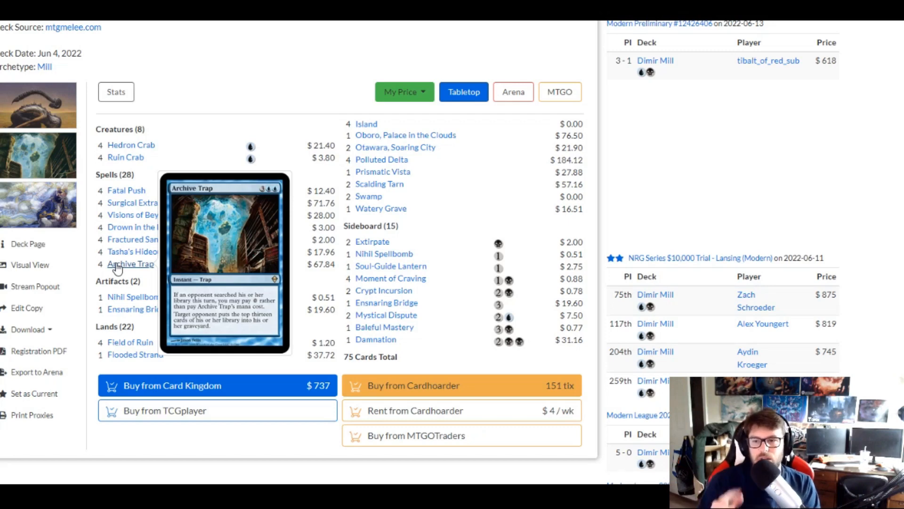
{"action": "mouse_move", "coordinate": [126, 190]}
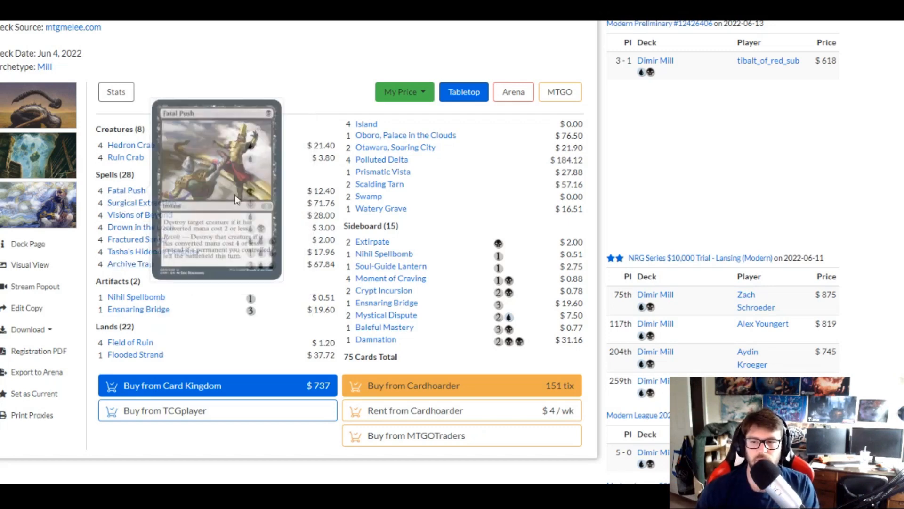
{"action": "mouse_move", "coordinate": [140, 227]}
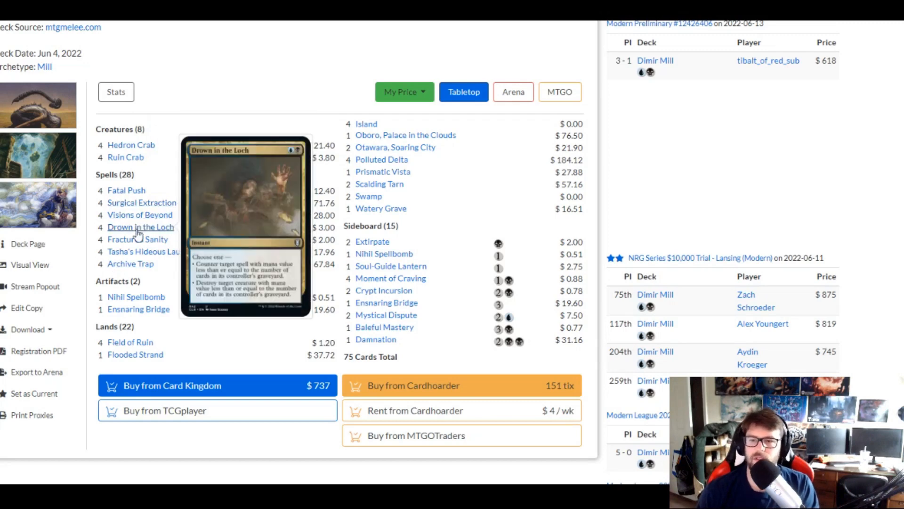
{"action": "mouse_move", "coordinate": [142, 203]}
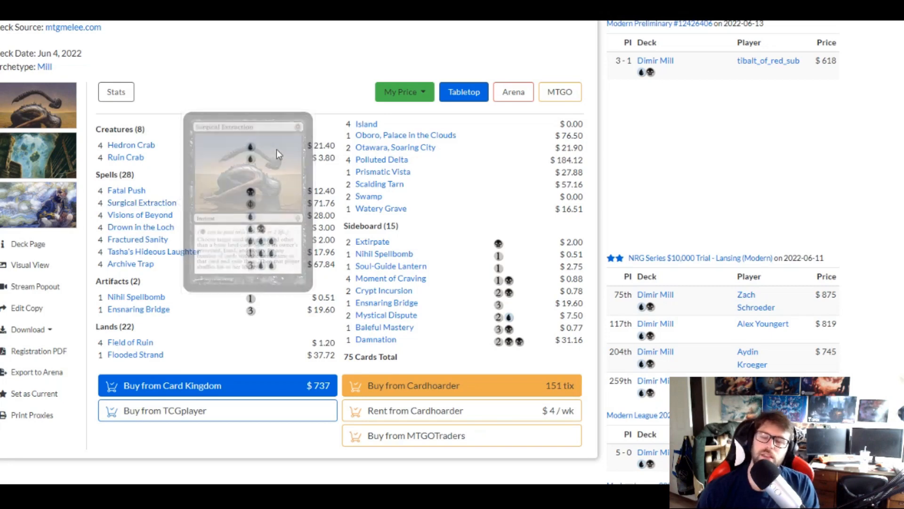
{"action": "mouse_move", "coordinate": [276, 153]}
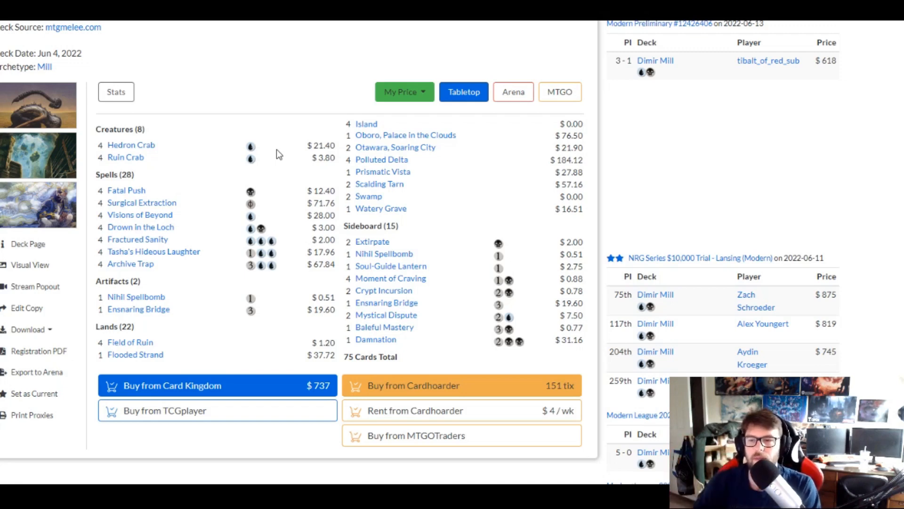
{"action": "mouse_move", "coordinate": [181, 207]}
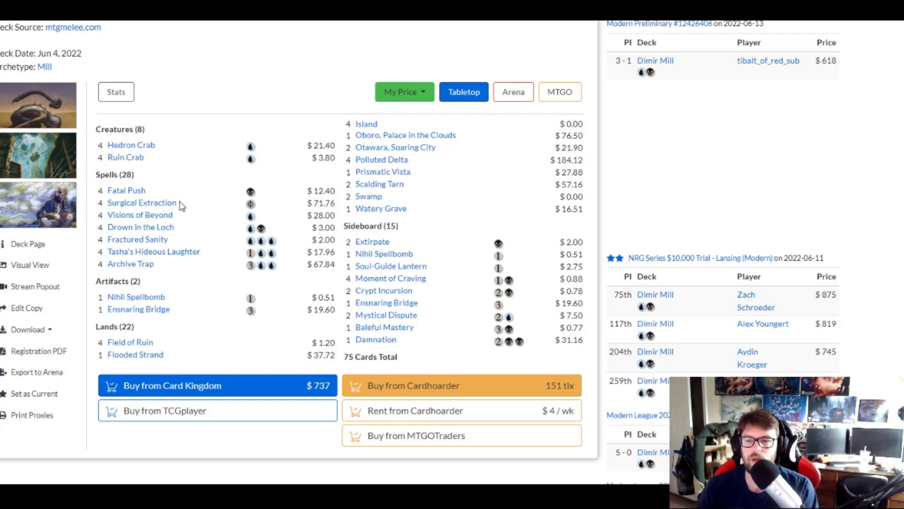
{"action": "mouse_move", "coordinate": [142, 202]}
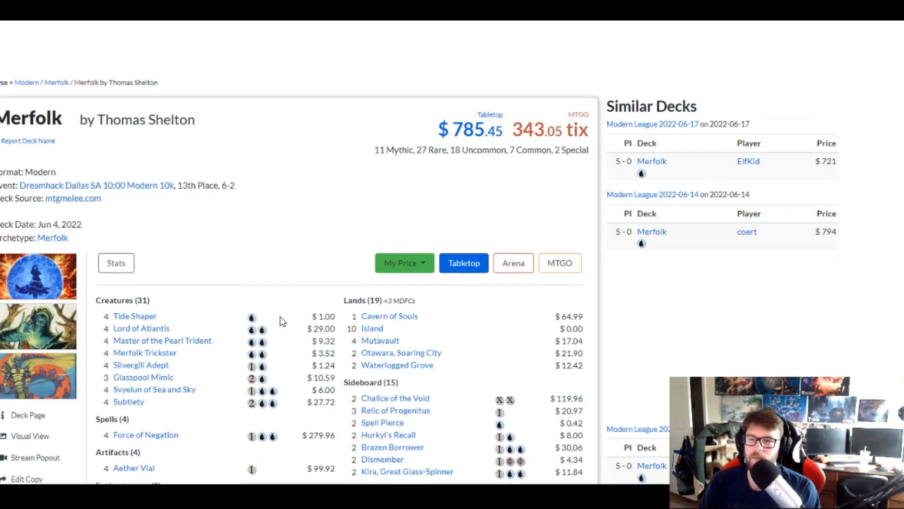
- Scroll down the Merfolk list to Aether Vial, Spreading Seas and the 15-card sideboard
{"action": "scroll", "scroll_direction": "down", "scroll_amount": 3}
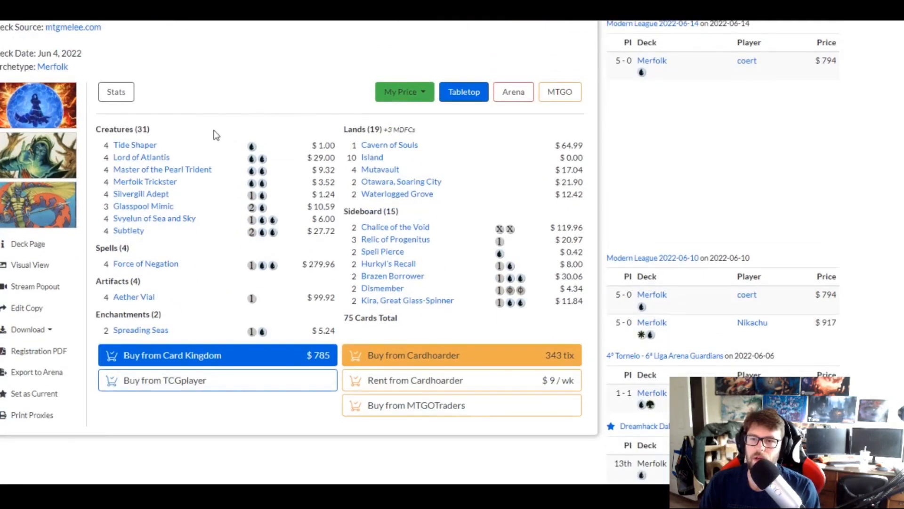
{"action": "mouse_move", "coordinate": [218, 154]}
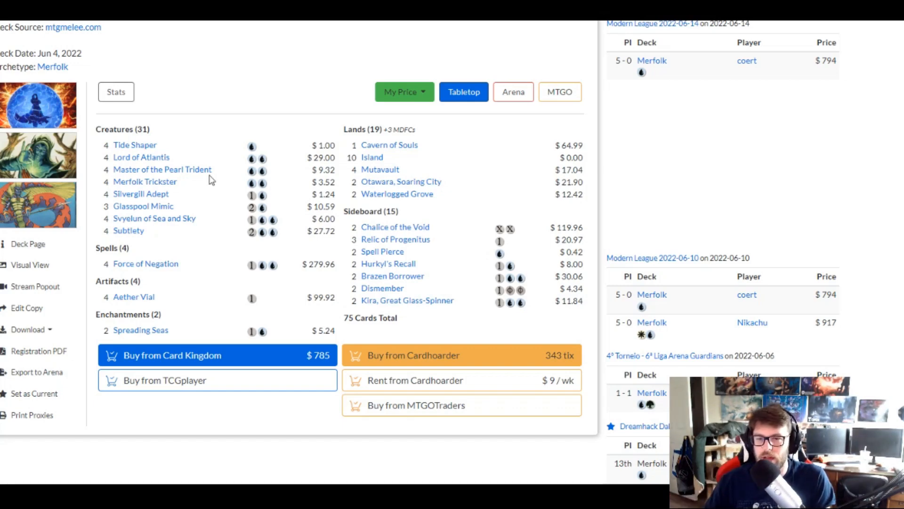
{"action": "mouse_move", "coordinate": [145, 264]}
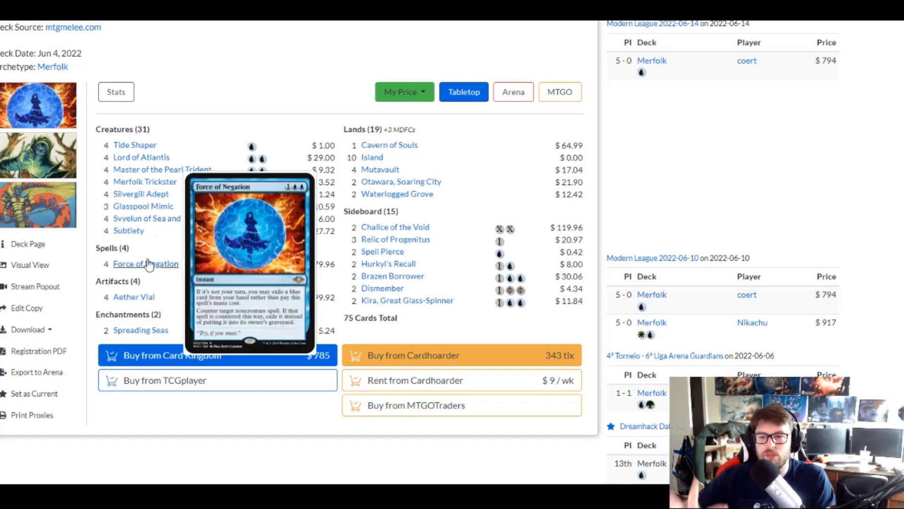
{"action": "mouse_move", "coordinate": [134, 296]}
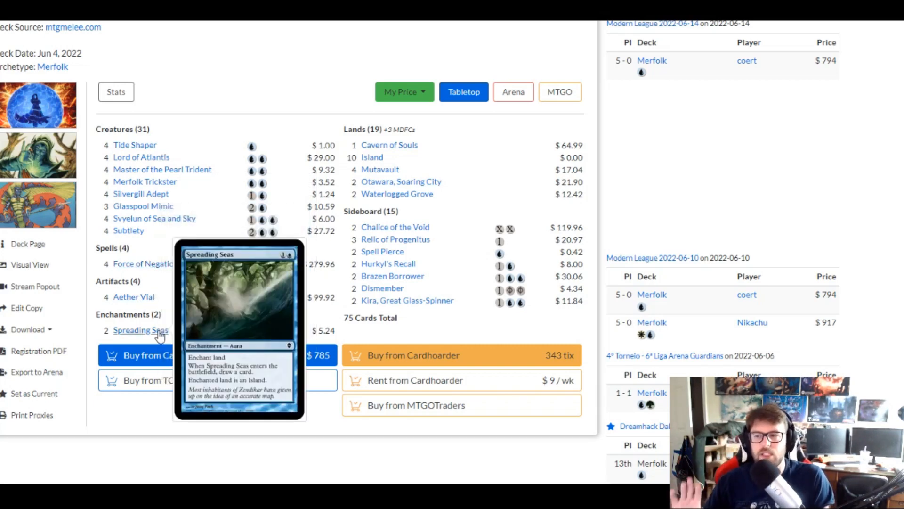
{"action": "mouse_move", "coordinate": [161, 151]}
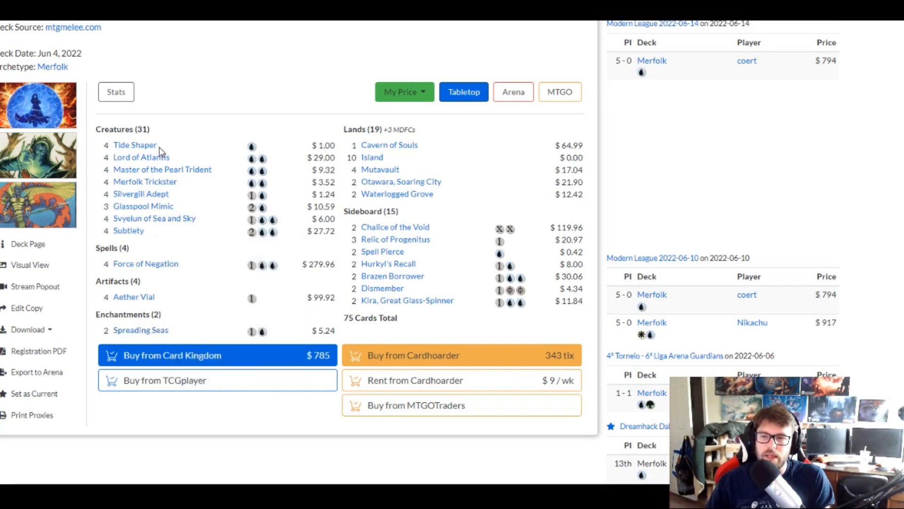
{"action": "mouse_move", "coordinate": [134, 145]}
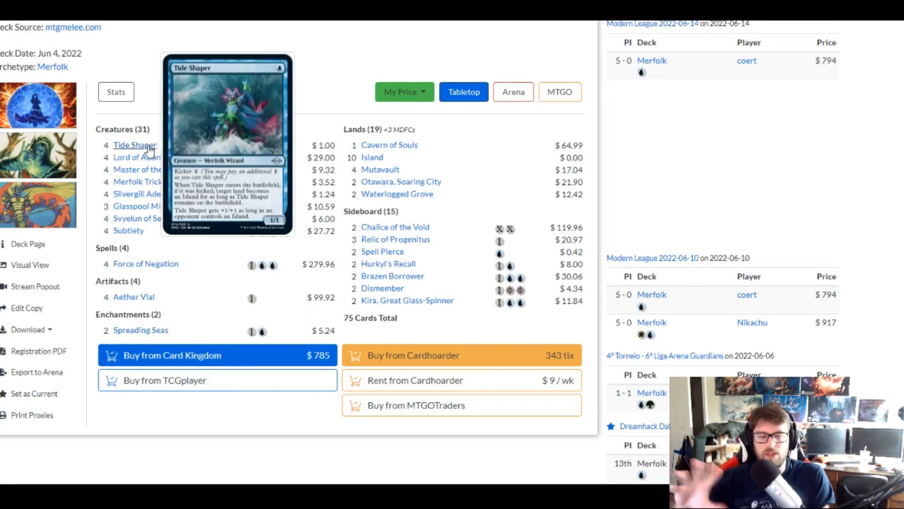
{"action": "mouse_move", "coordinate": [135, 145]}
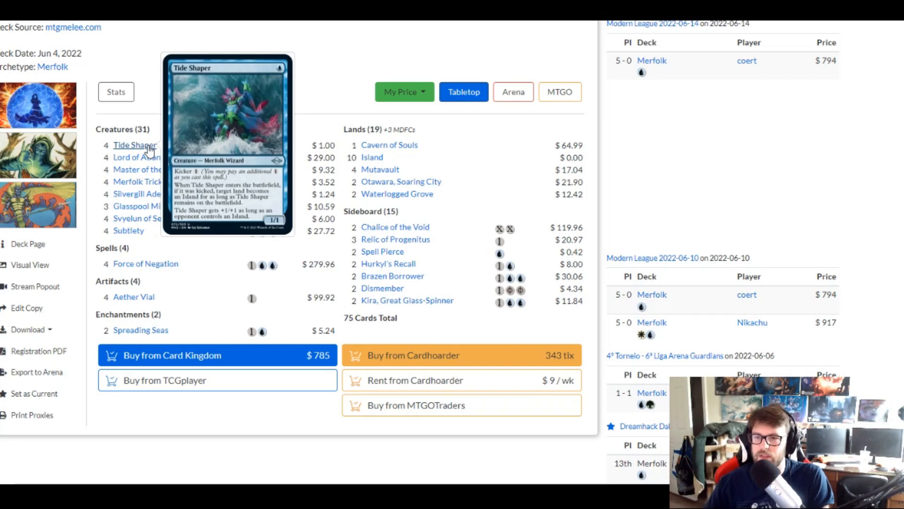
{"action": "mouse_move", "coordinate": [142, 157]}
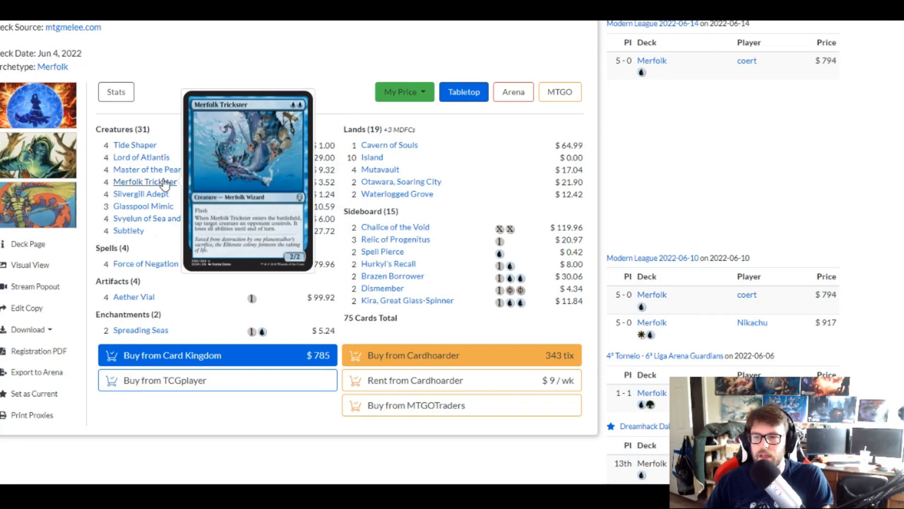
{"action": "mouse_move", "coordinate": [141, 193]}
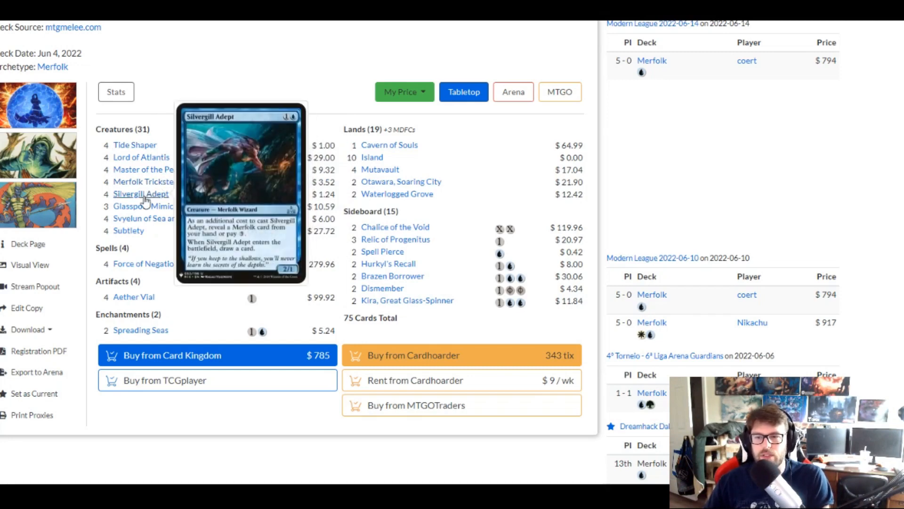
{"action": "mouse_move", "coordinate": [144, 206]}
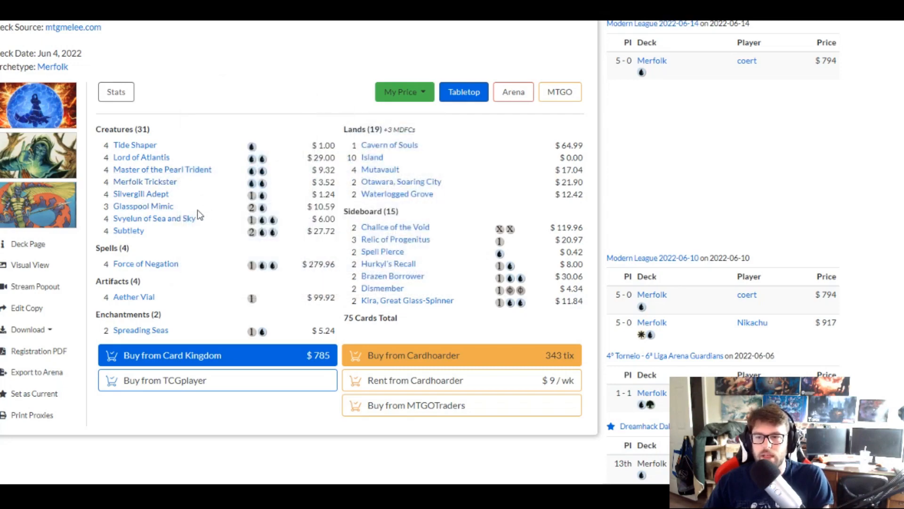
{"action": "mouse_move", "coordinate": [155, 218]}
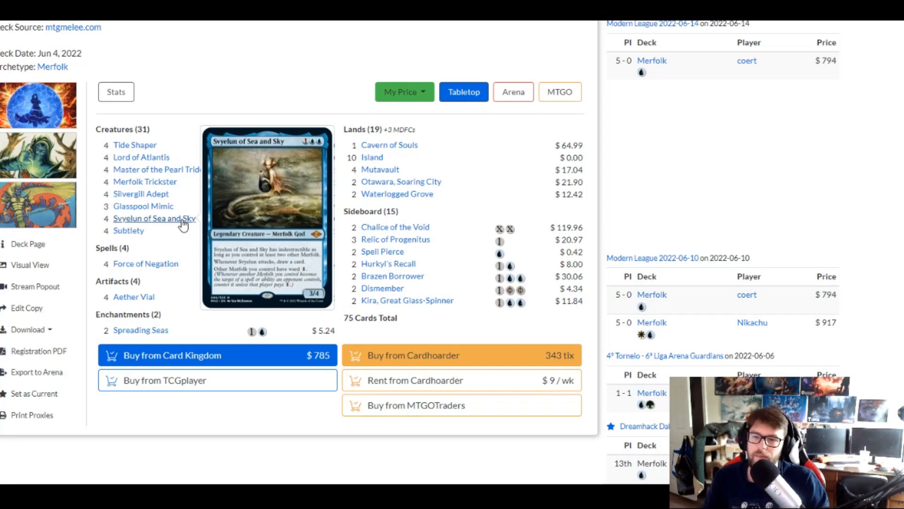
{"action": "mouse_move", "coordinate": [129, 230]}
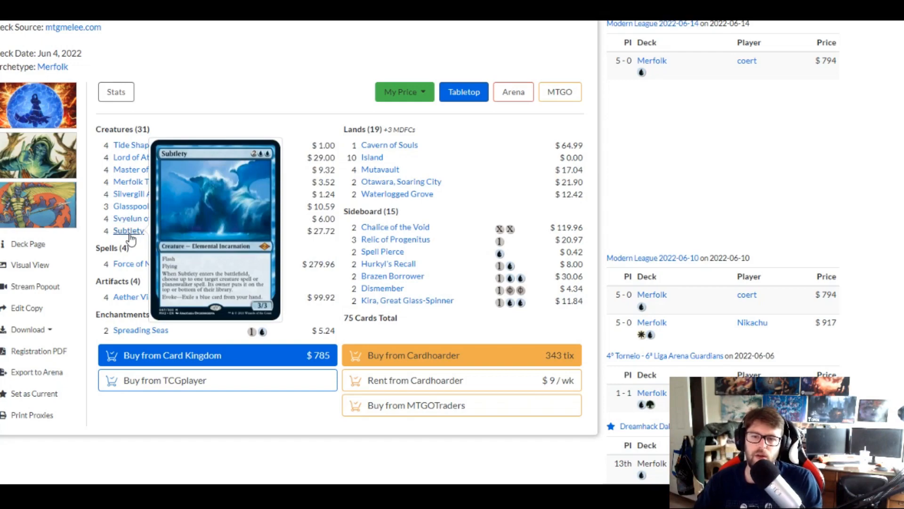
{"action": "mouse_move", "coordinate": [198, 125]}
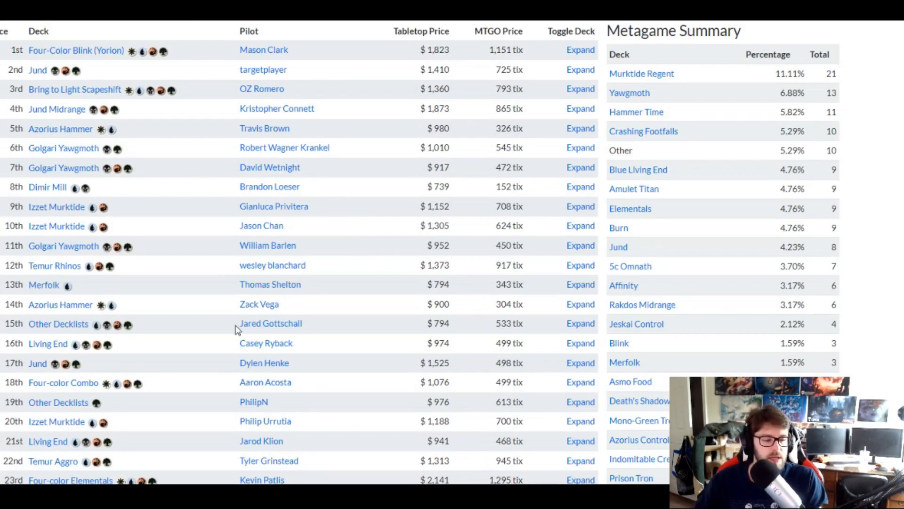
{"action": "mouse_move", "coordinate": [375, 269]}
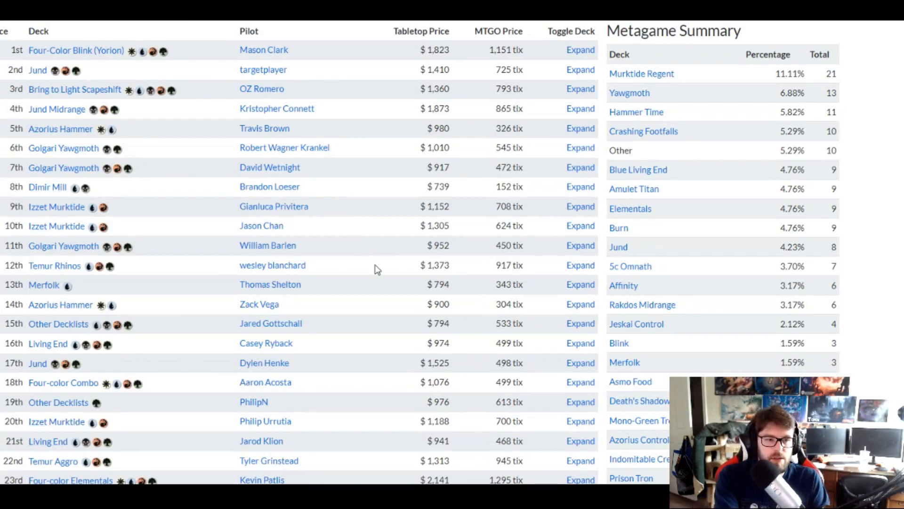
- Scroll the standings to places 85–105 to reach the 98th-place Sultai Infect row
{"action": "scroll", "scroll_direction": "down", "scroll_amount": 3}
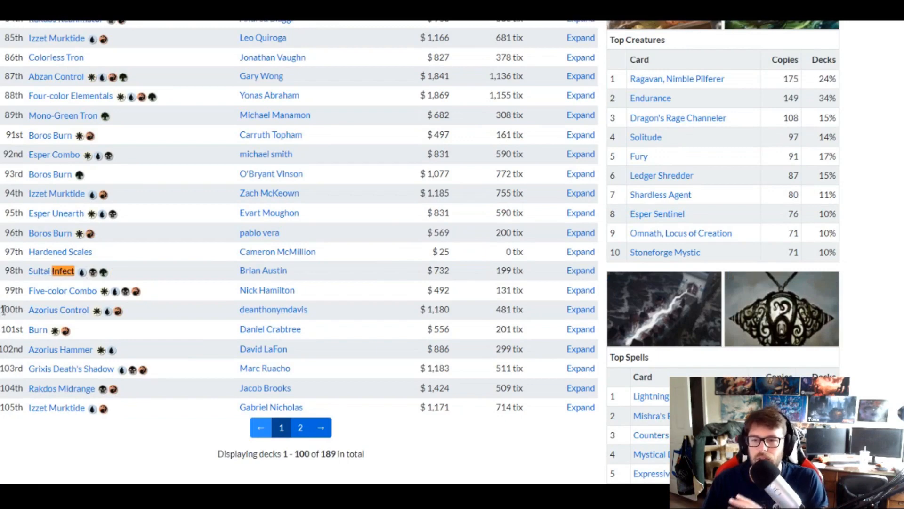
{"action": "mouse_move", "coordinate": [192, 289]}
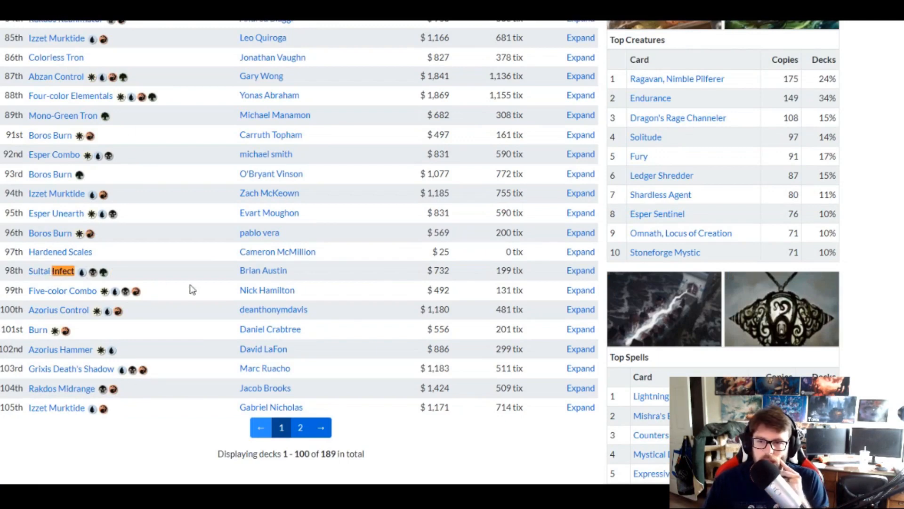
{"action": "mouse_move", "coordinate": [177, 214]}
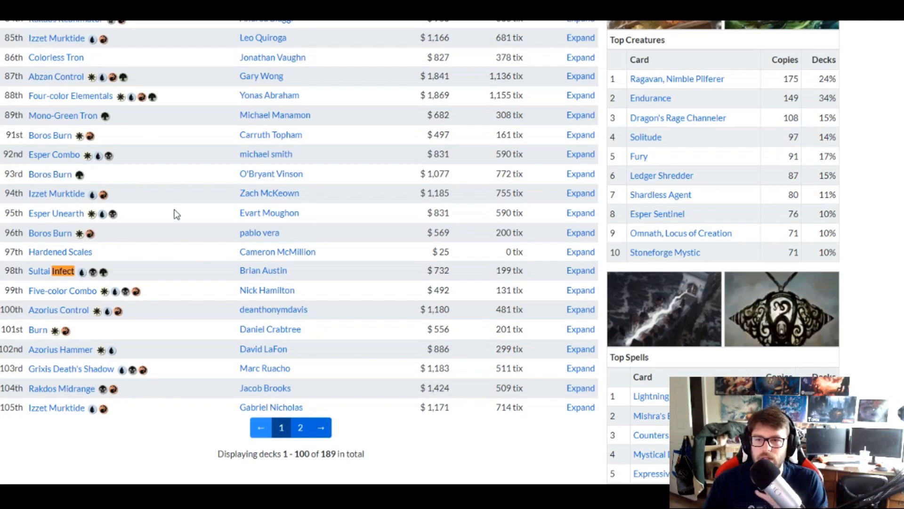
{"action": "mouse_move", "coordinate": [71, 22]}
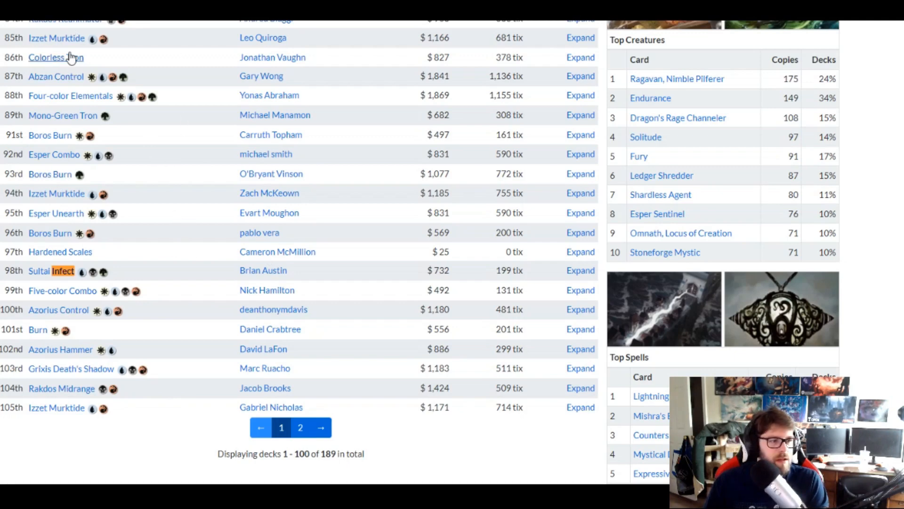
{"action": "mouse_move", "coordinate": [75, 114]}
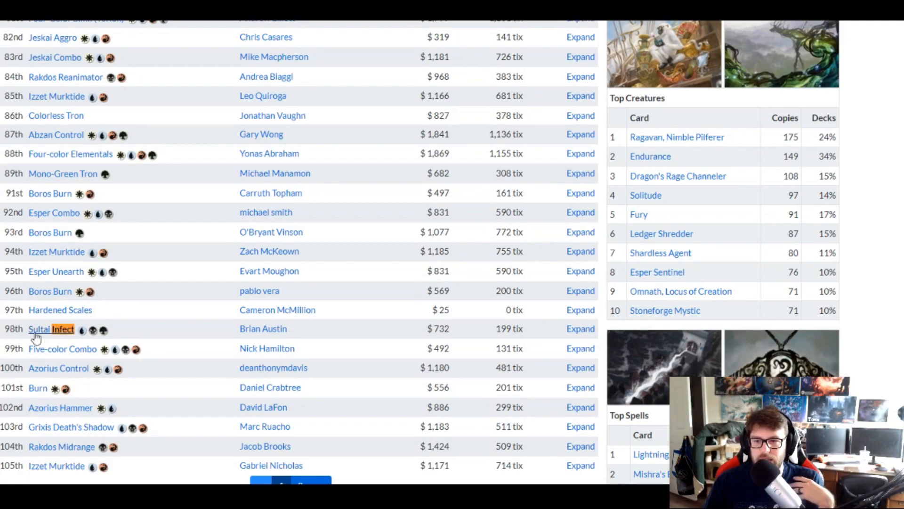
{"action": "left_click", "coordinate": [51, 328]}
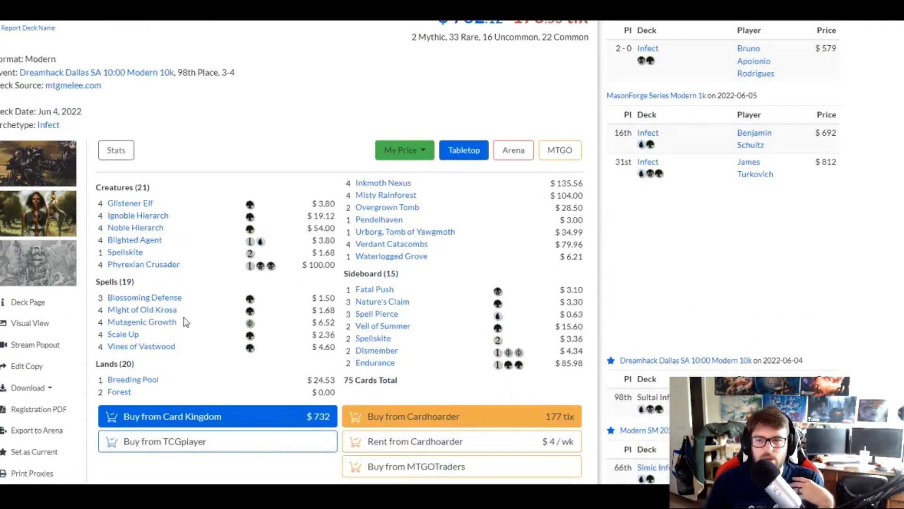
{"action": "mouse_move", "coordinate": [130, 260]}
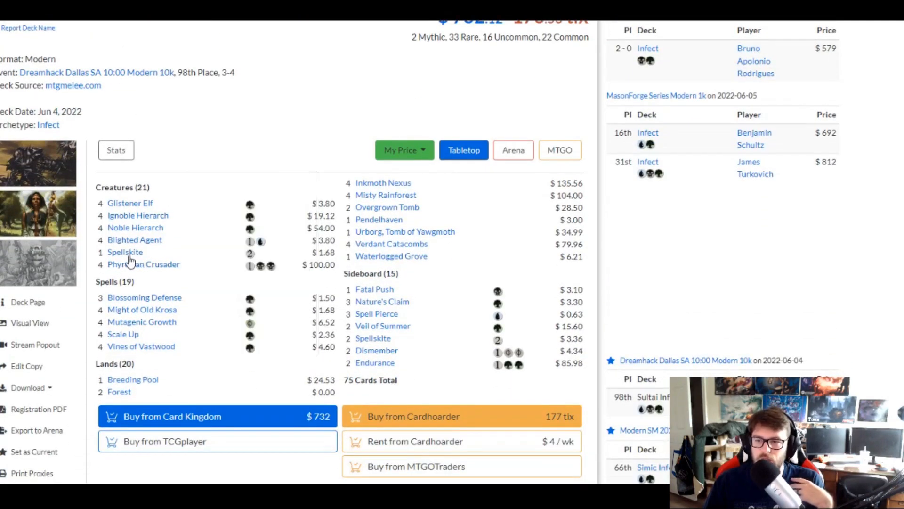
{"action": "mouse_move", "coordinate": [135, 200]}
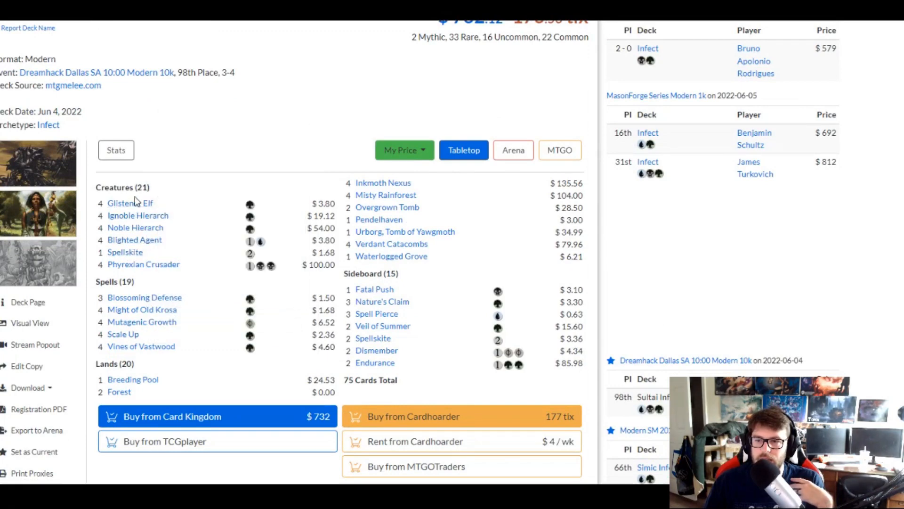
{"action": "mouse_move", "coordinate": [122, 333]}
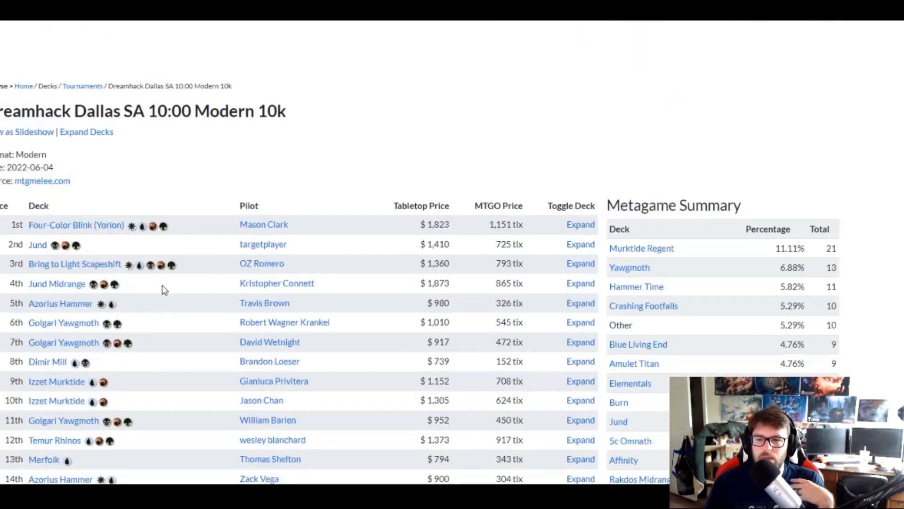
{"action": "scroll", "scroll_direction": "down", "scroll_amount": 3}
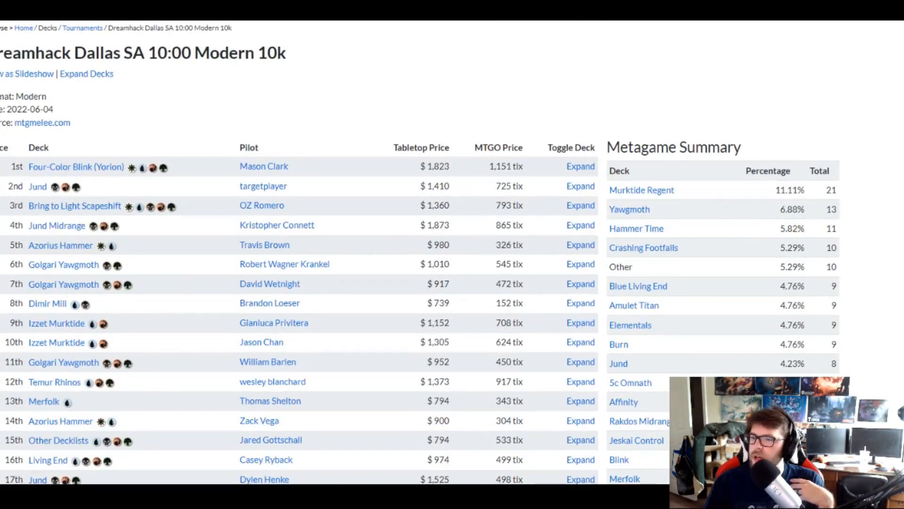
{"action": "scroll", "scroll_direction": "down", "scroll_amount": 3}
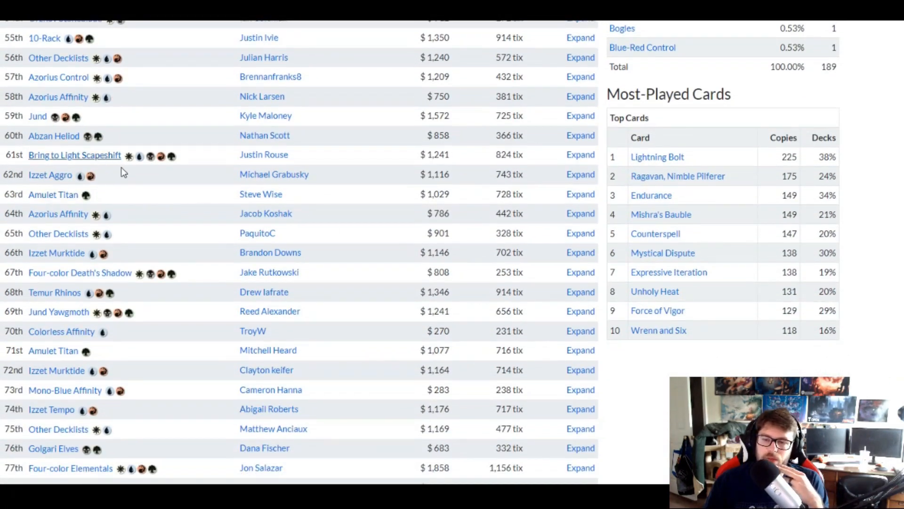
{"action": "scroll", "scroll_direction": "down", "scroll_amount": 3}
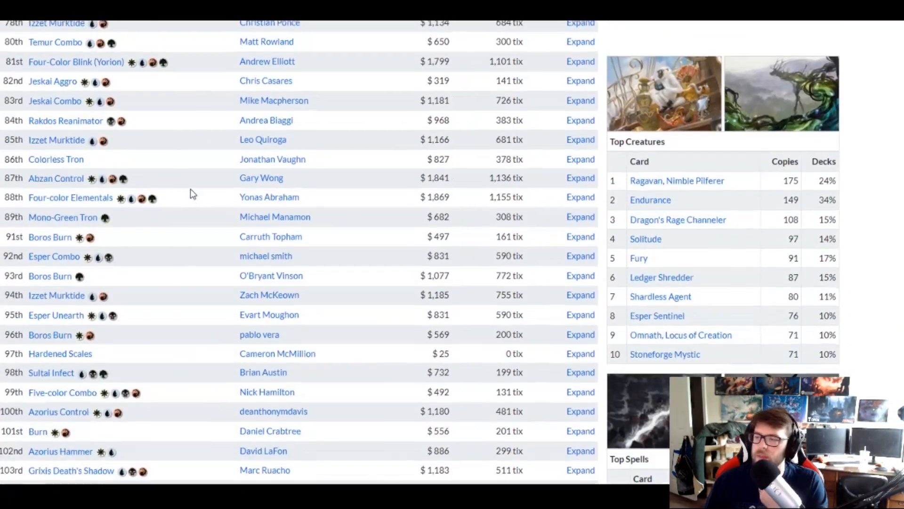
{"action": "scroll", "scroll_direction": "down", "scroll_amount": 3}
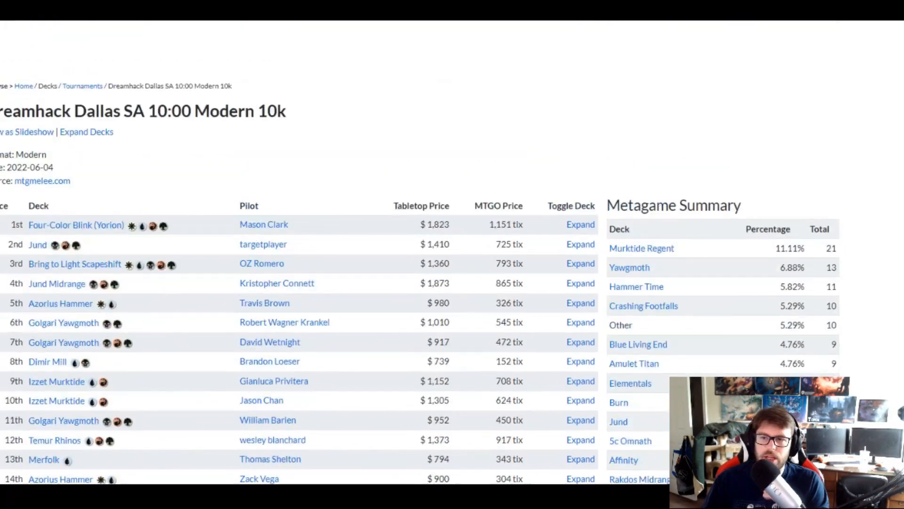
{"action": "scroll", "scroll_direction": "down", "scroll_amount": 3}
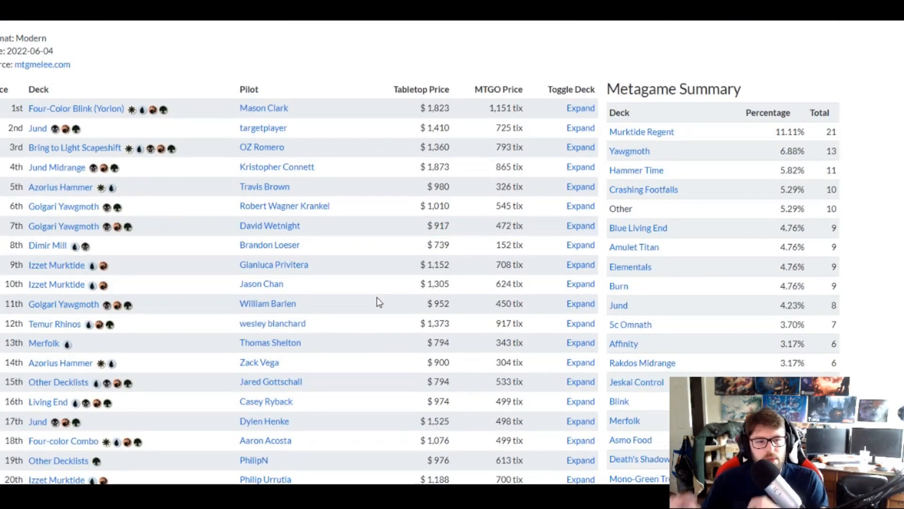
{"action": "mouse_move", "coordinate": [354, 204]}
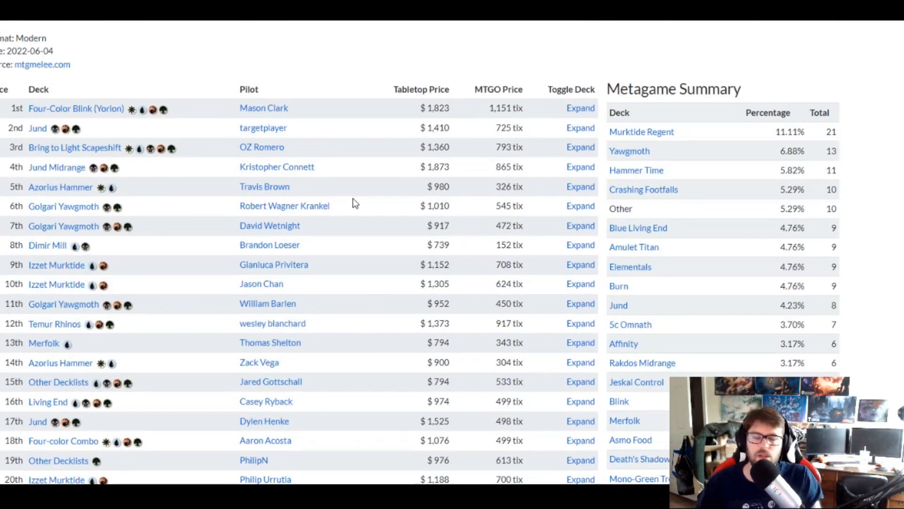
{"action": "mouse_move", "coordinate": [490, 155]}
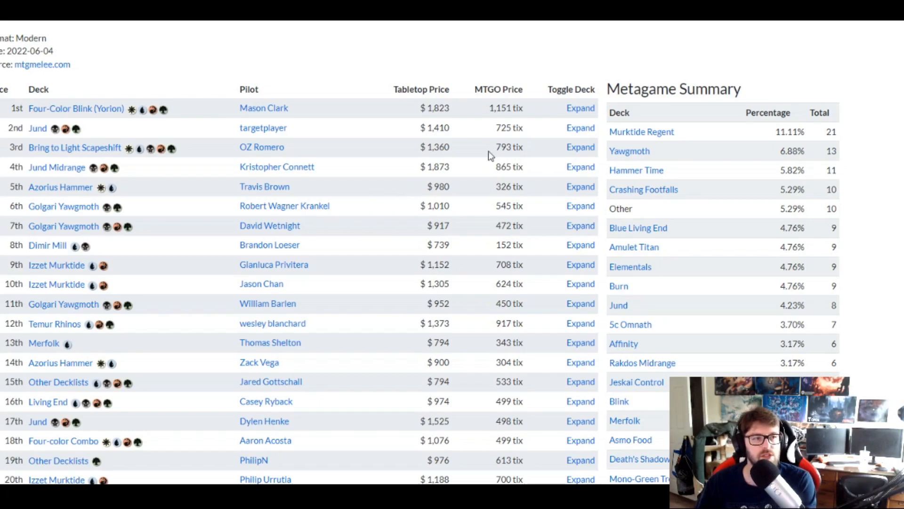